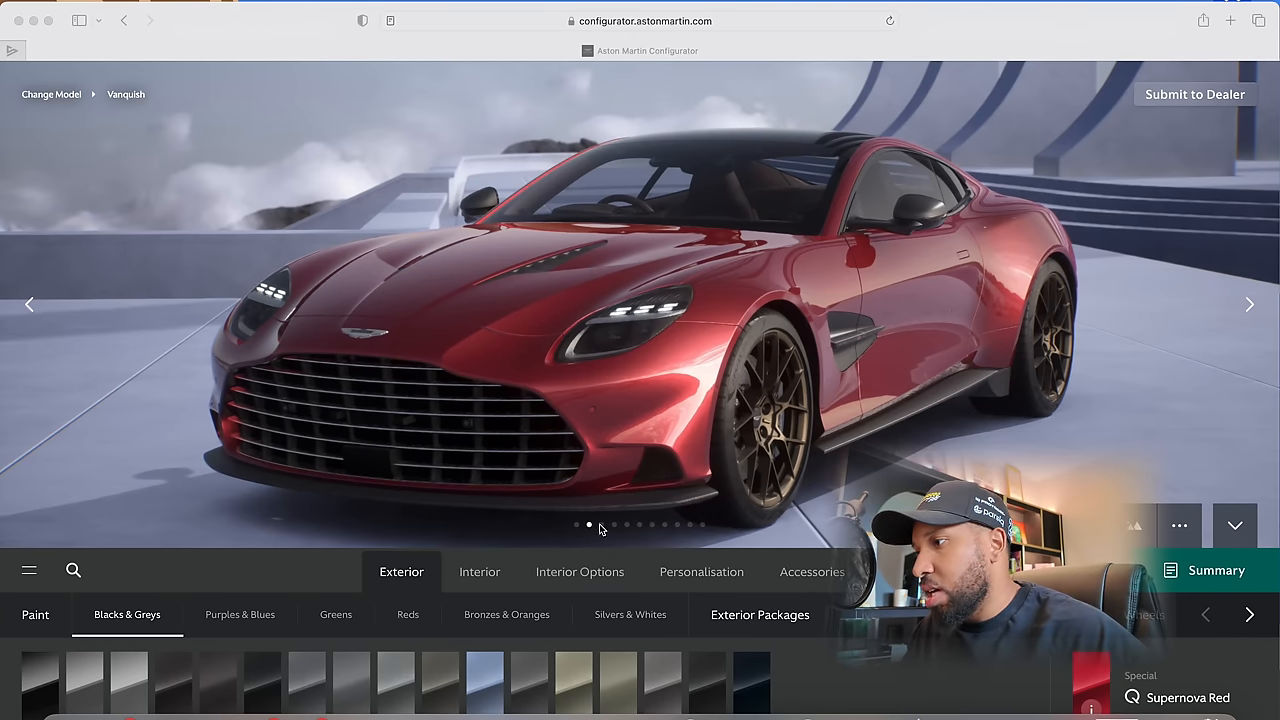
View the car from the side and trial Storm Purple from the Purples & Blues paints
left_click(1248, 304)
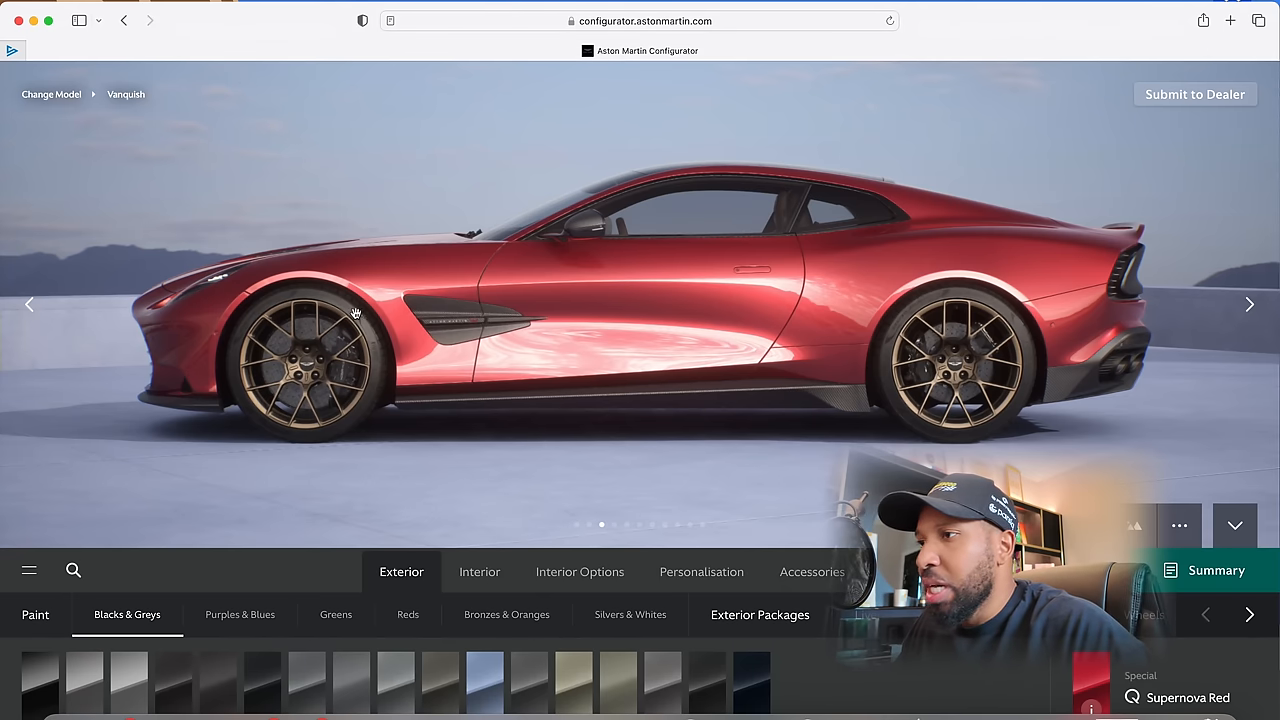
mouse_move(584, 462)
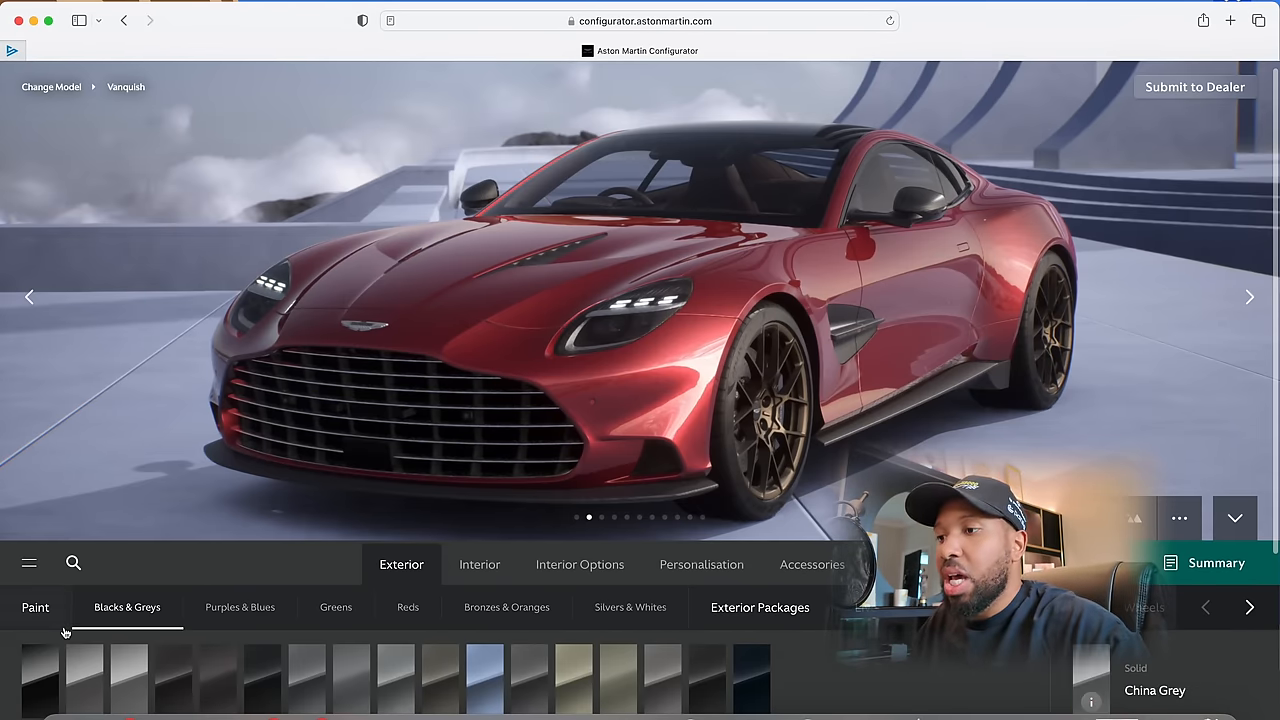
left_click(28, 564)
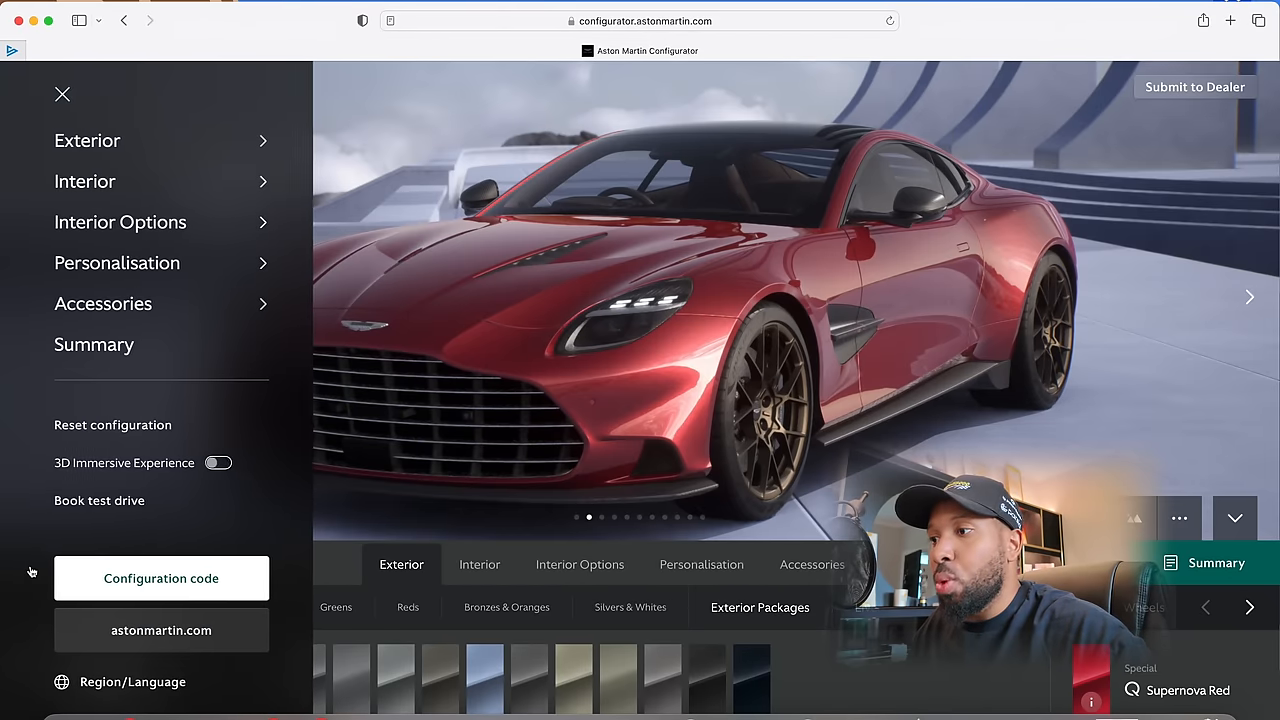
left_click(62, 94)
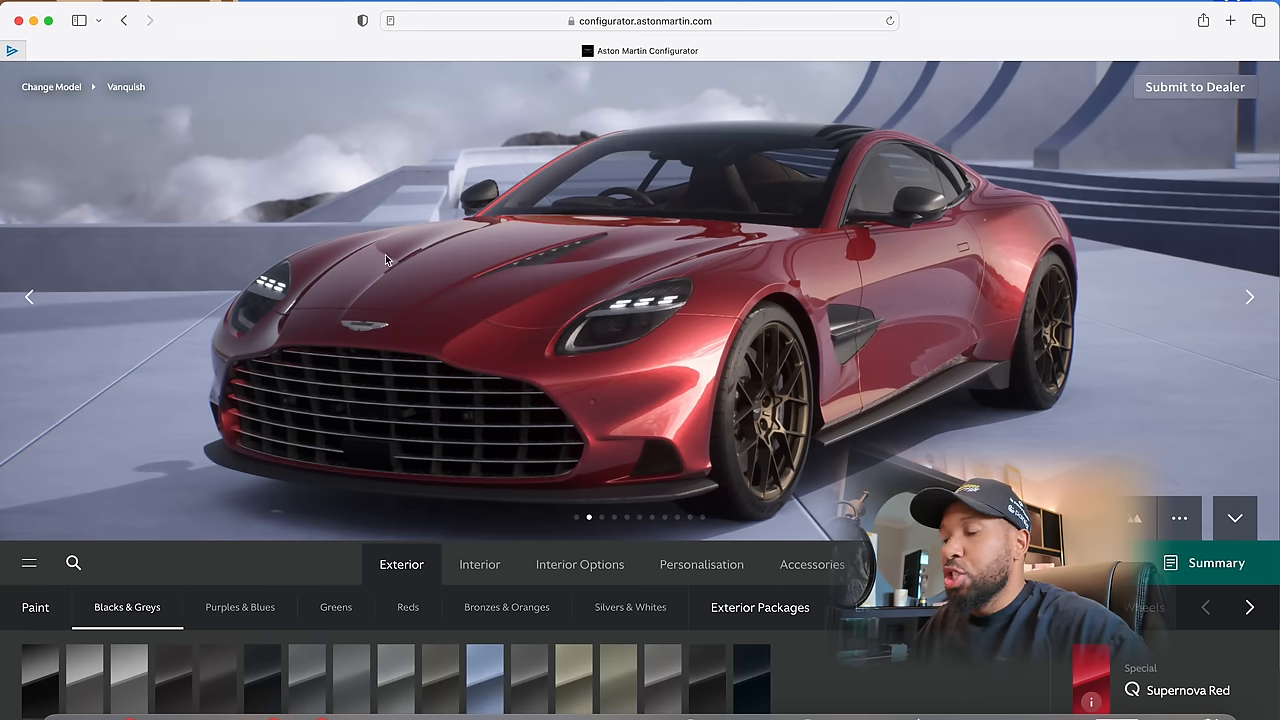
mouse_move(428, 318)
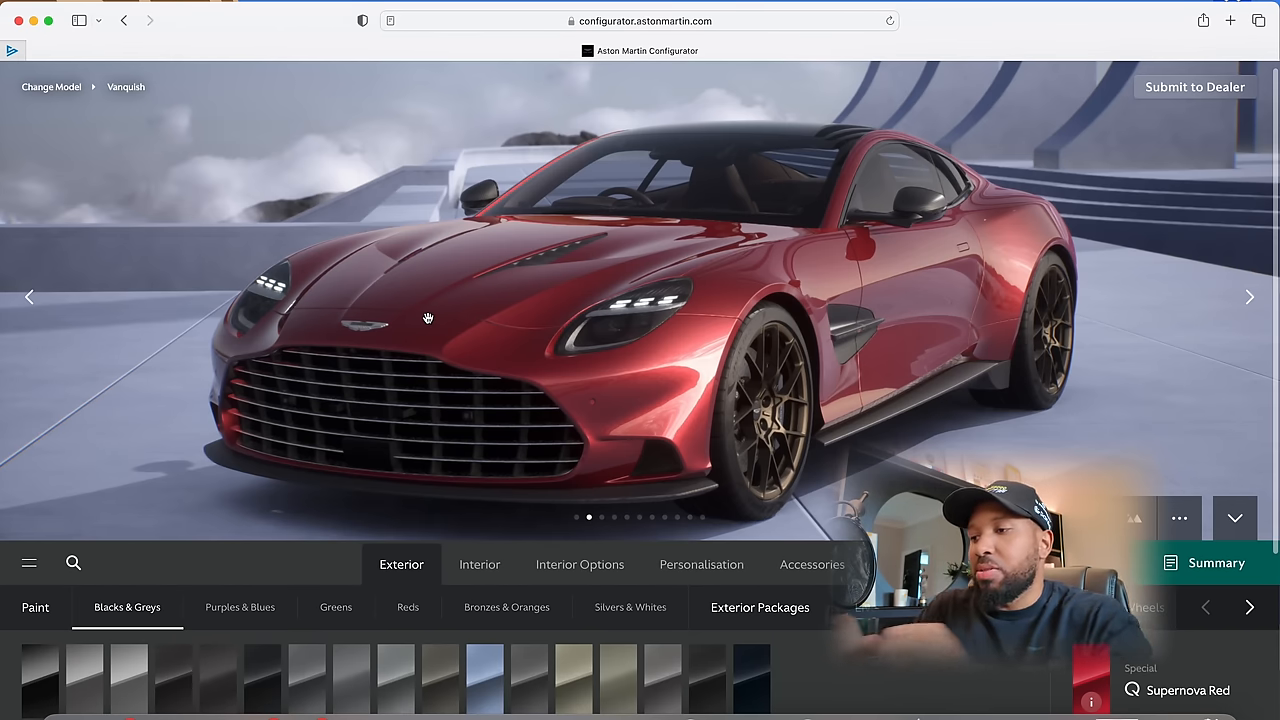
mouse_move(424, 492)
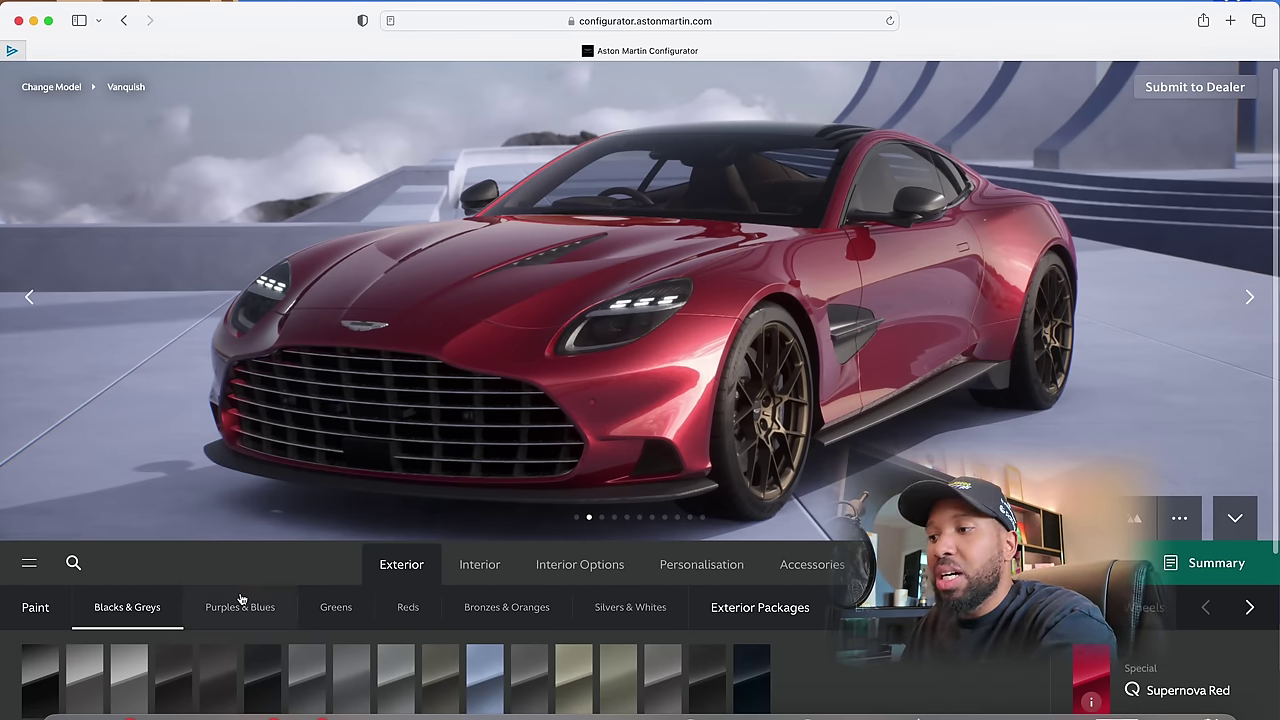
left_click(240, 608)
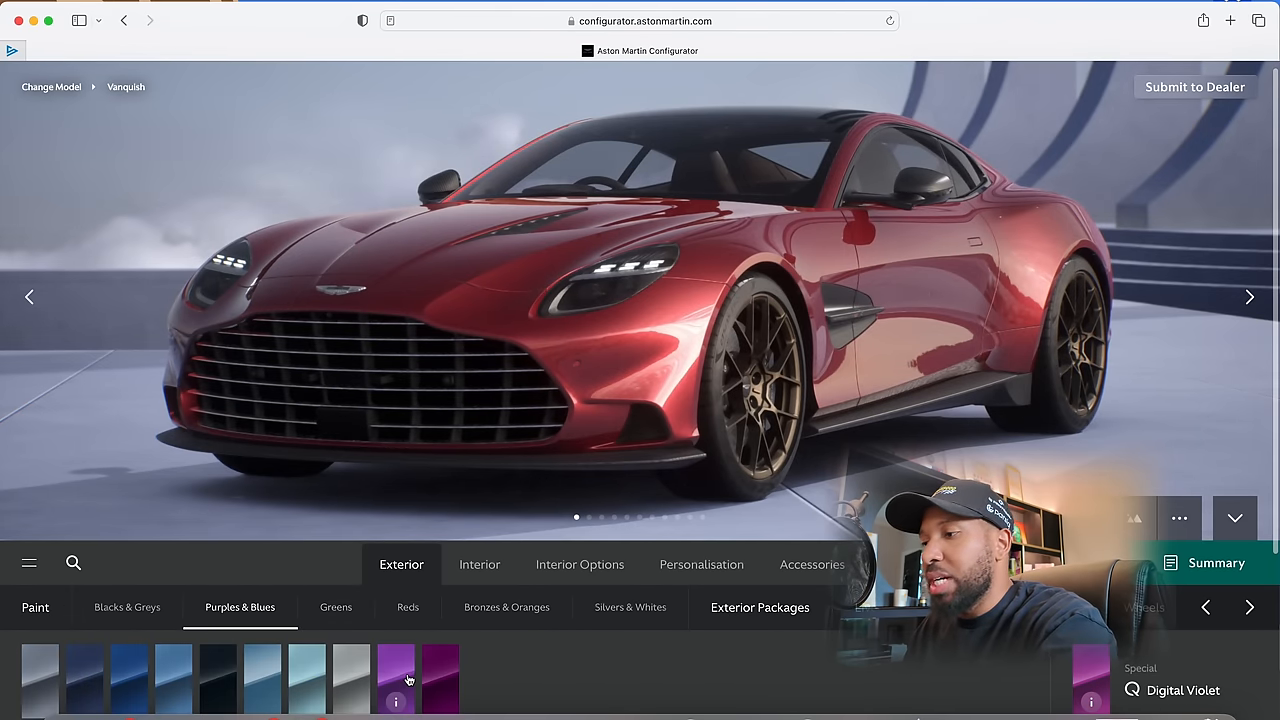
left_click(440, 678)
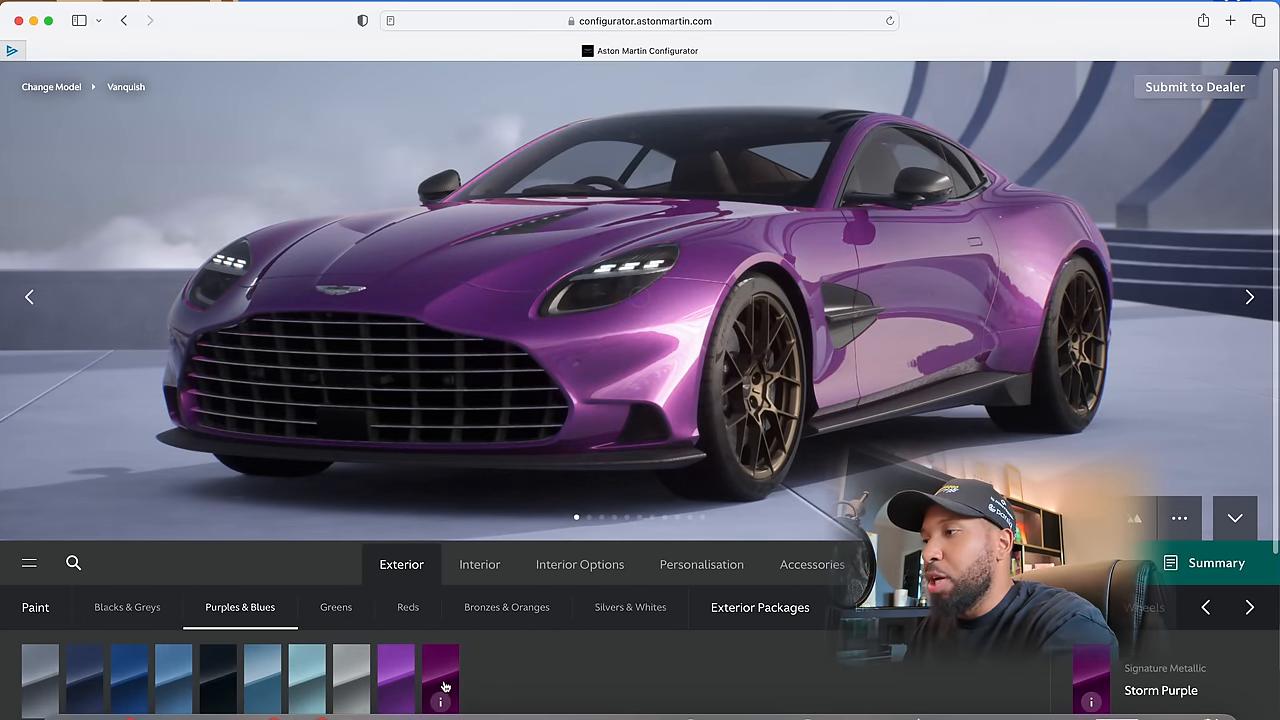
left_click(440, 676)
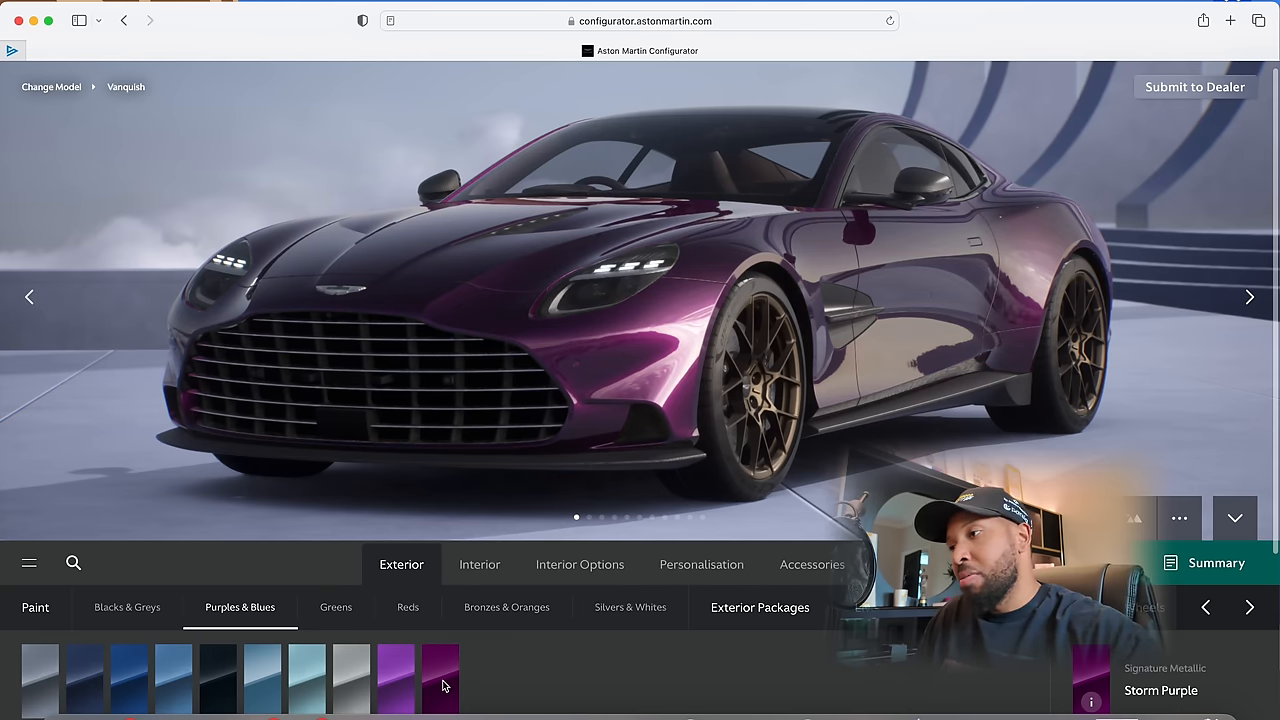
Paint the Vanquish Scorpus Red and bring up the display environment choices
left_click(336, 608)
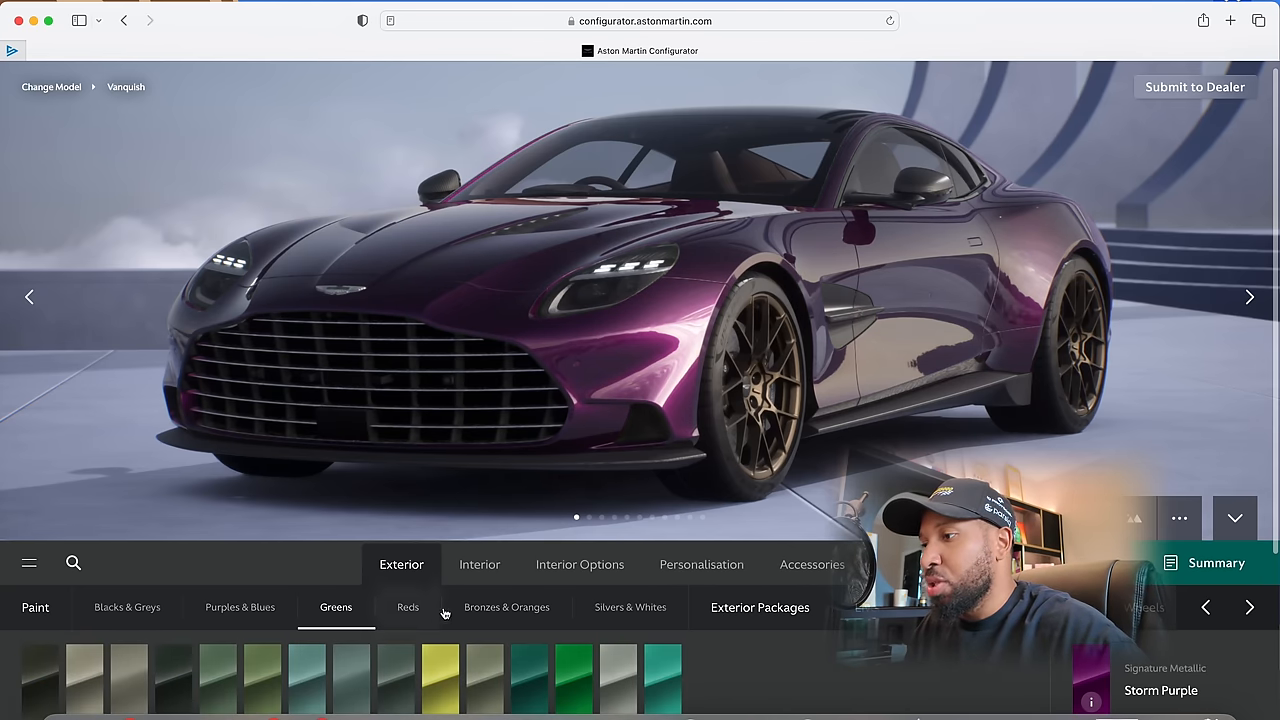
left_click(408, 608)
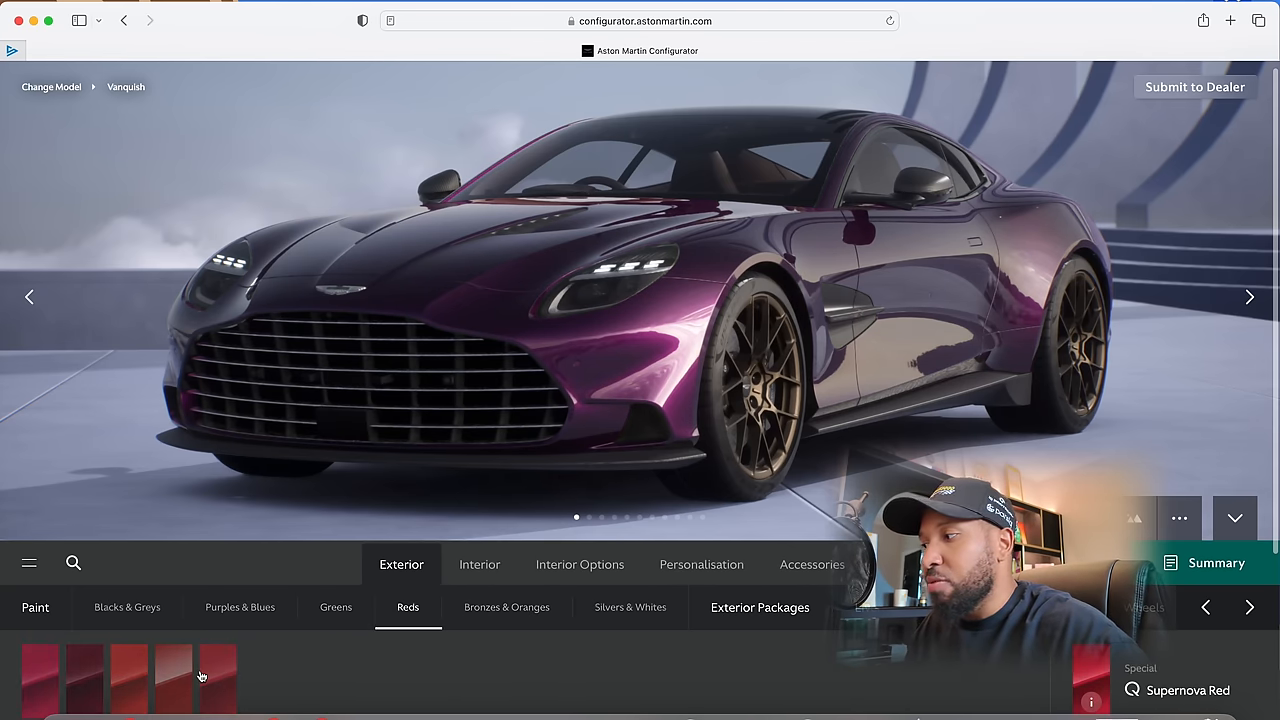
left_click(174, 678)
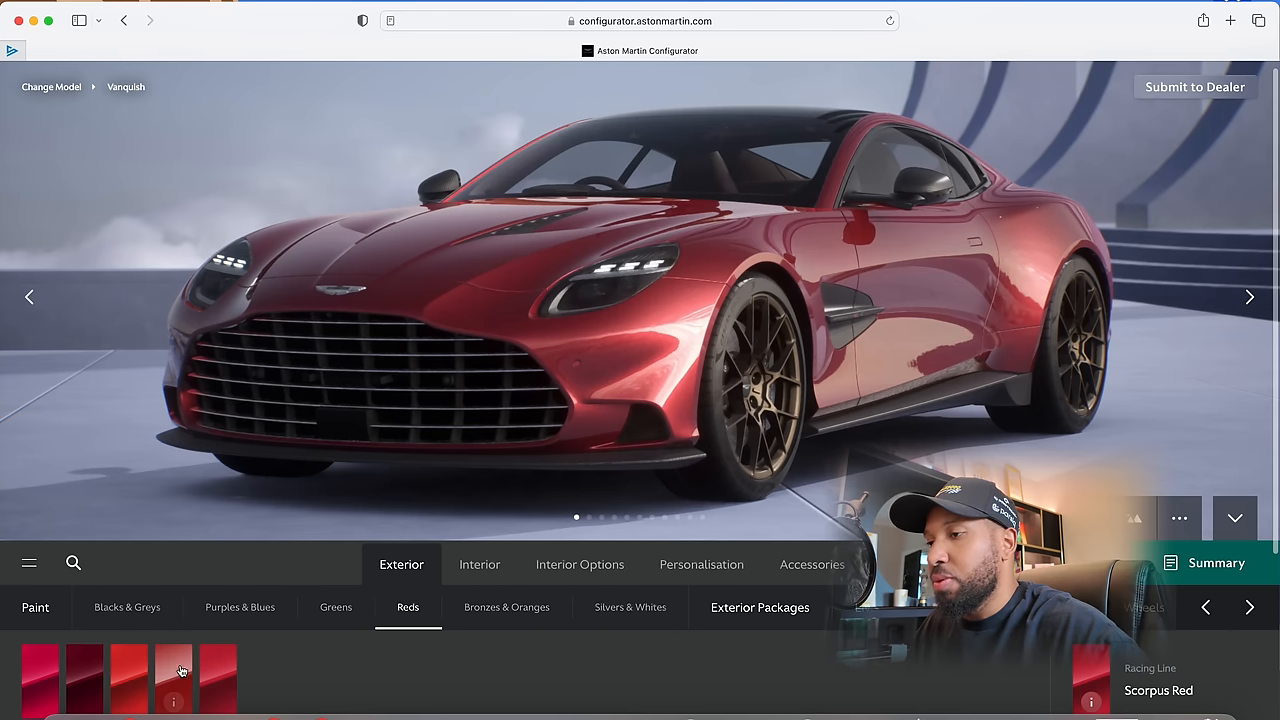
left_click(172, 678)
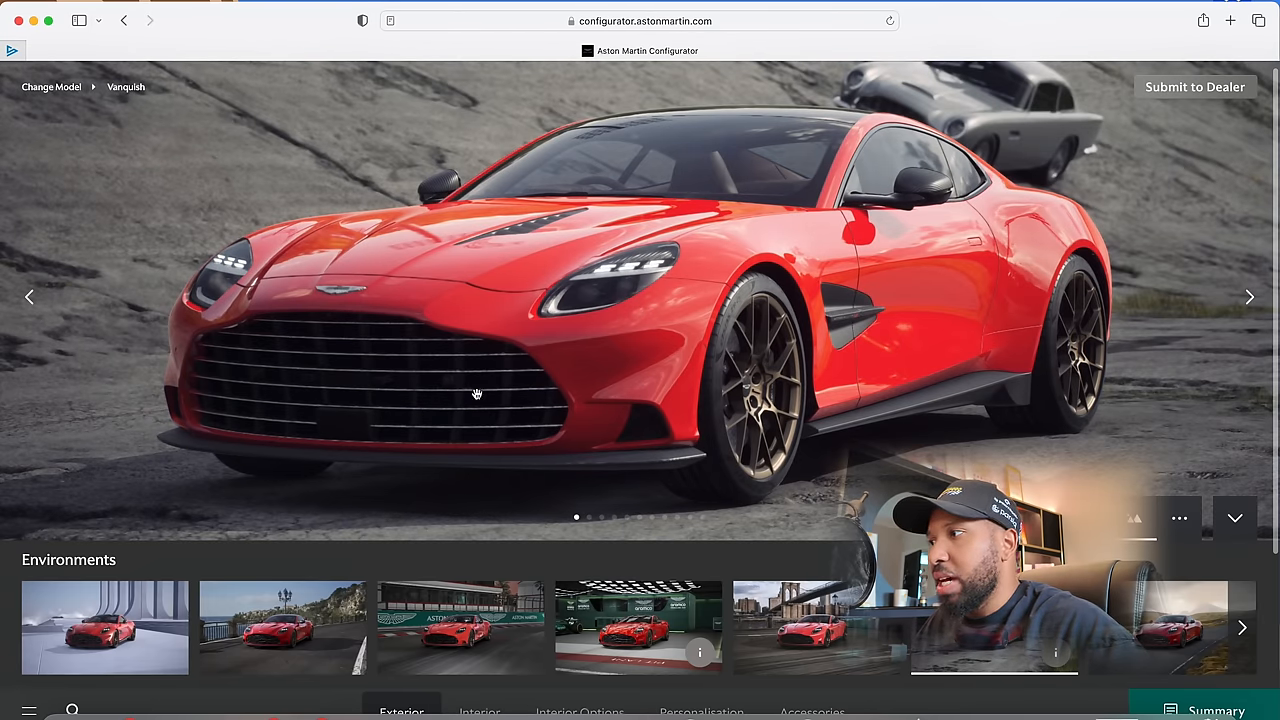
Return to paints and repaint the car Zenith White from Silvers & Whites
left_click(1236, 518)
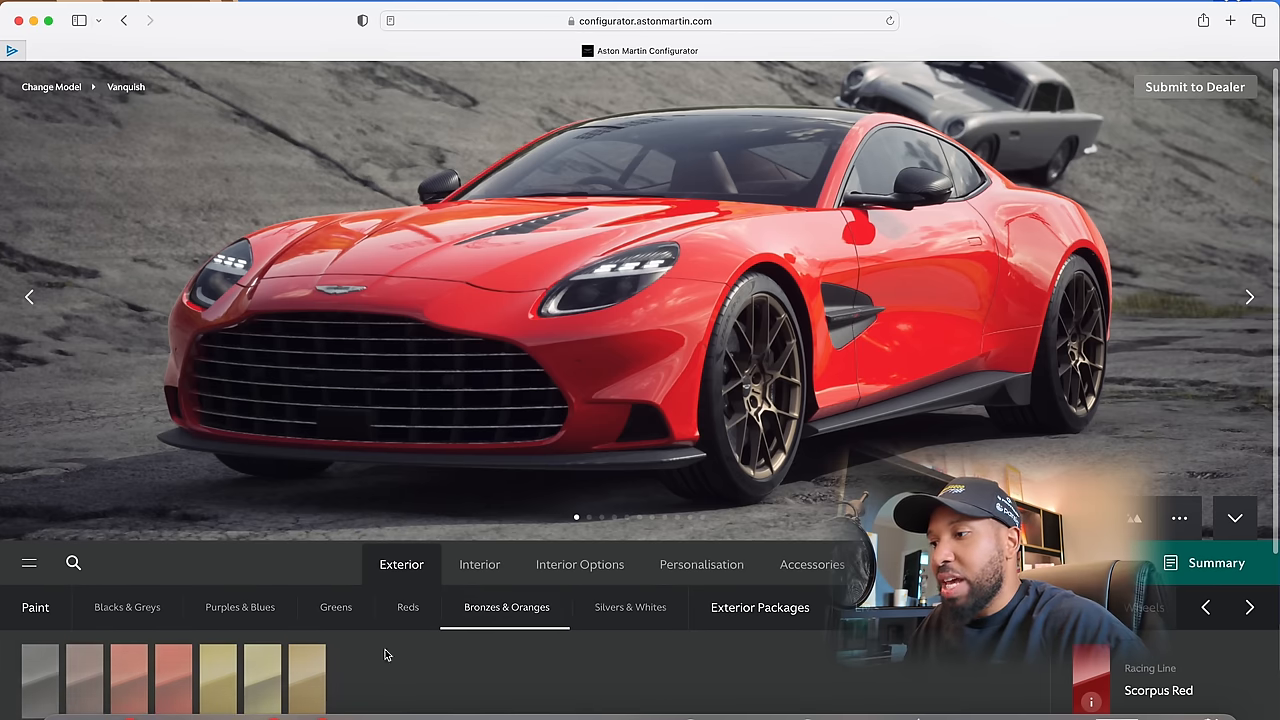
mouse_move(520, 638)
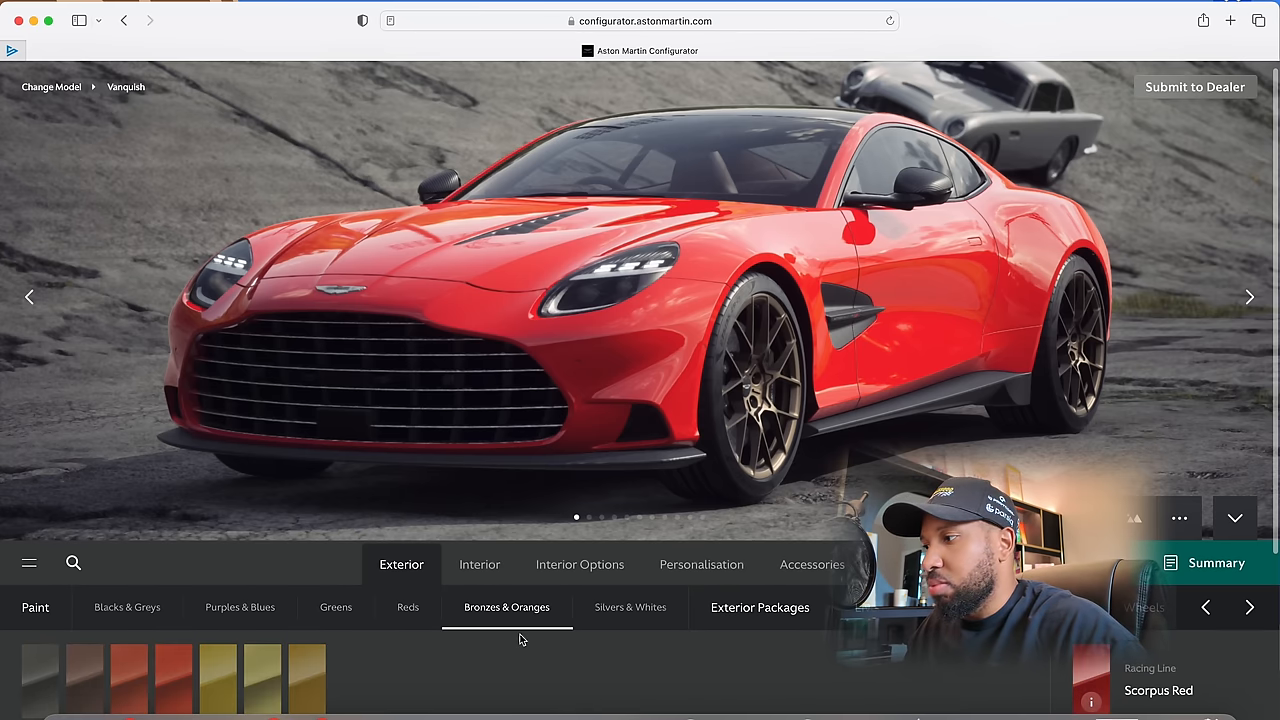
left_click(630, 608)
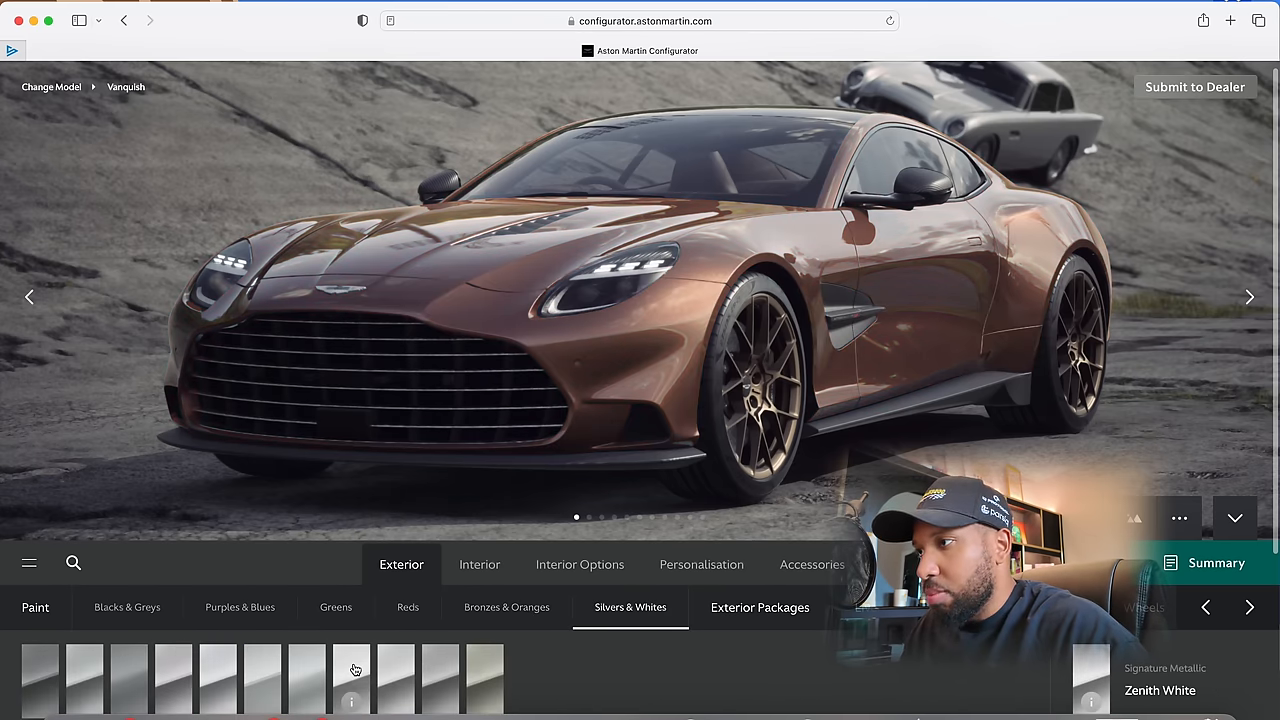
left_click(352, 678)
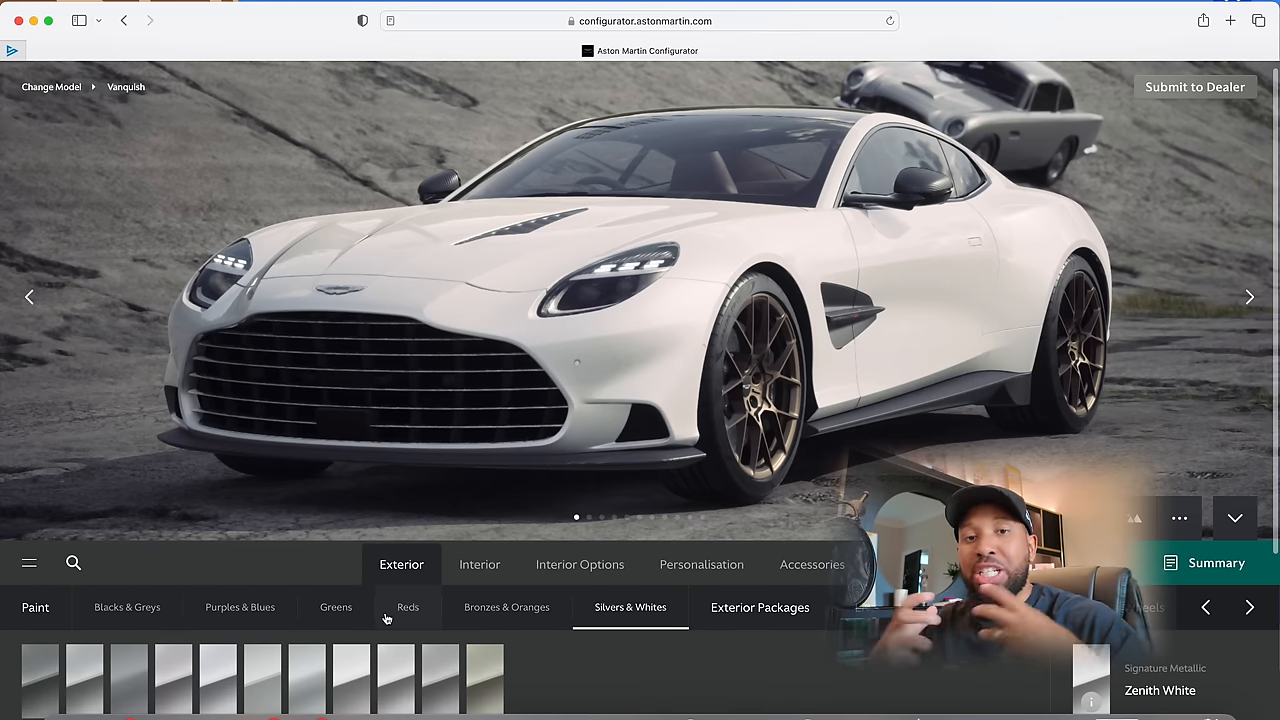
Trial Supernova Red, Scorpus Red and Volcano Red on the car
left_click(408, 608)
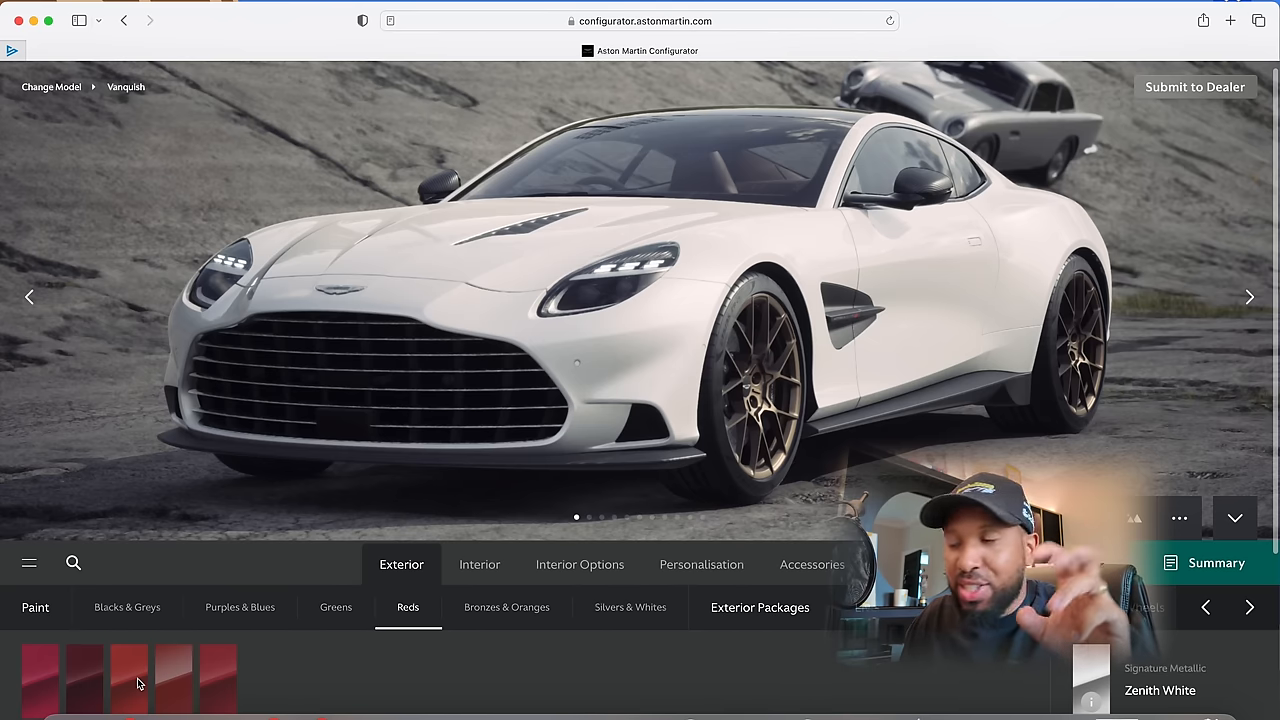
left_click(218, 678)
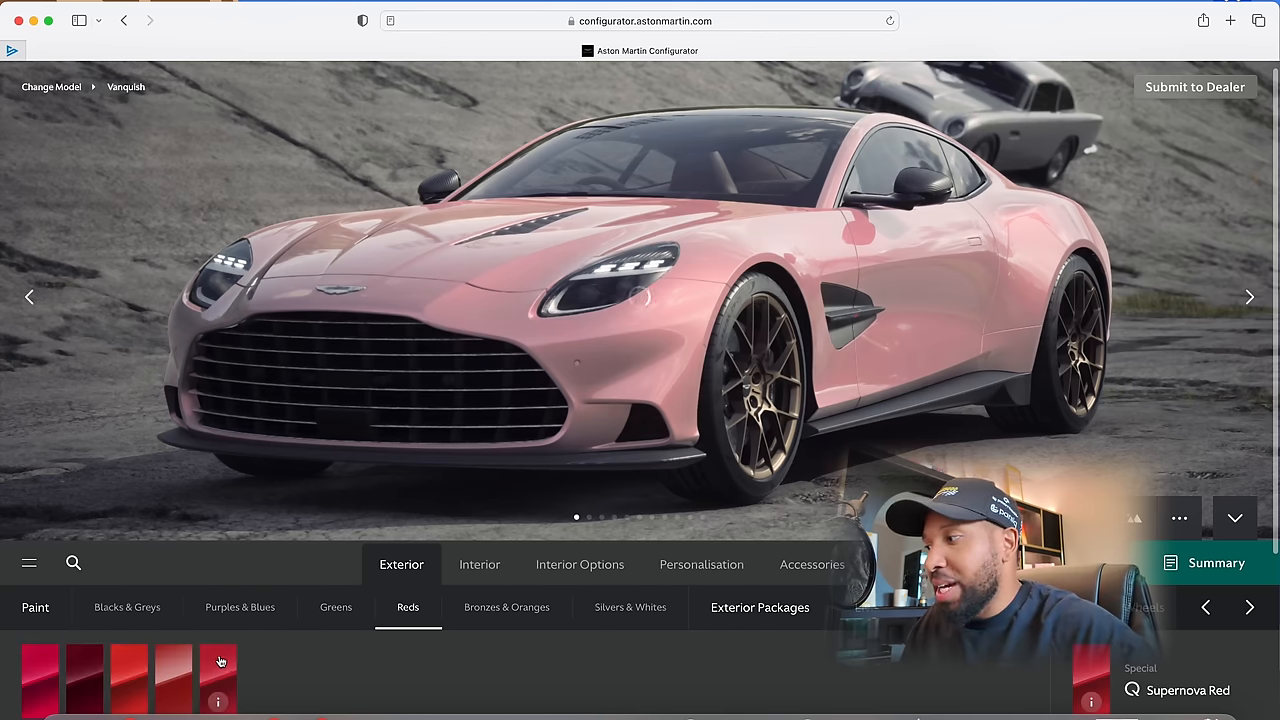
left_click(128, 678)
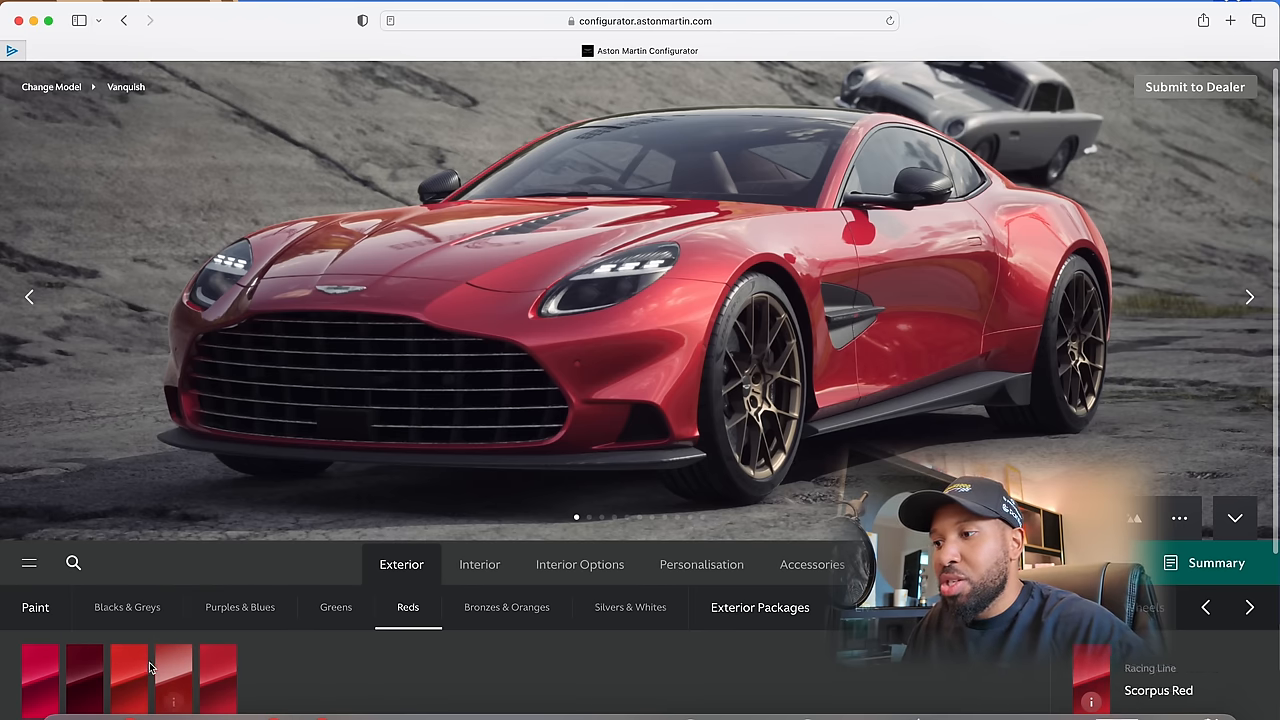
mouse_move(128, 678)
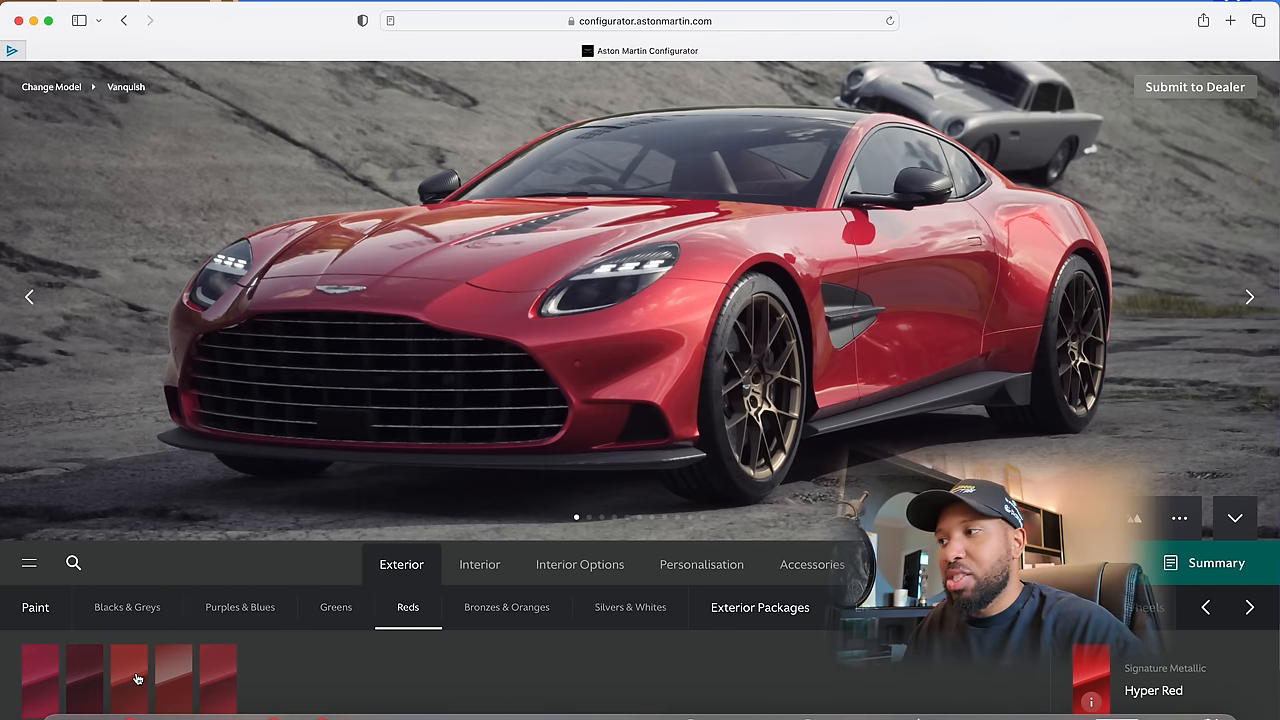
left_click(40, 678)
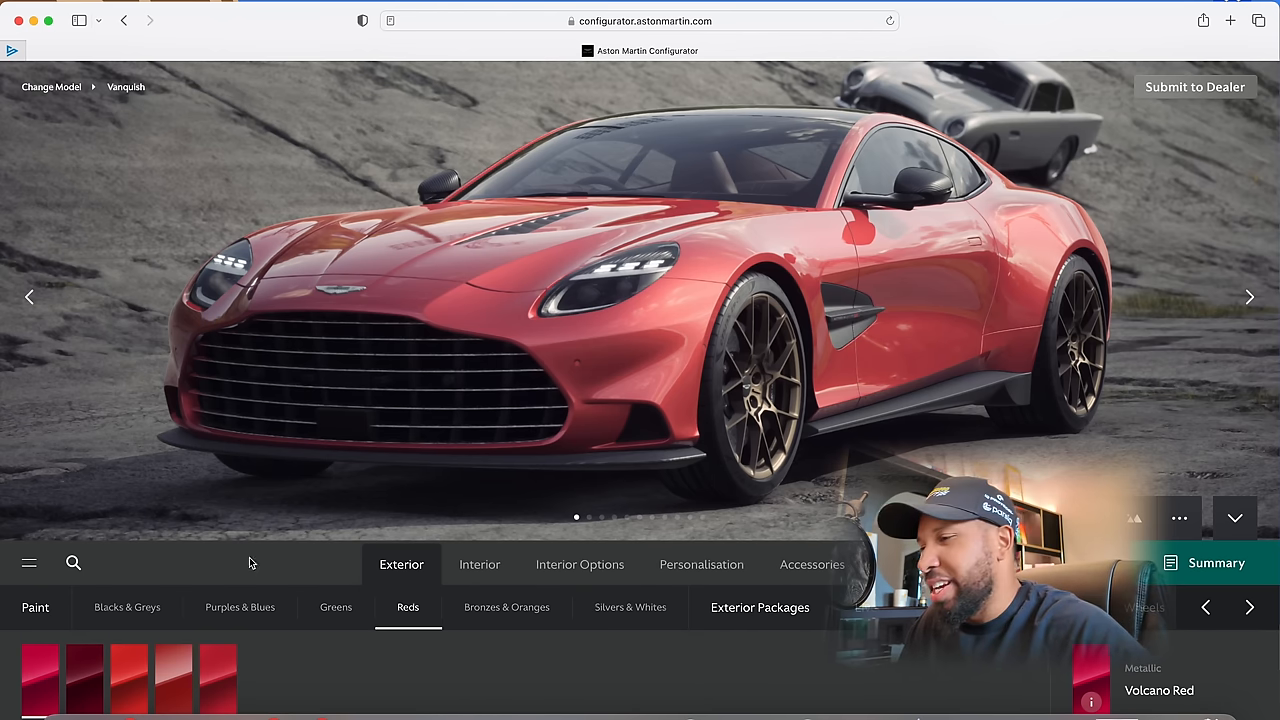
Paint the car Malachite Green, then settle on a darker green
left_click(336, 608)
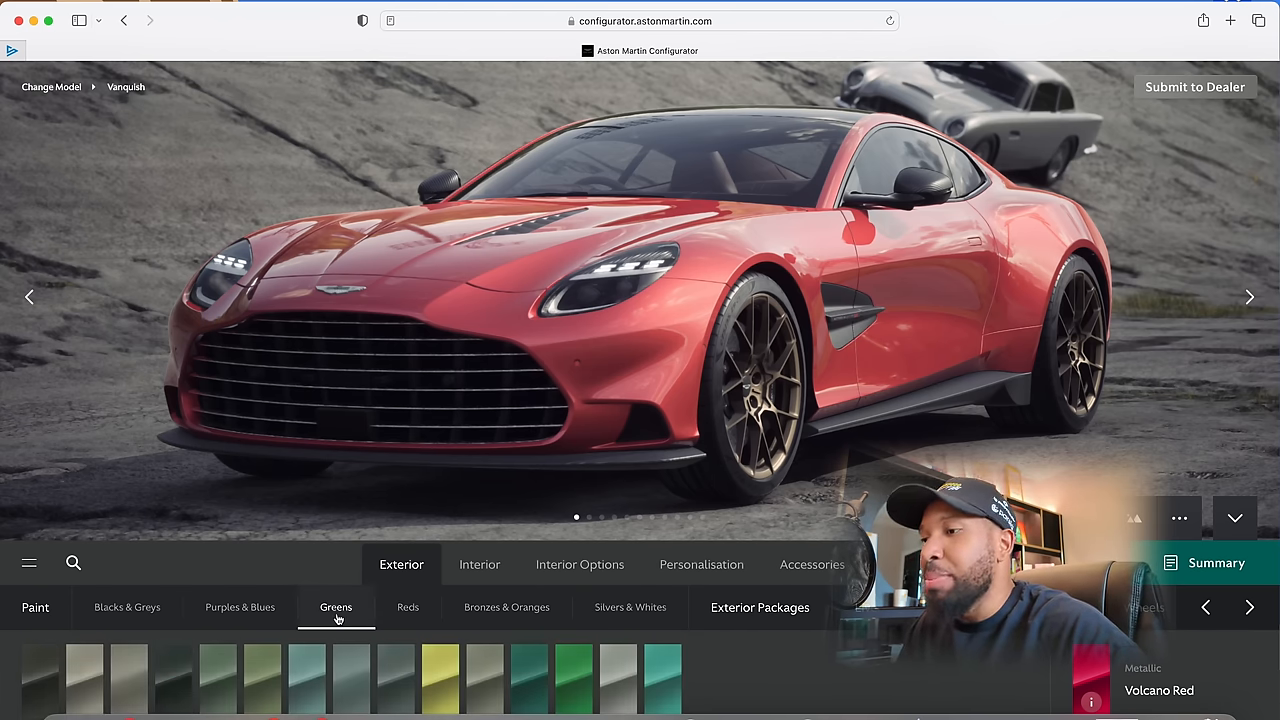
left_click(560, 672)
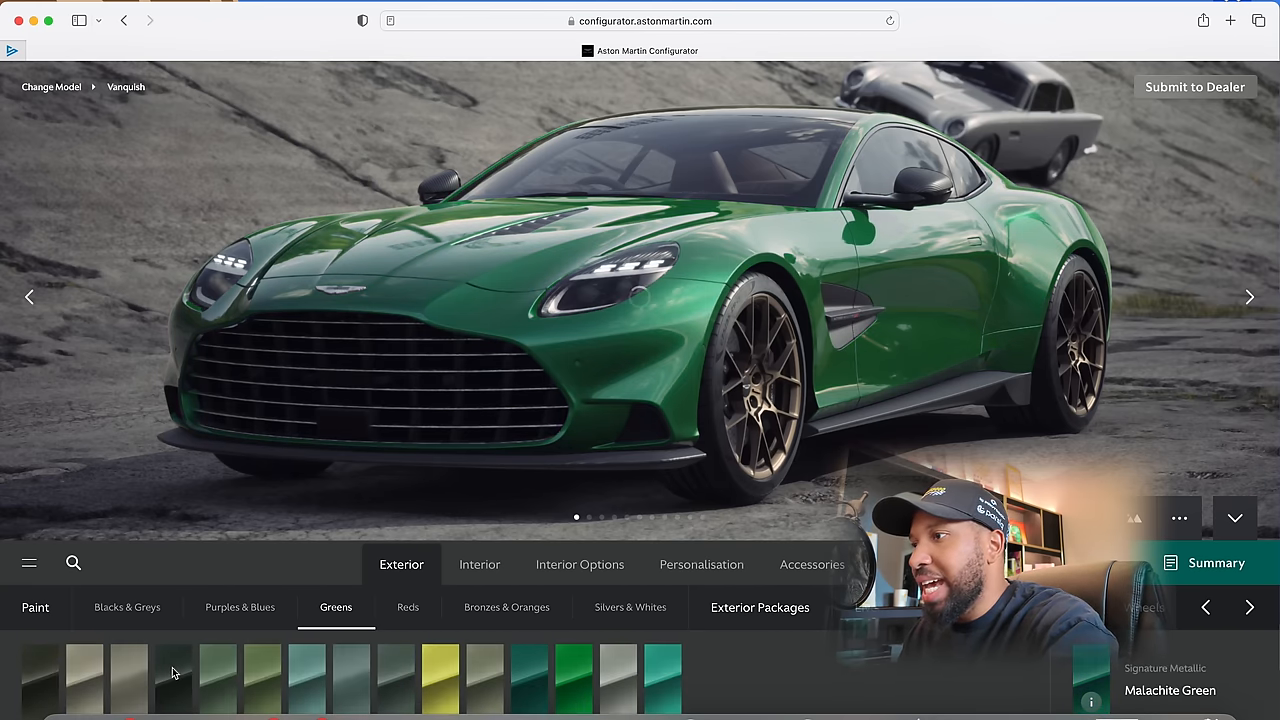
left_click(172, 676)
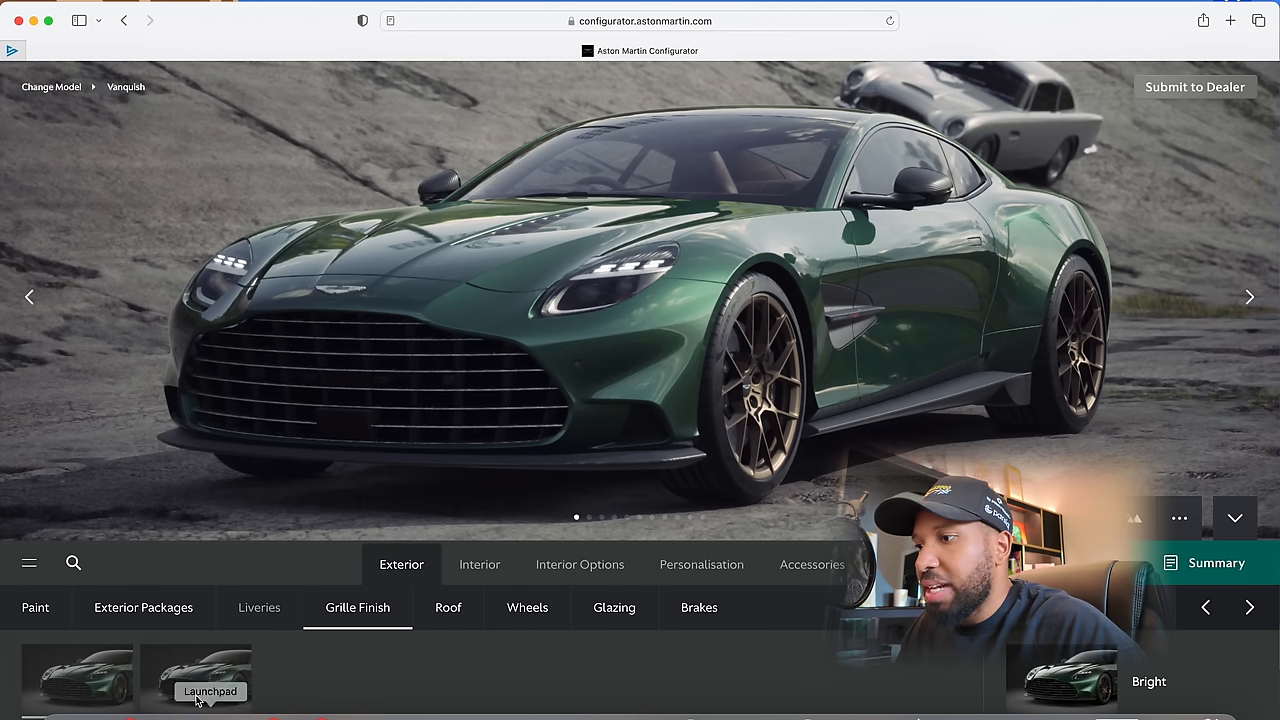
Give the car the dark grille finish and the panoramic glass roof
left_click(196, 678)
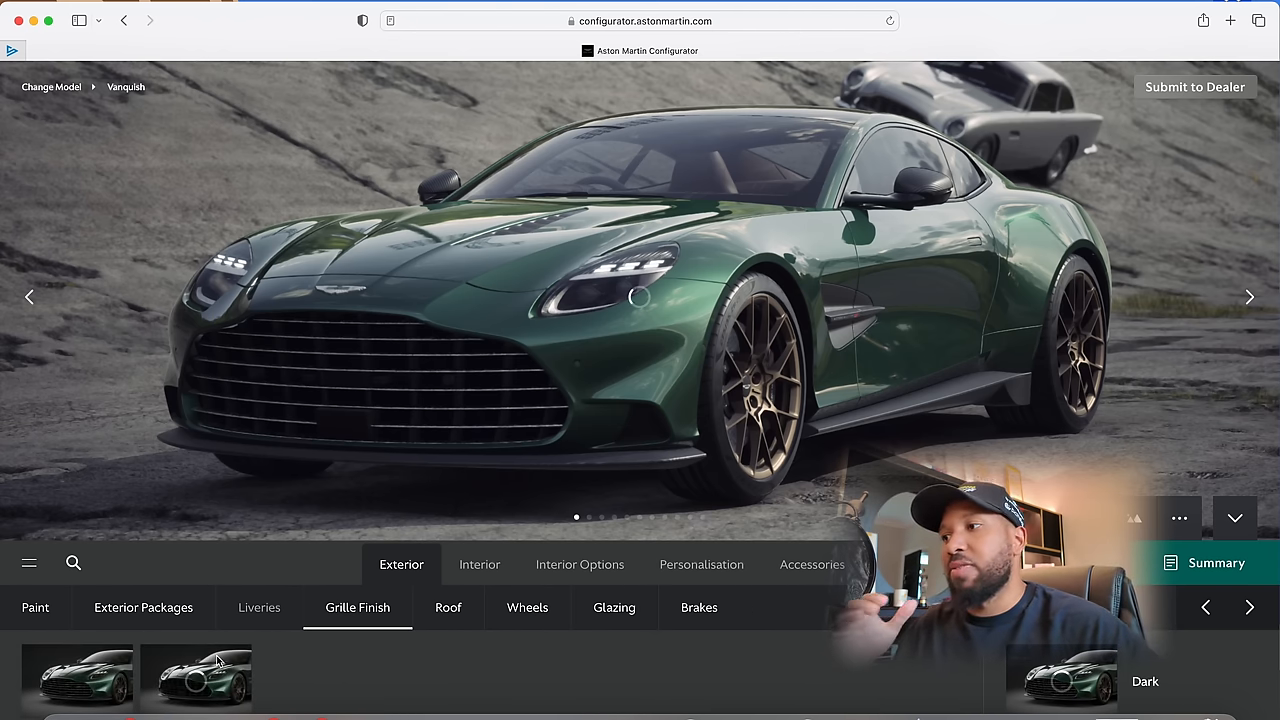
left_click(198, 676)
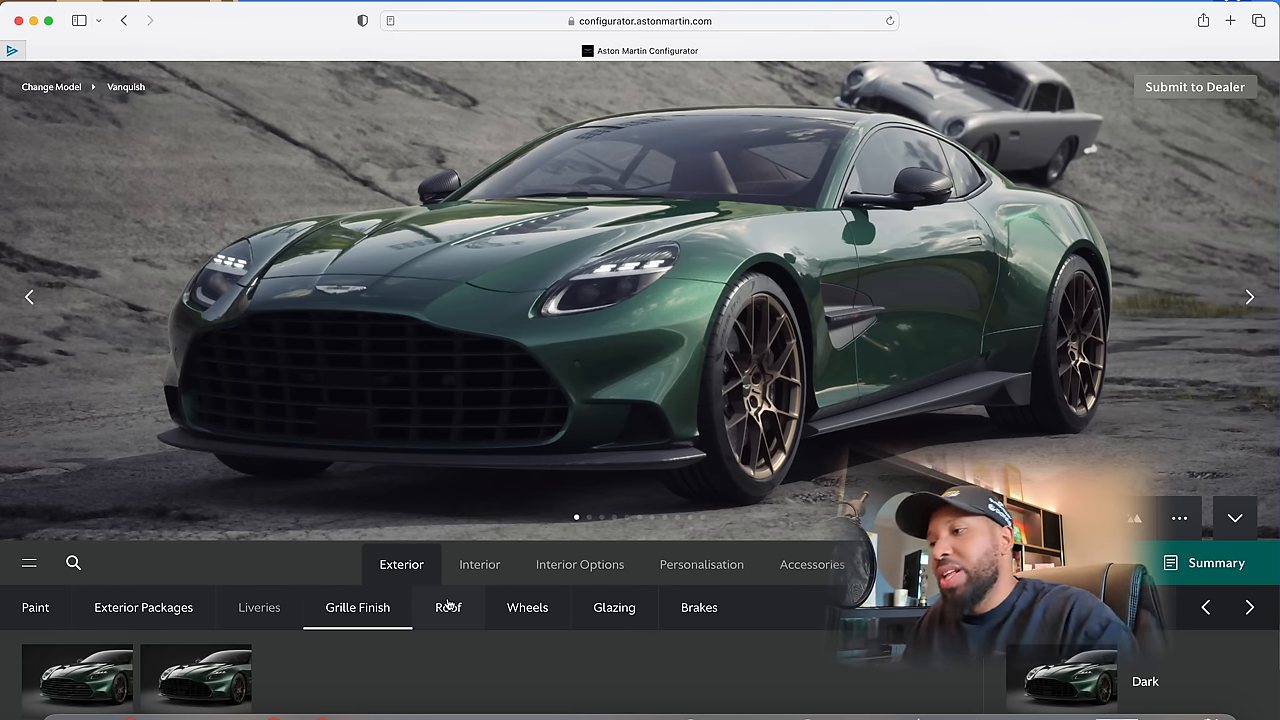
left_click(448, 608)
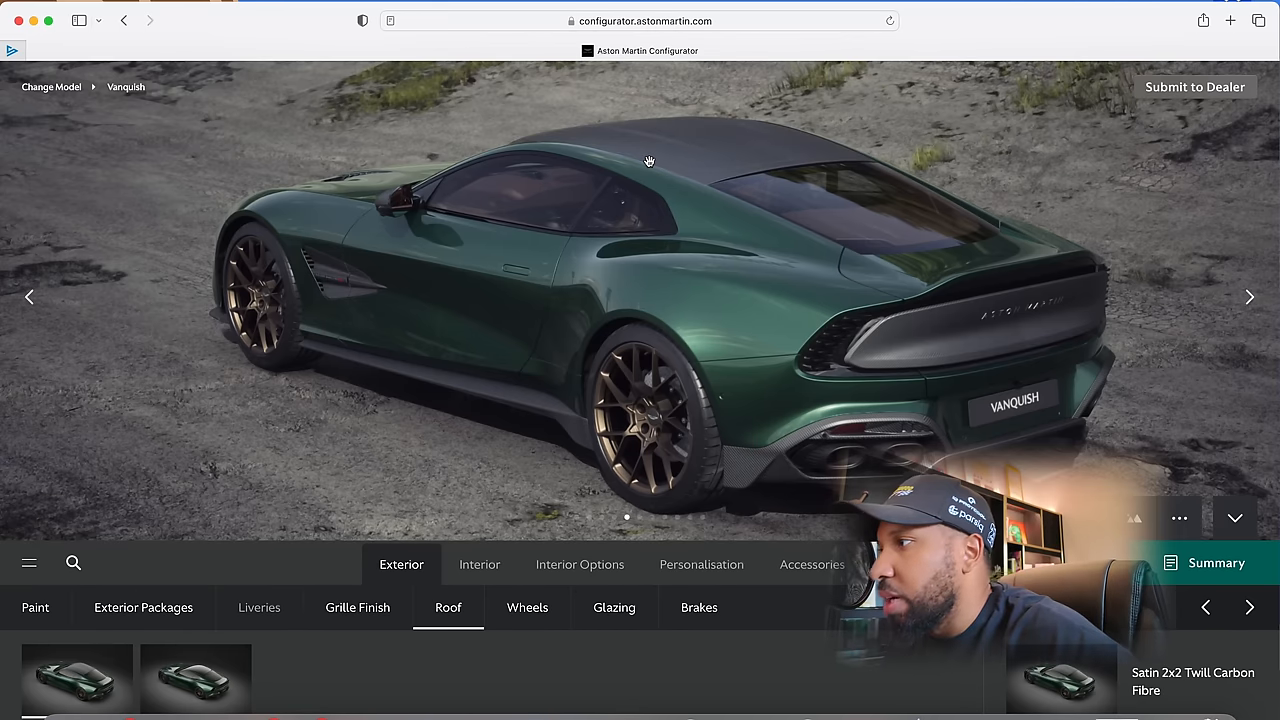
left_click(196, 676)
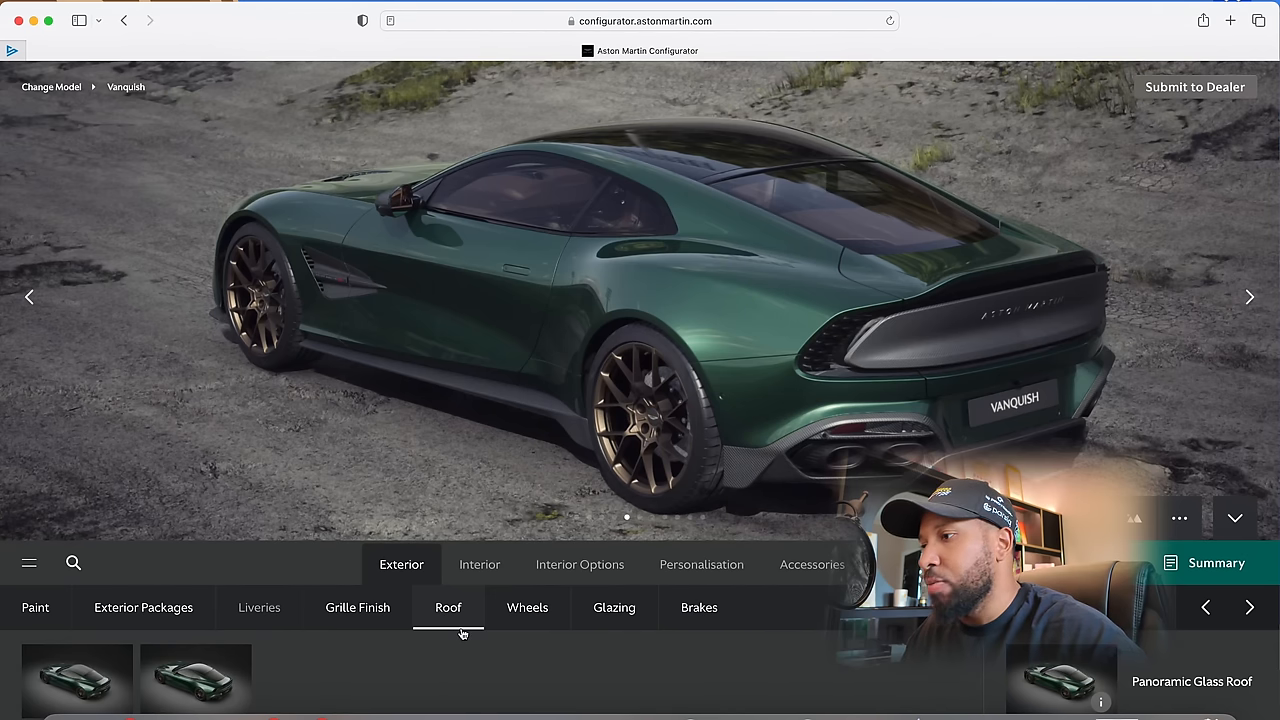
left_click(528, 608)
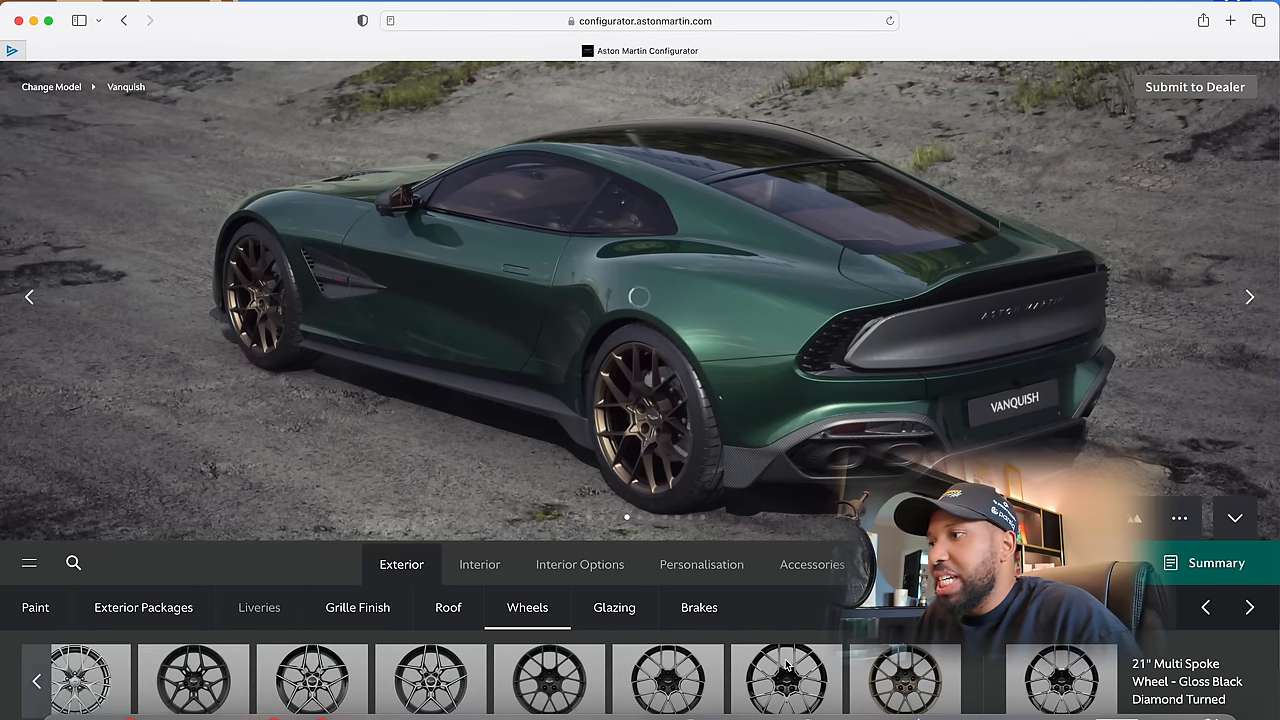
Fit 21" gloss black diamond-turned multi-spoke wheels and privacy glass
left_click(784, 680)
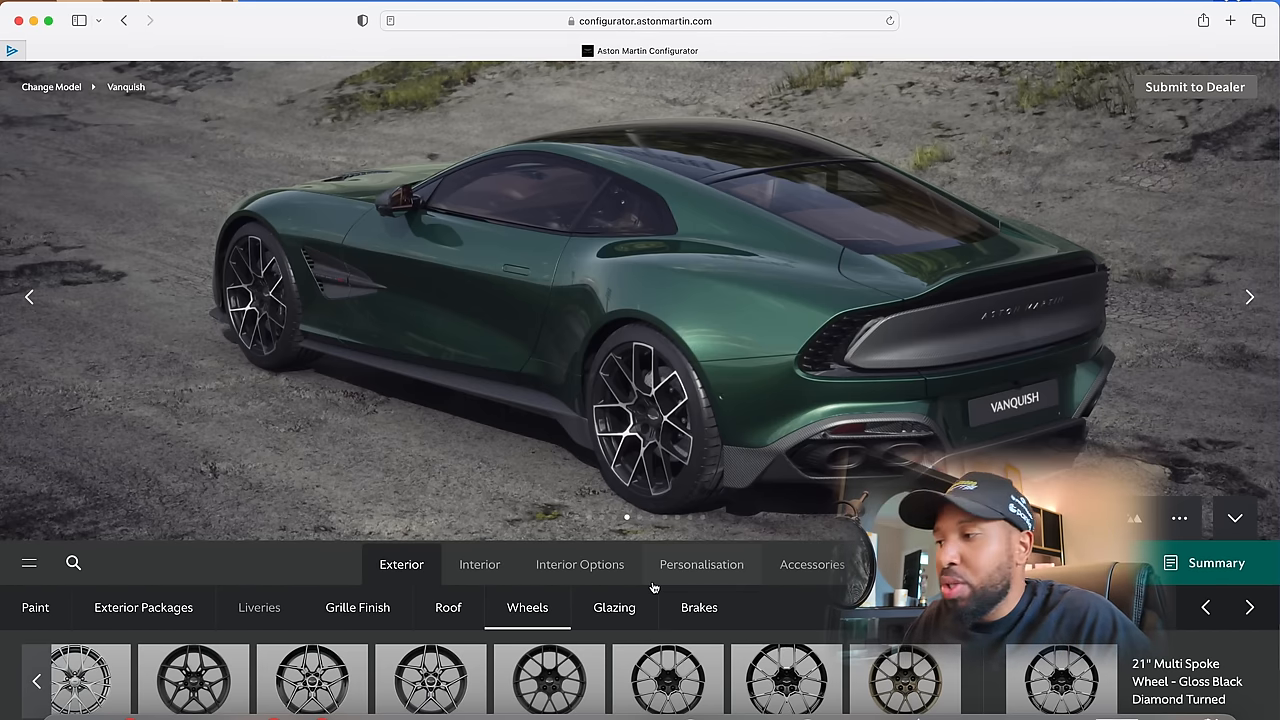
left_click(614, 608)
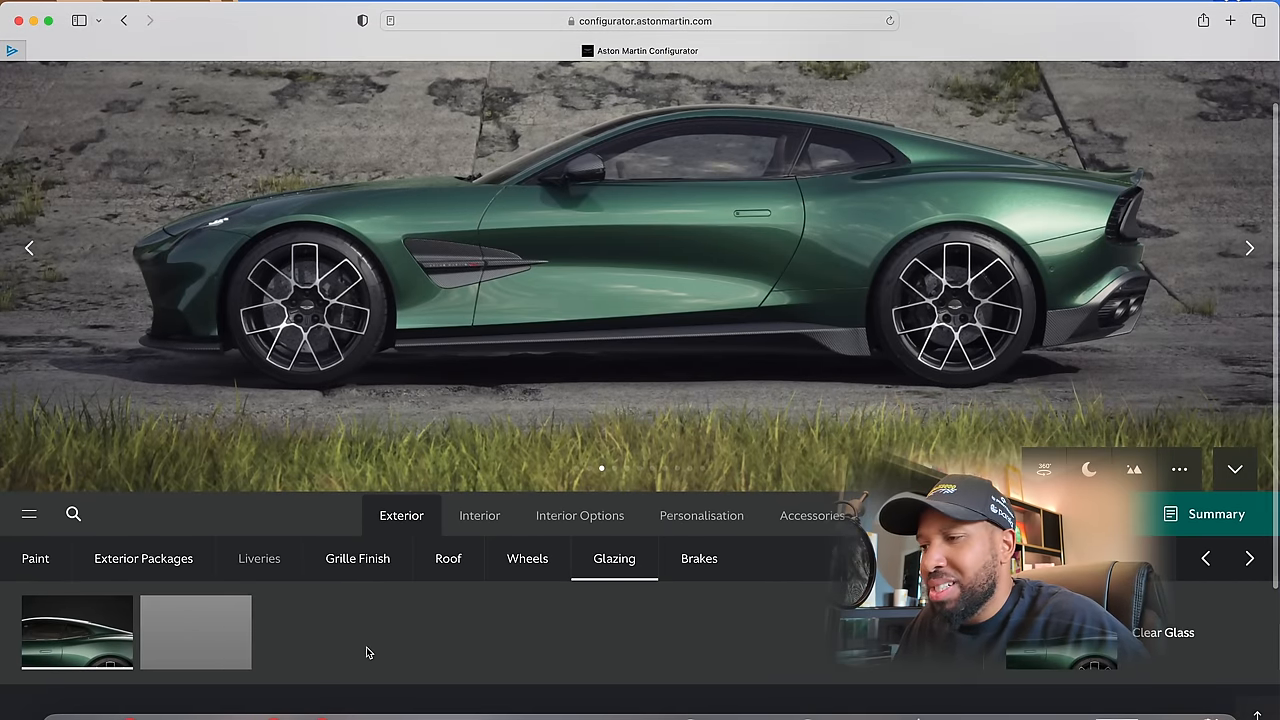
left_click(196, 632)
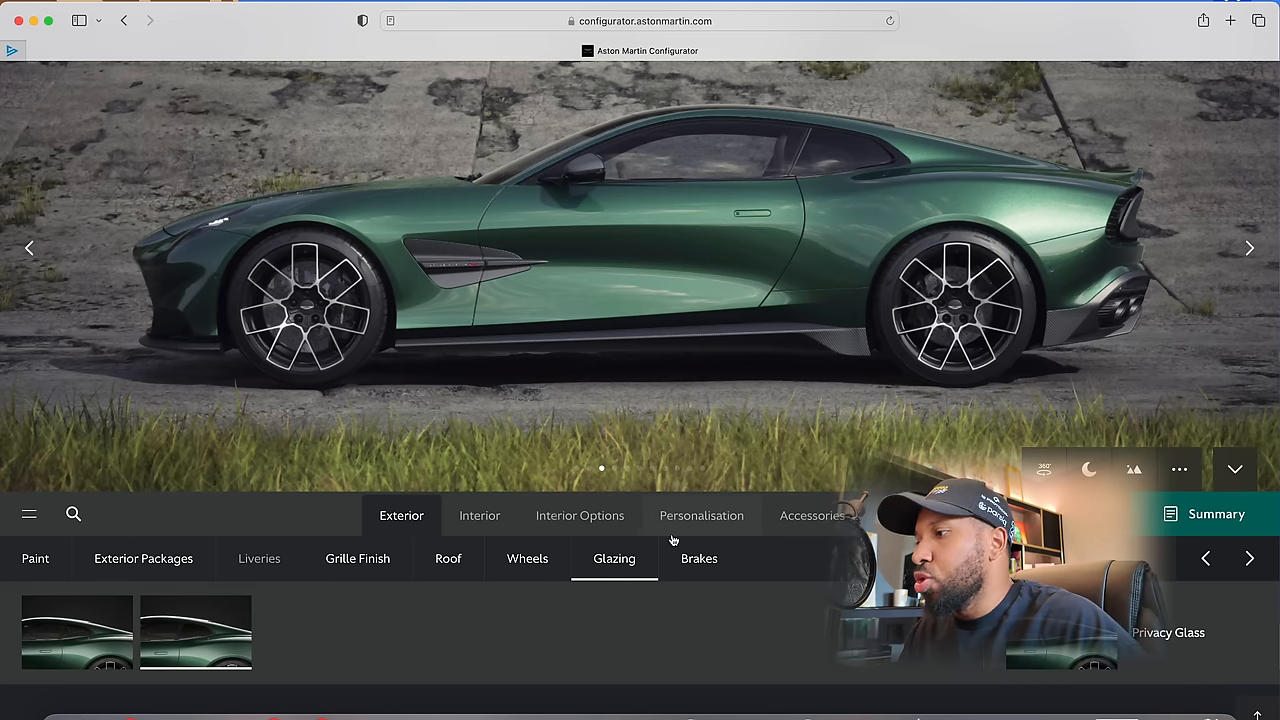
left_click(698, 558)
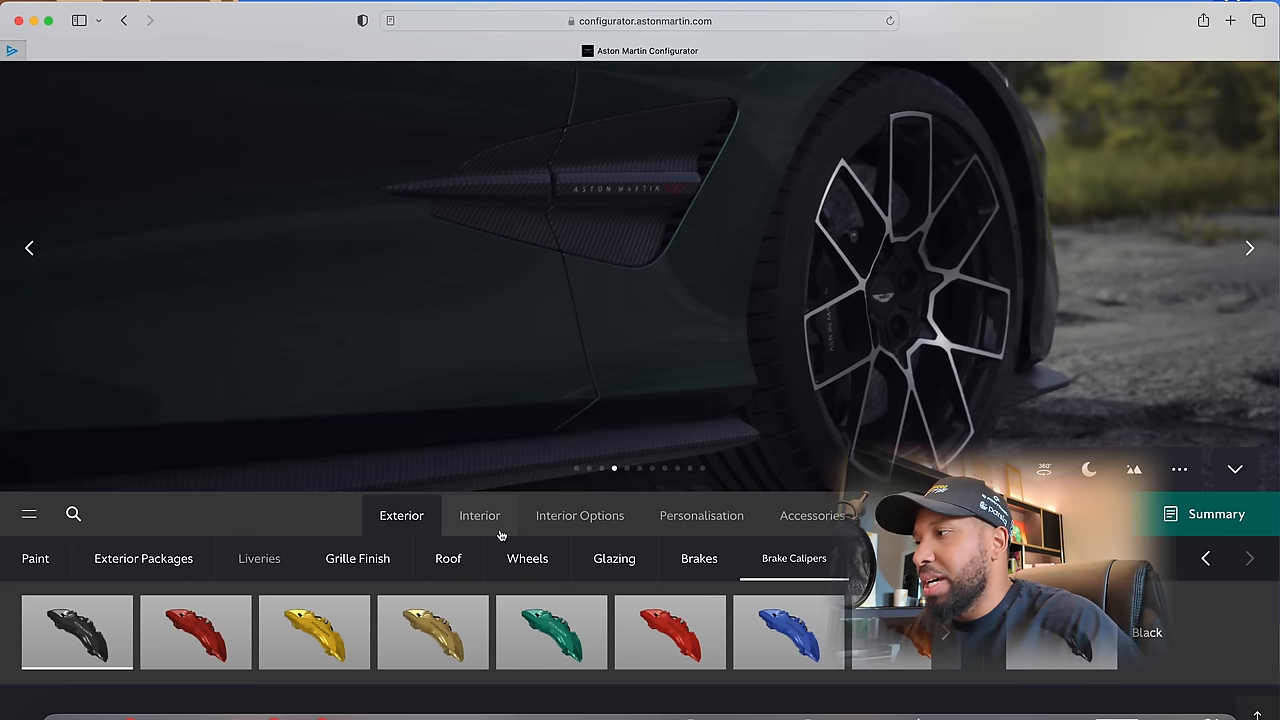
mouse_move(1248, 248)
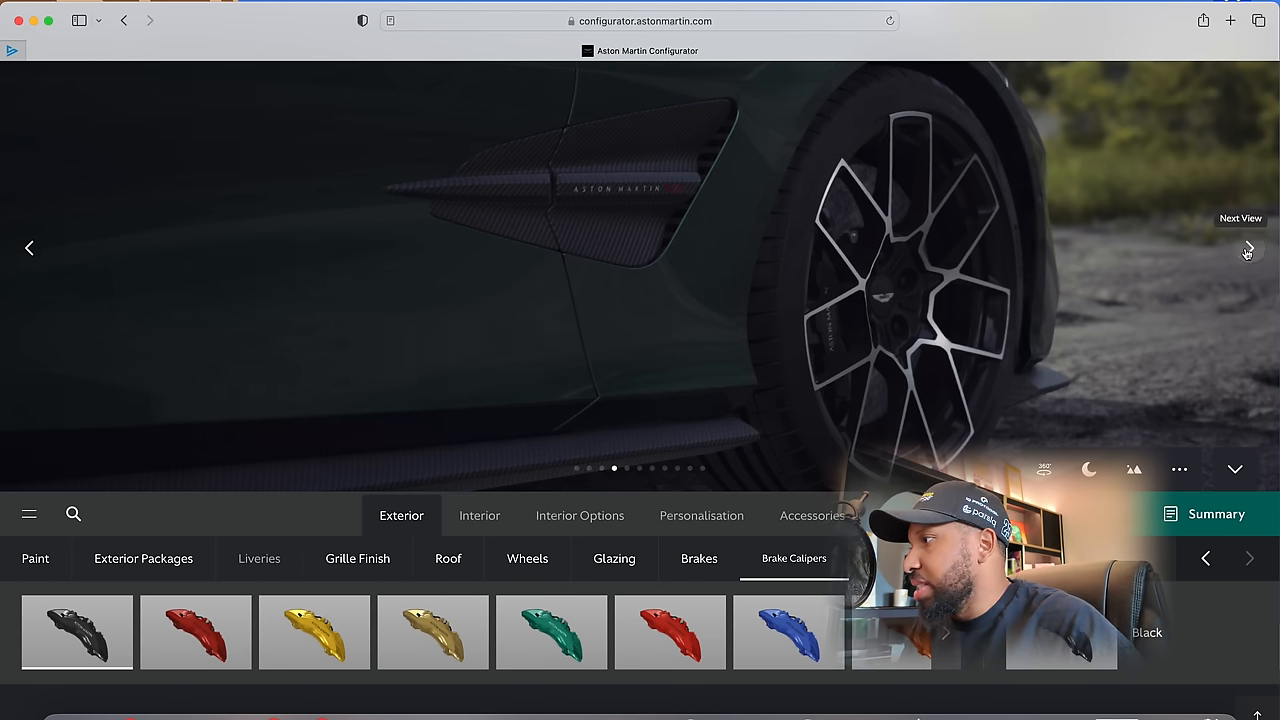
Cycle through the next views to preview the car with black calipers
left_click(1248, 248)
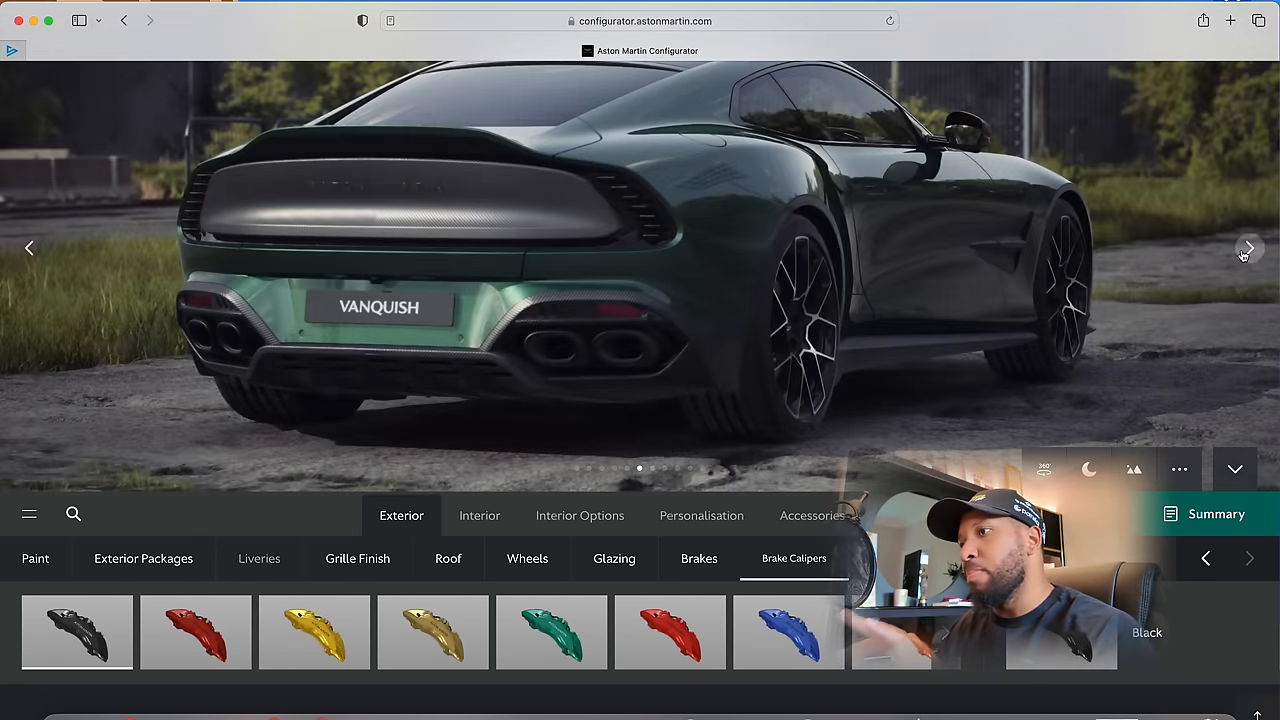
left_click(1248, 248)
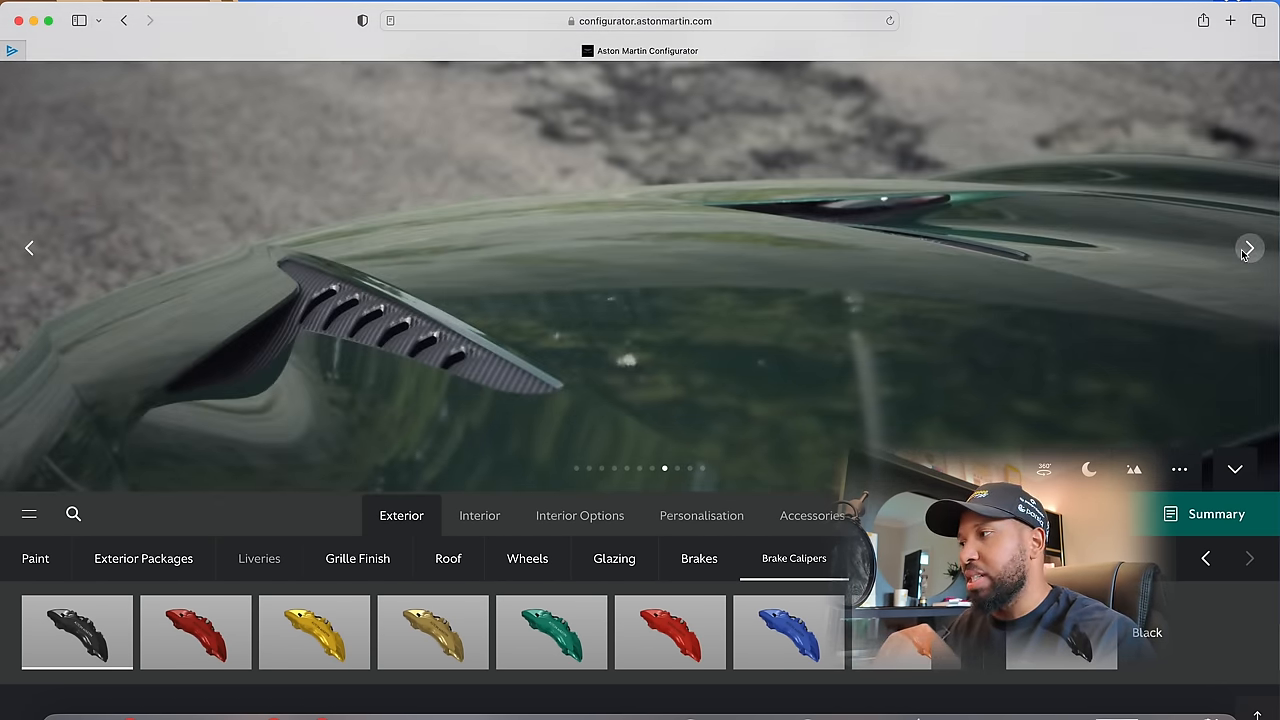
left_click(1248, 248)
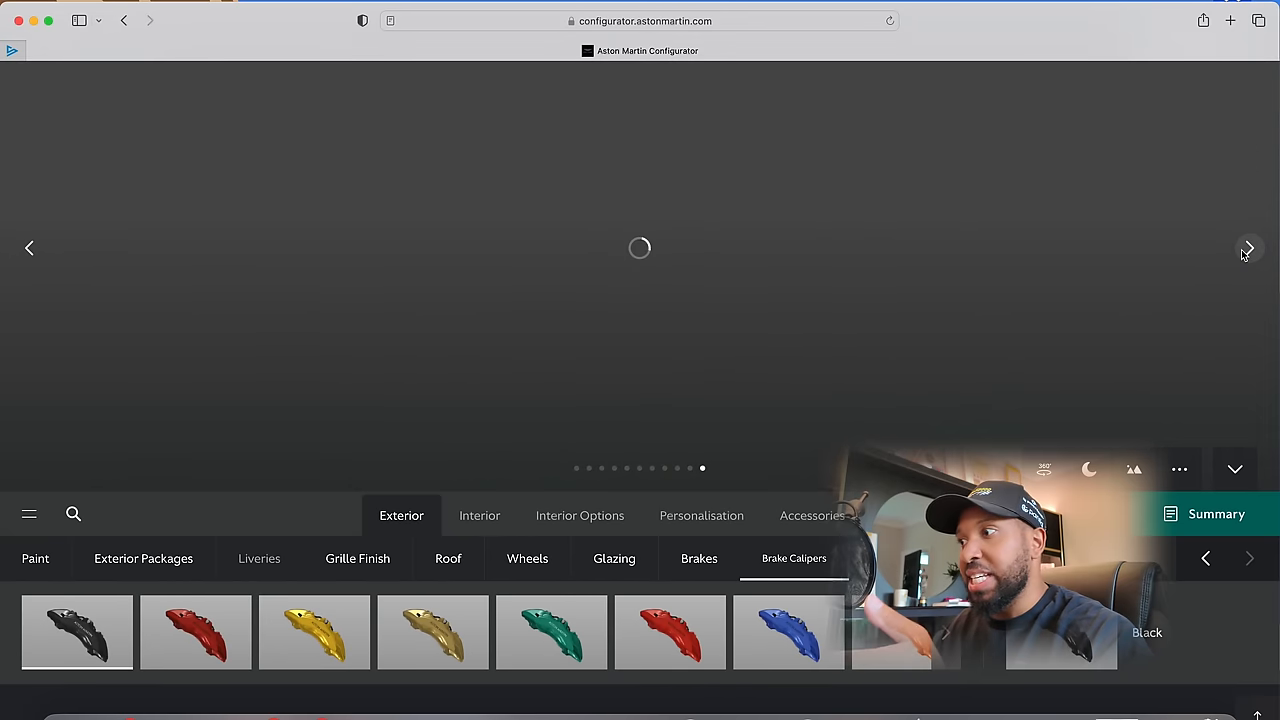
Review the exterior packages and roof, then move to the interior colours
left_click(144, 558)
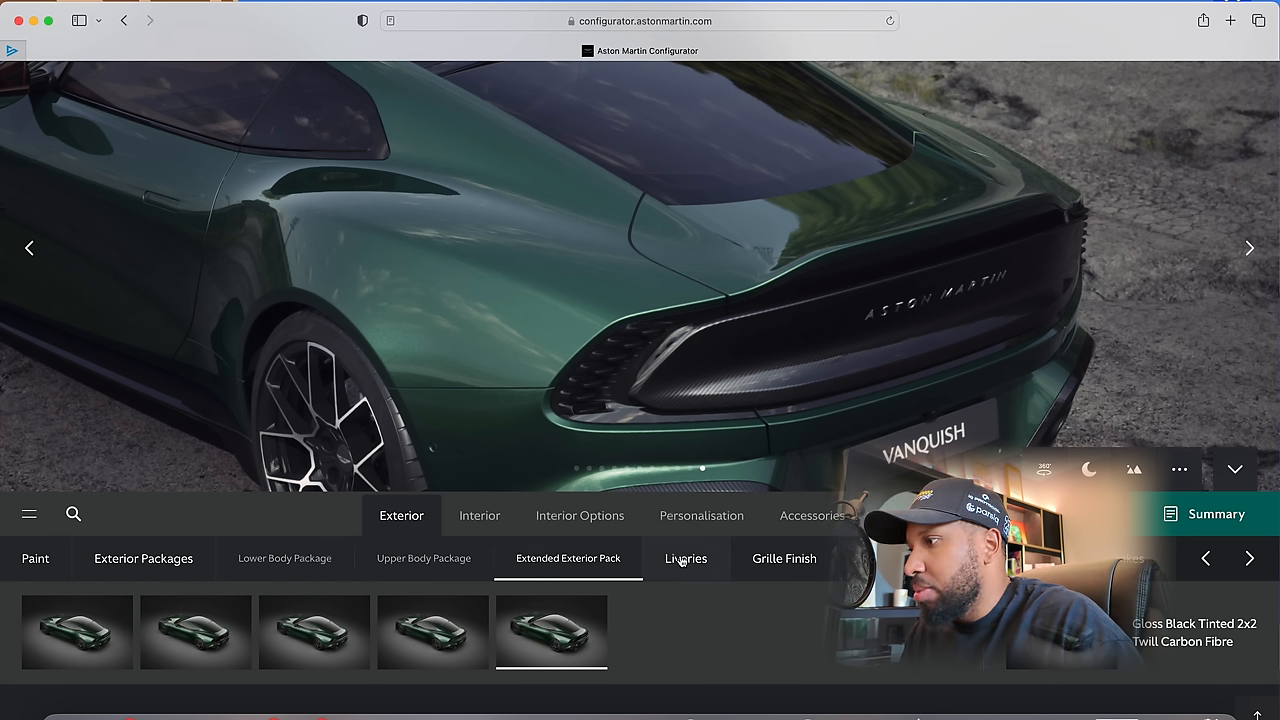
left_click(448, 558)
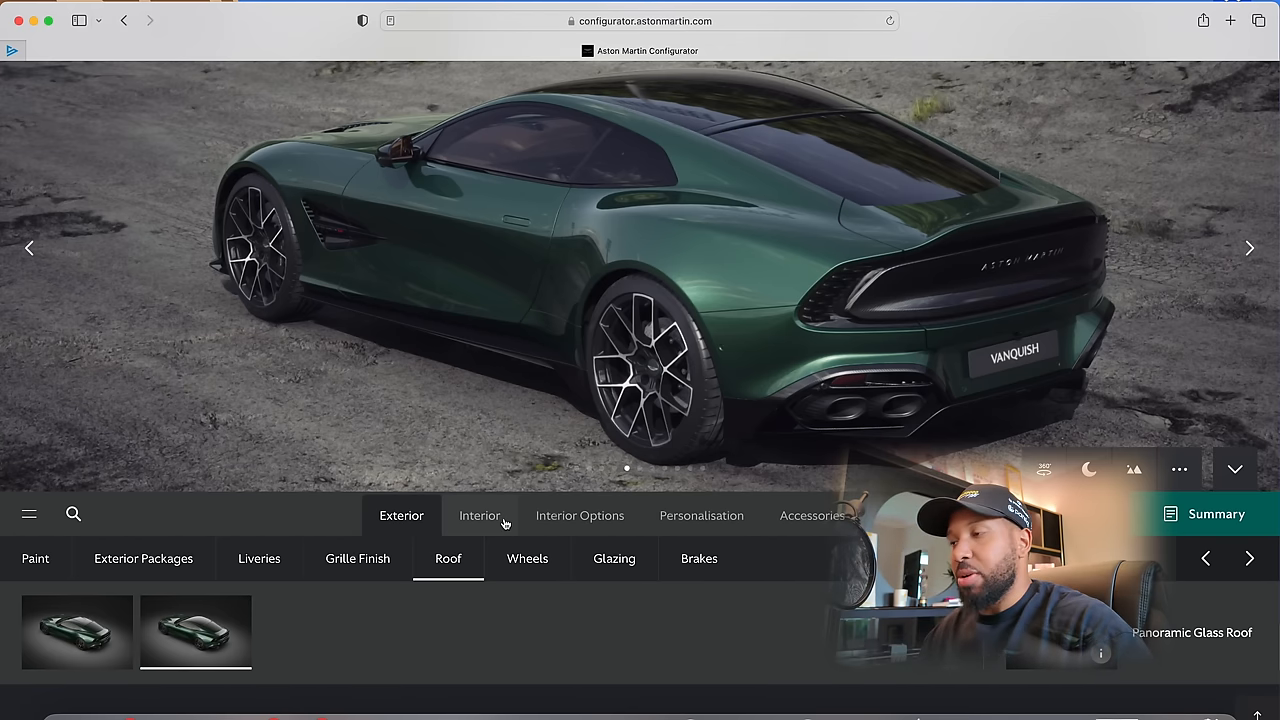
left_click(480, 516)
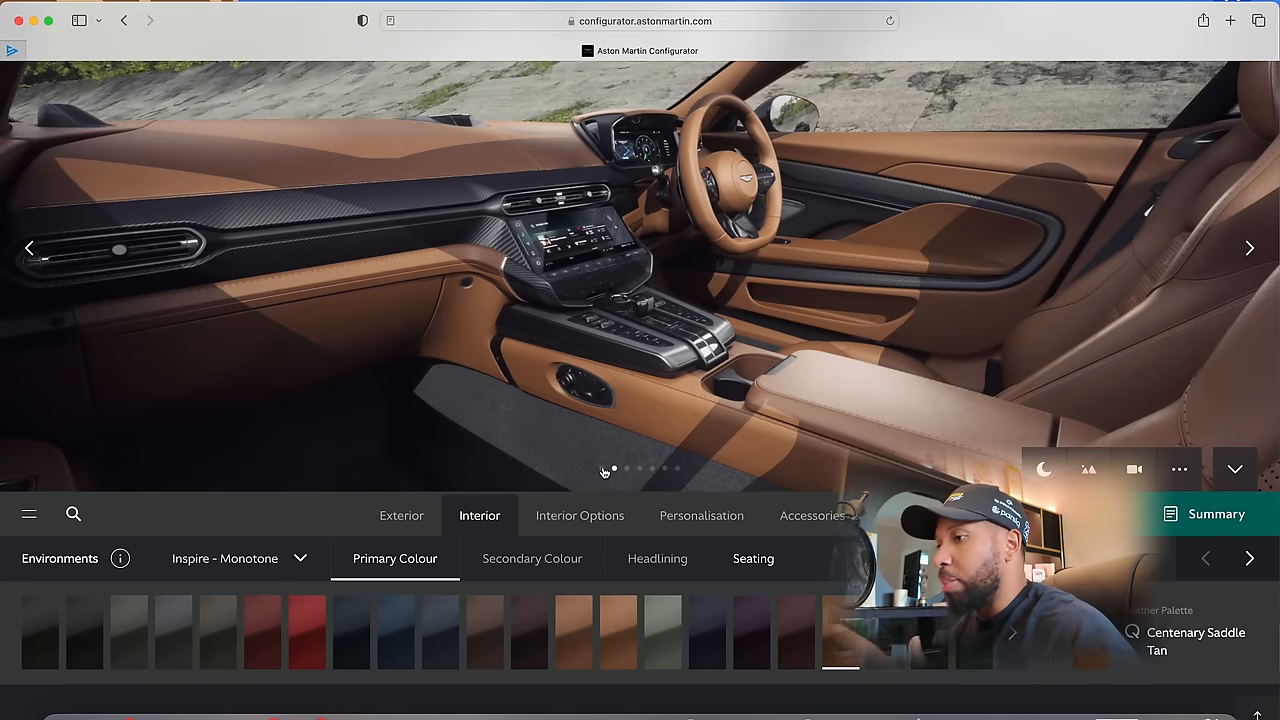
Set the interior to Inspire Mid Duotone with a Glacier White secondary colour
left_click(240, 558)
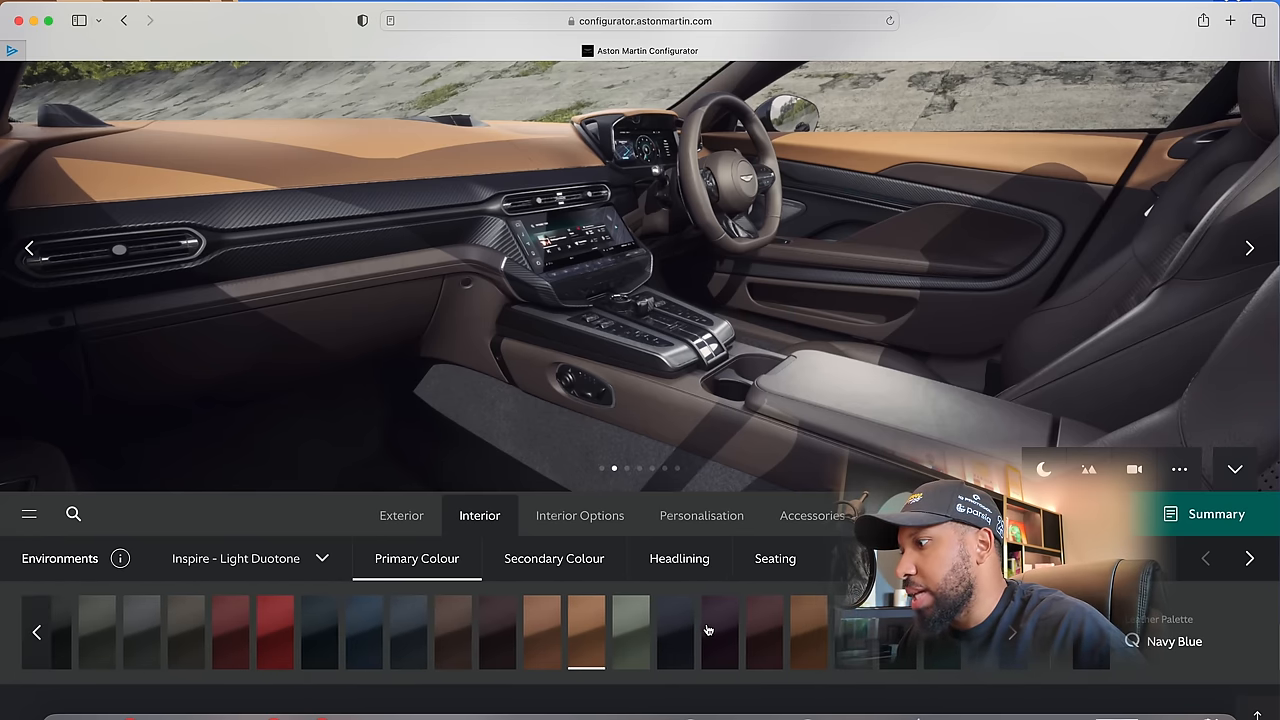
left_click(554, 558)
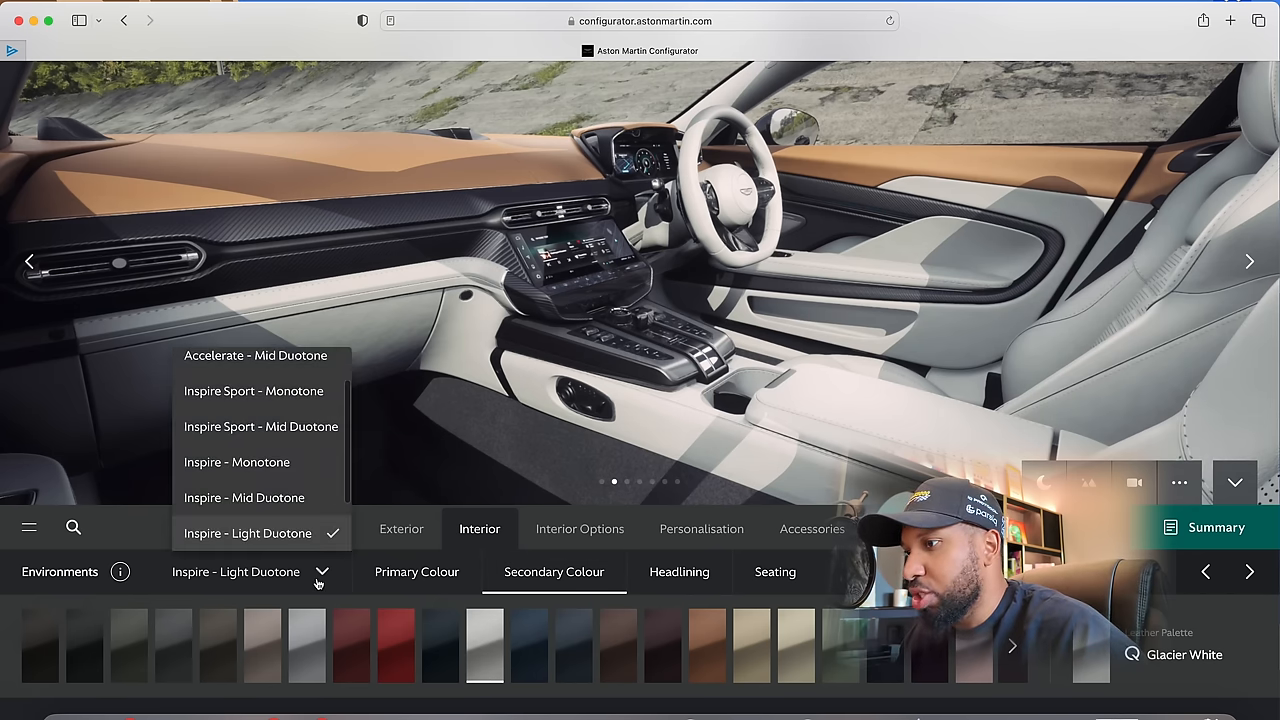
left_click(244, 496)
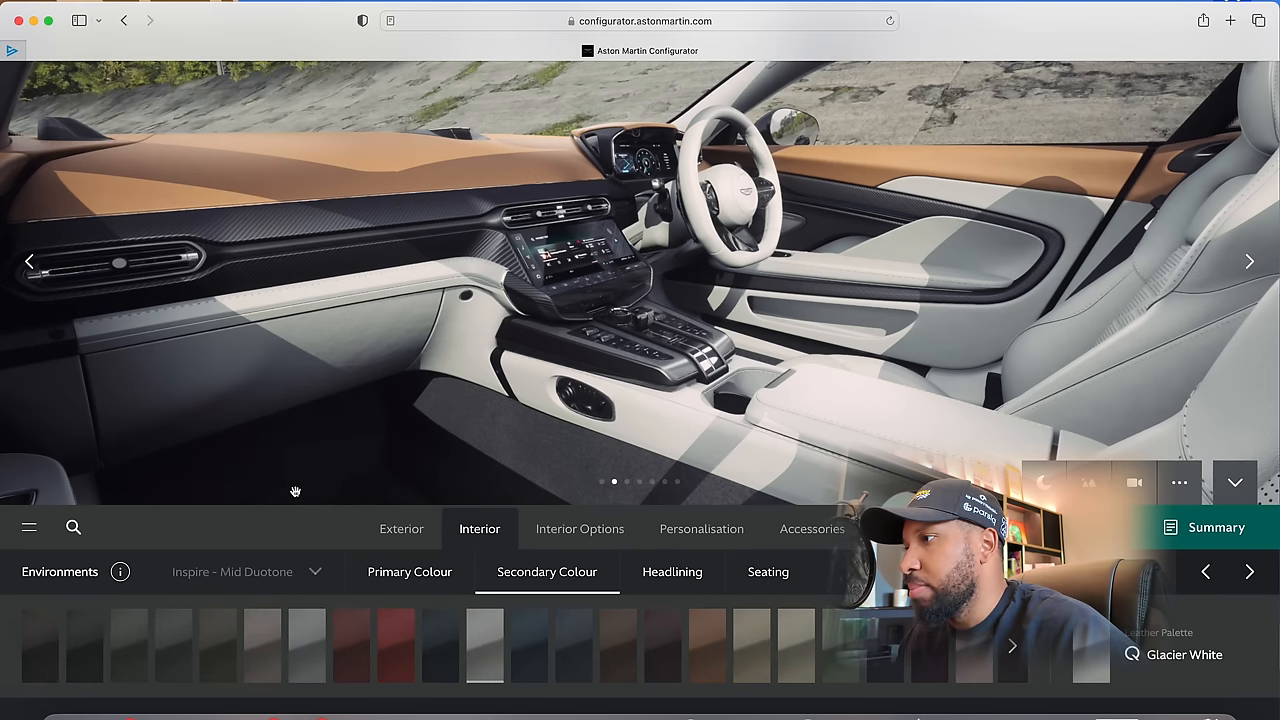
mouse_move(696, 164)
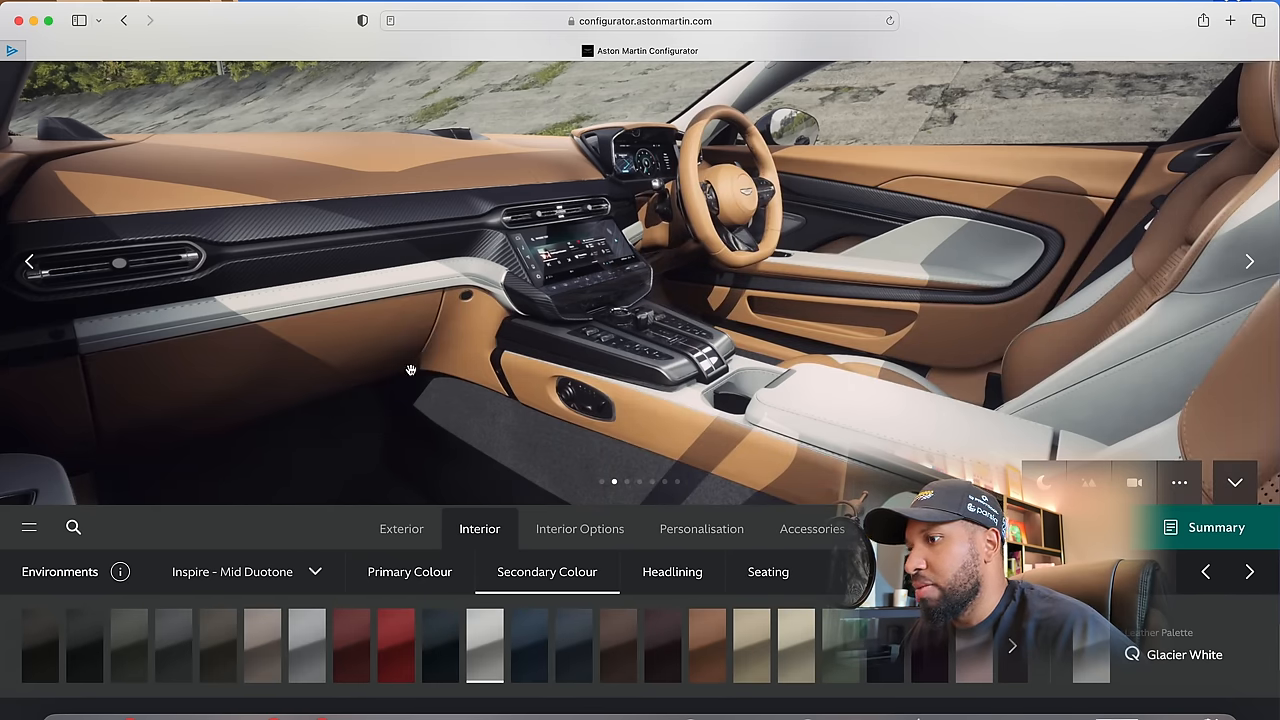
left_click(680, 572)
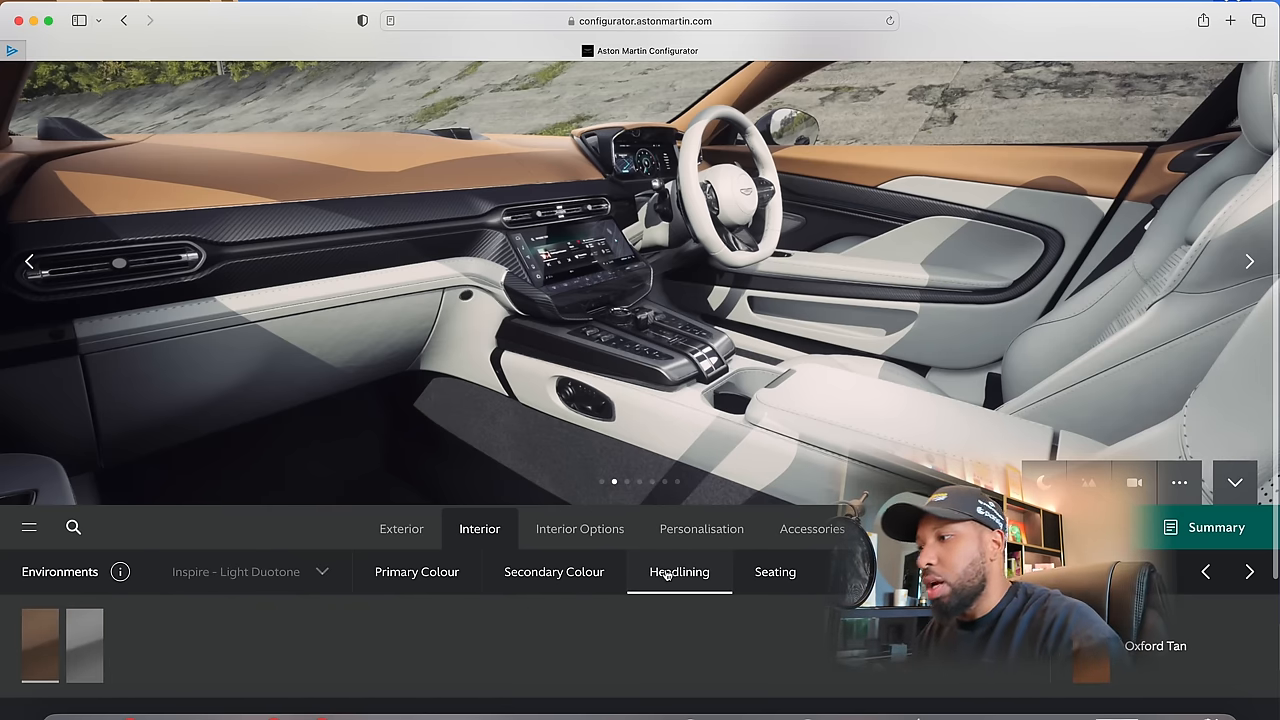
Apply the Inspire Mid Duotone scheme to the seats and review the extra interior options
left_click(776, 572)
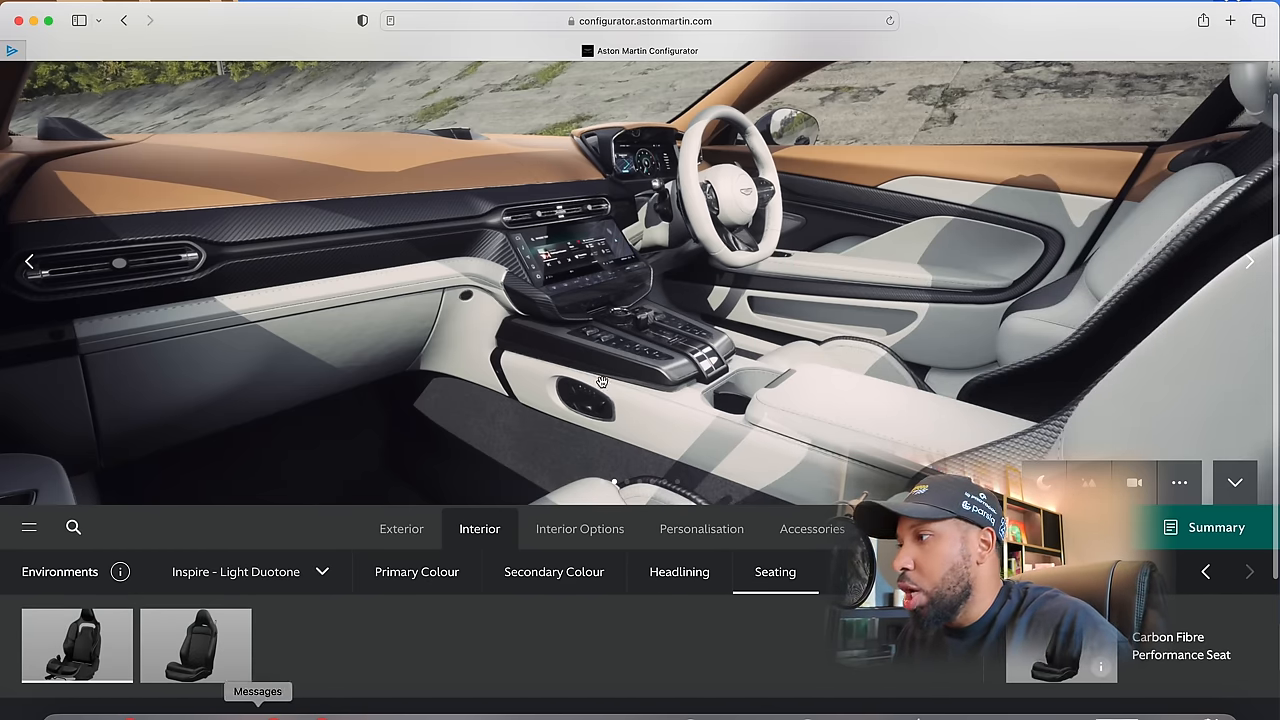
left_click(1250, 260)
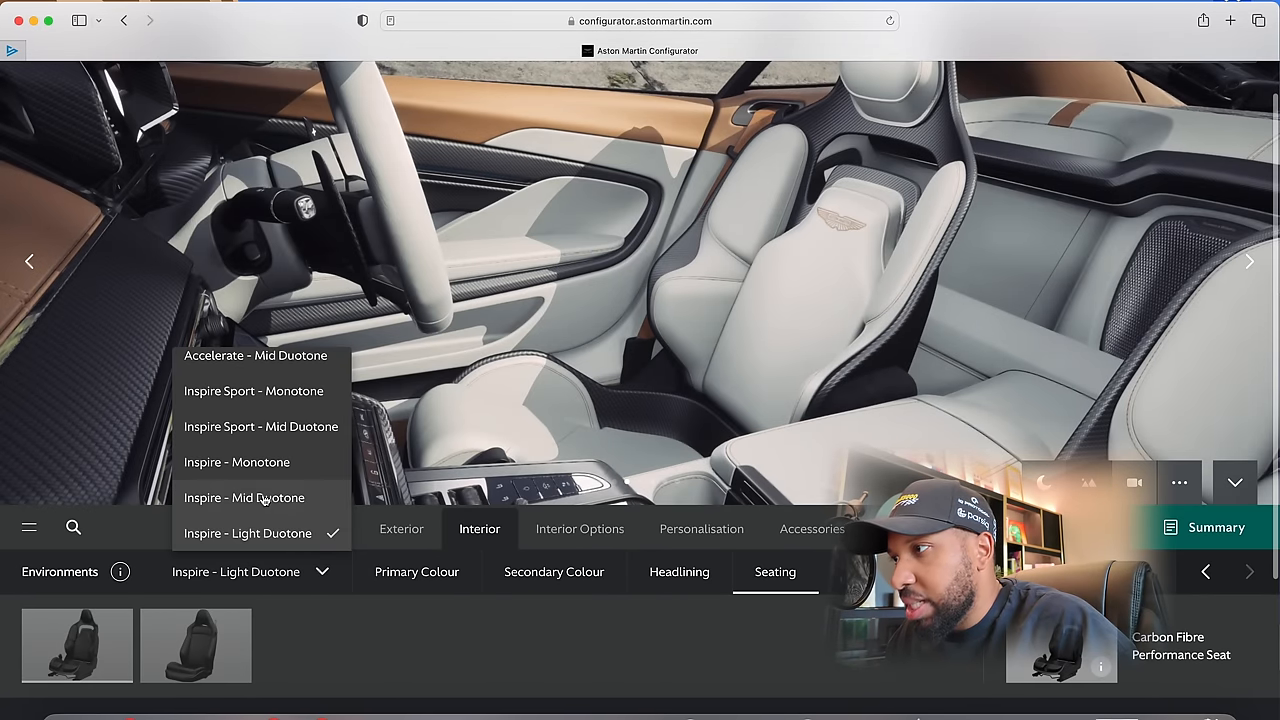
left_click(244, 496)
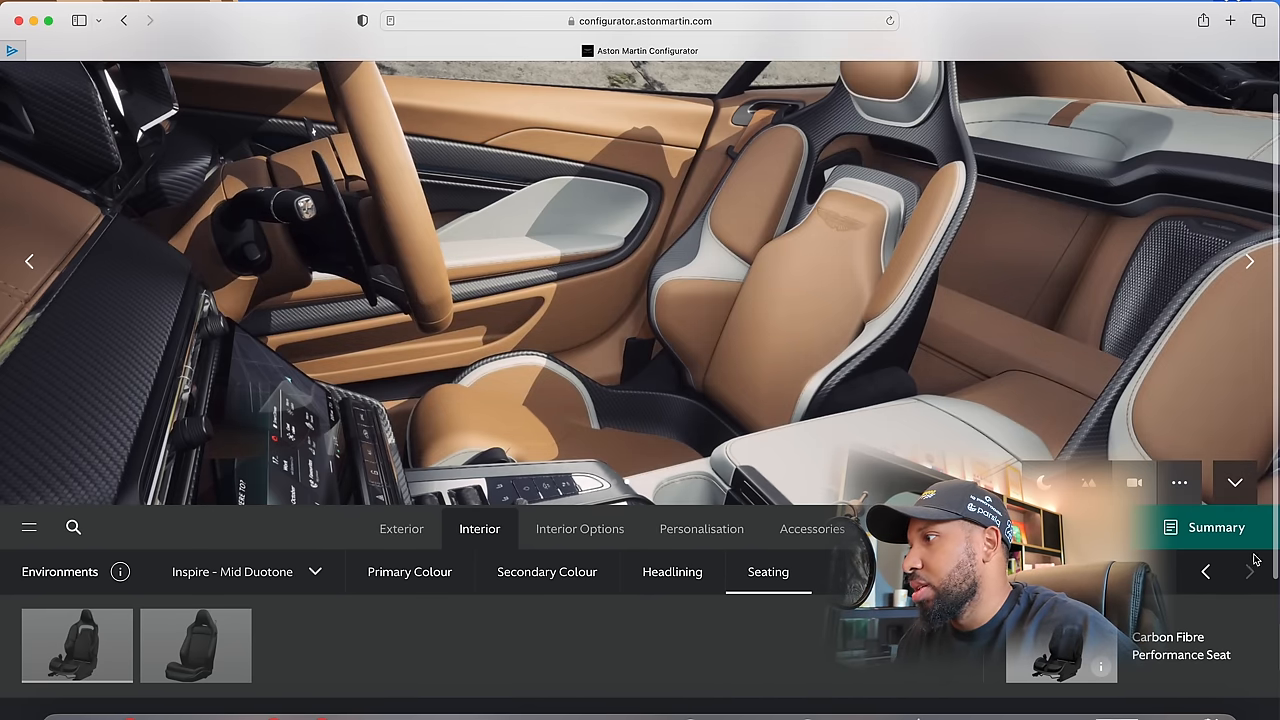
left_click(1236, 482)
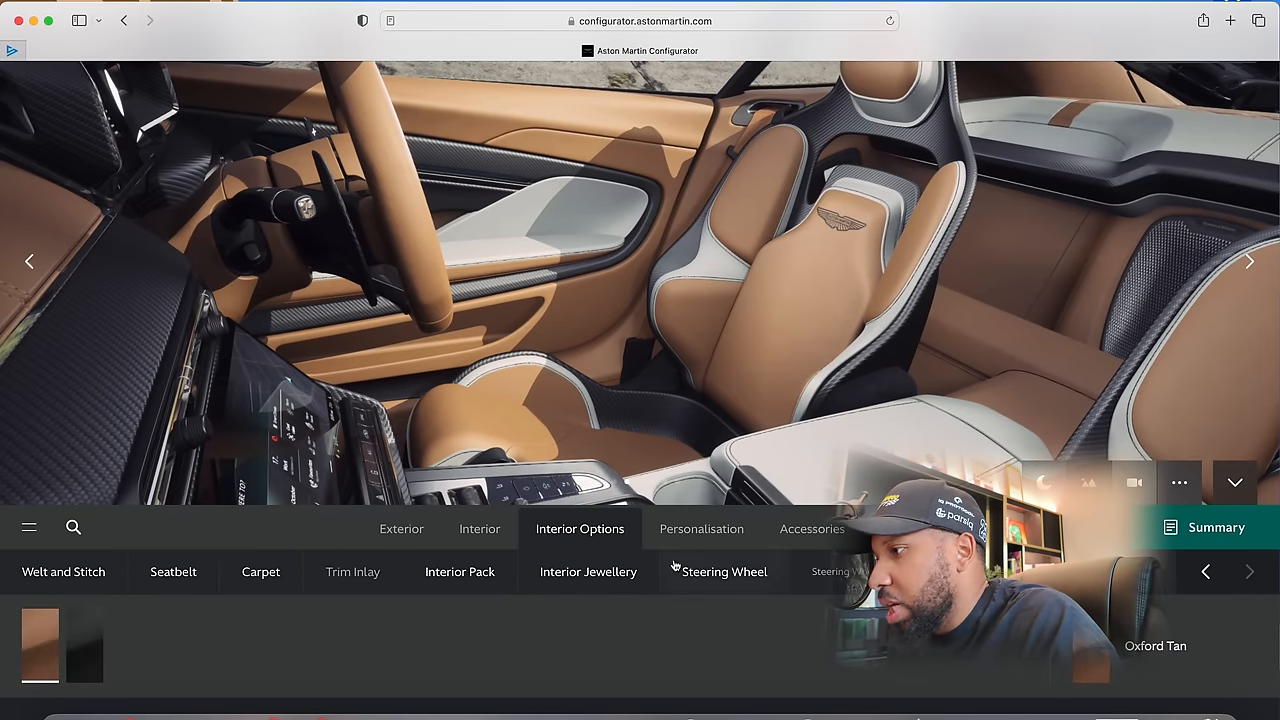
left_click(700, 528)
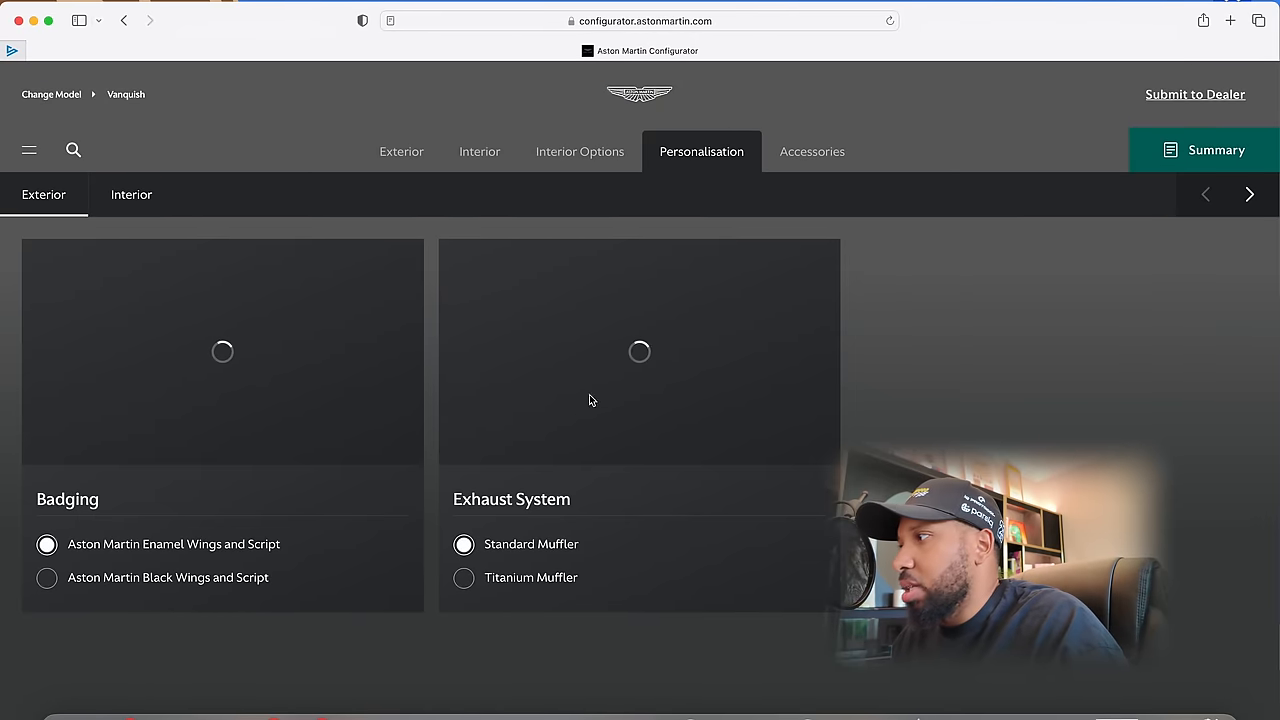
Fit black wings-and-script badging and the titanium exhaust muffler
left_click(580, 152)
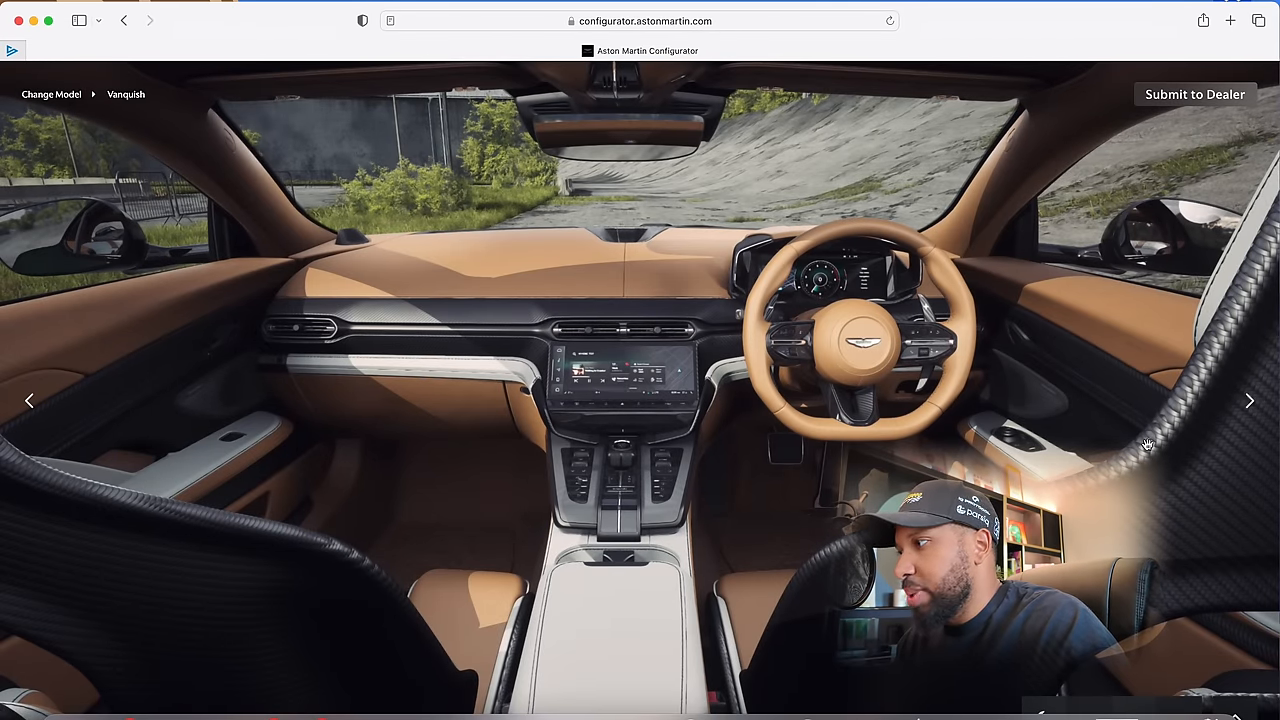
left_click(1248, 400)
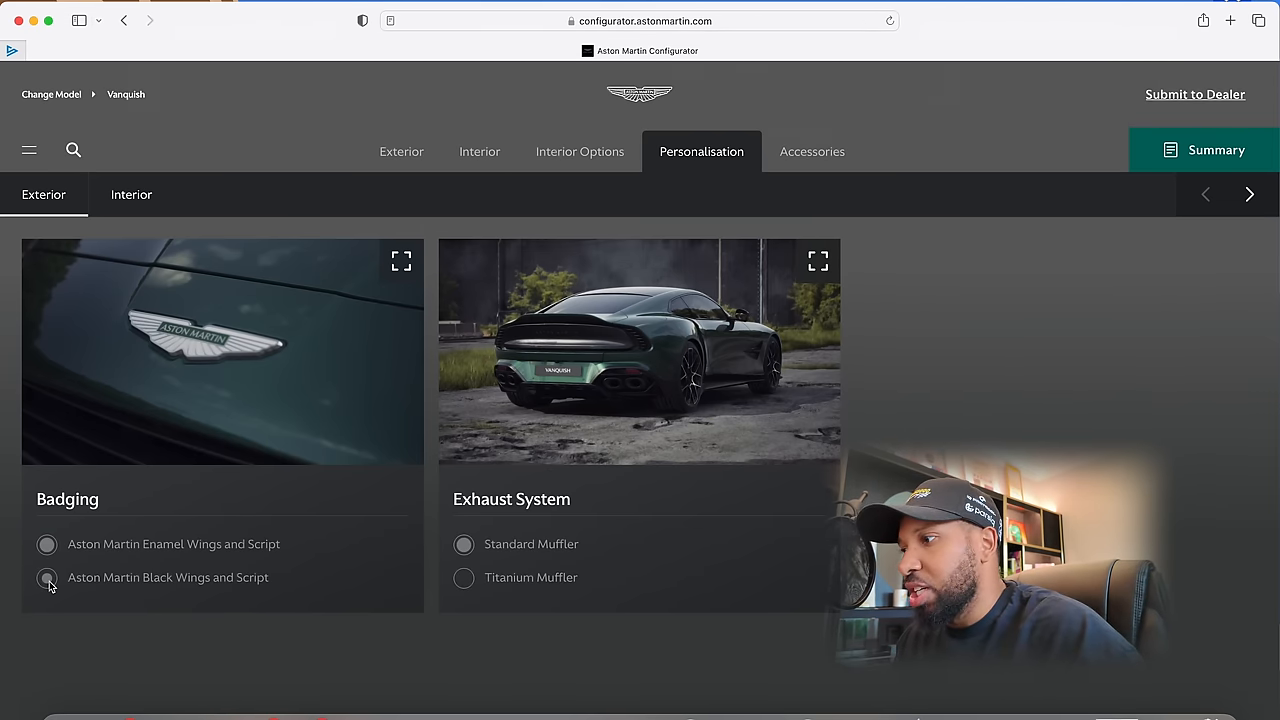
left_click(46, 576)
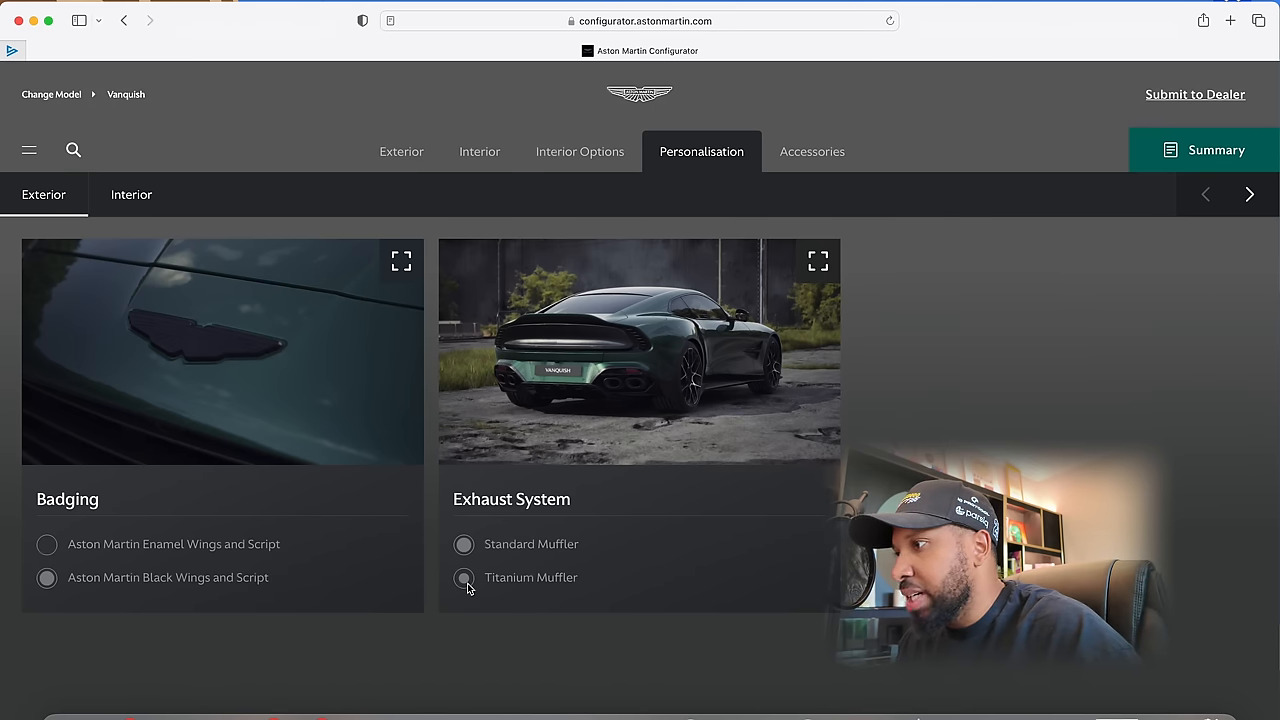
left_click(464, 576)
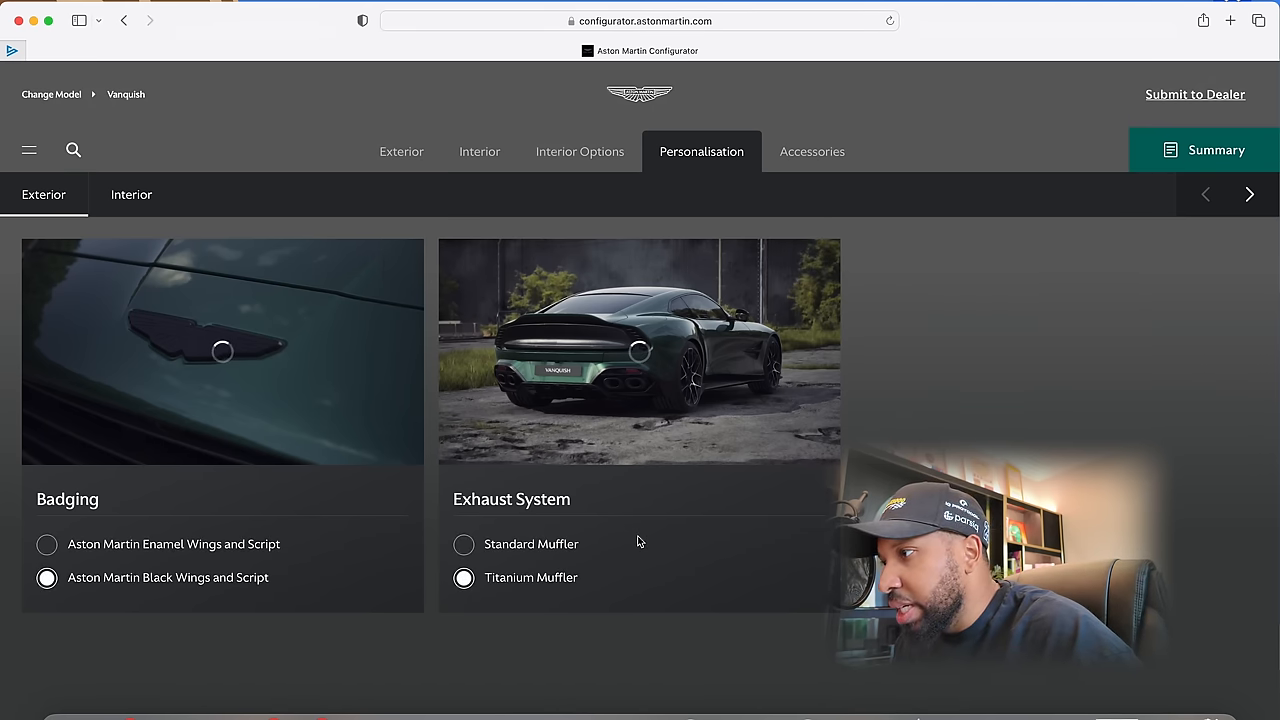
mouse_move(400, 260)
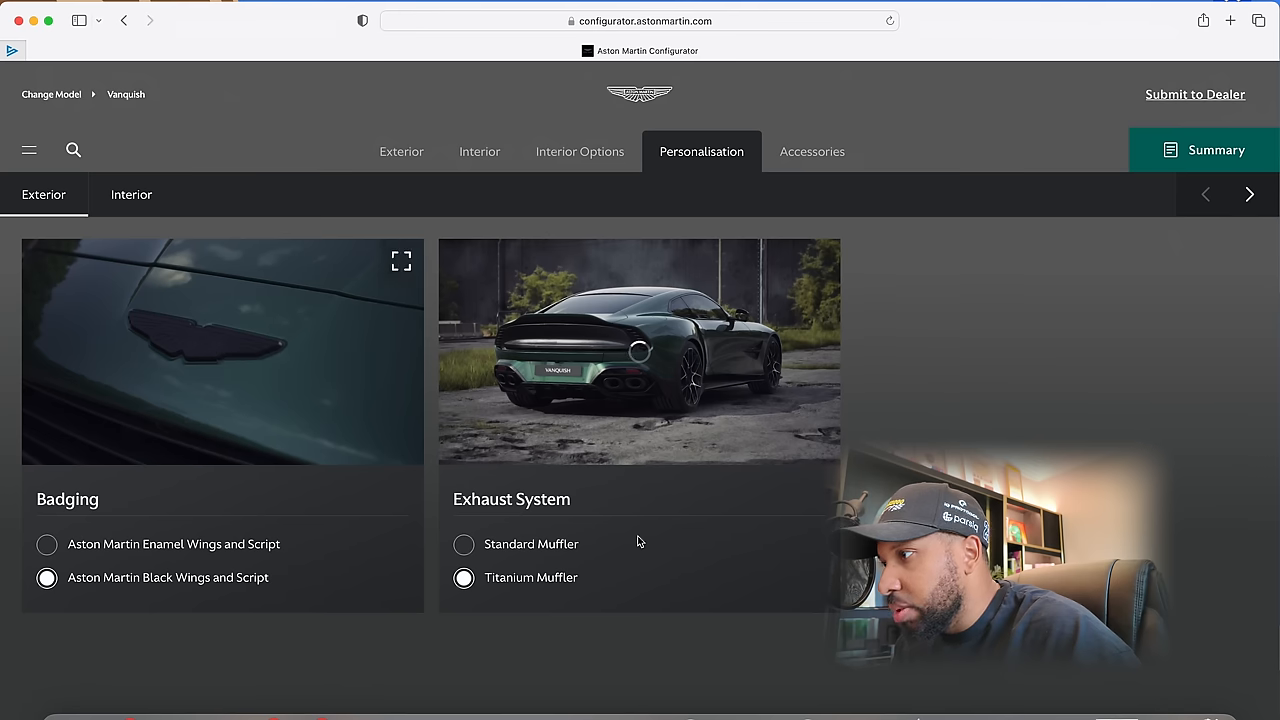
mouse_move(648, 378)
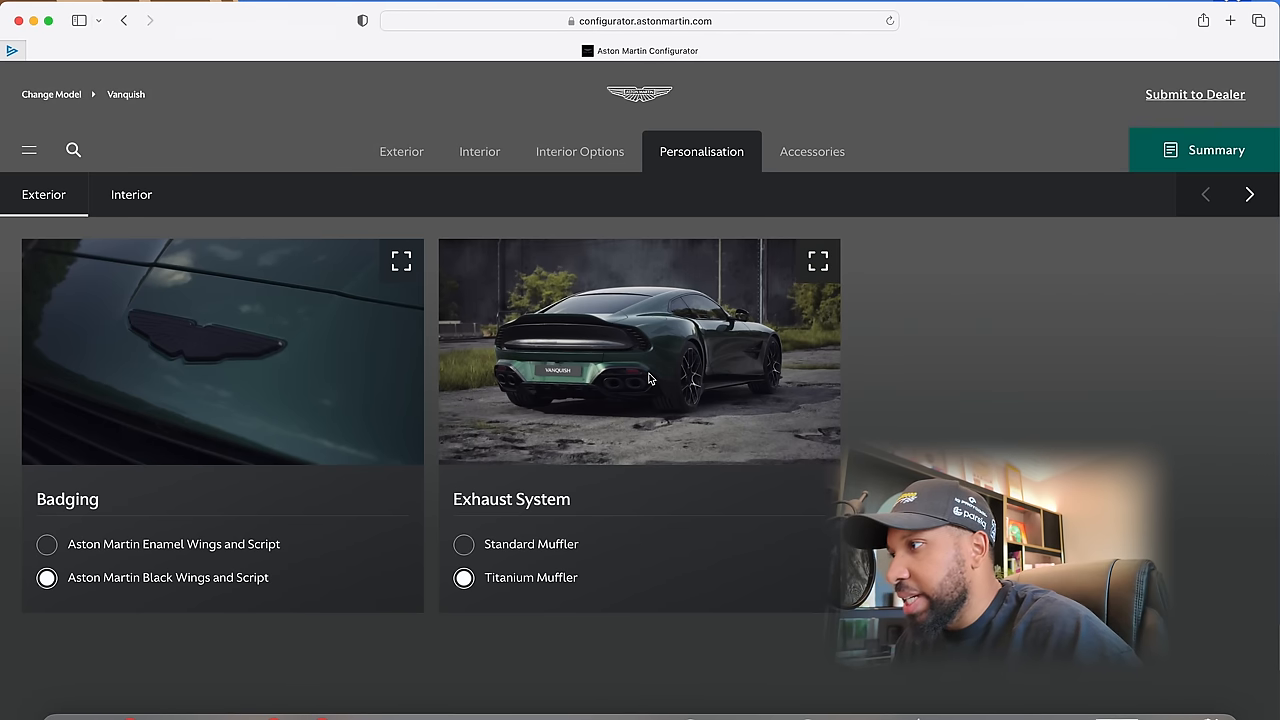
mouse_move(132, 194)
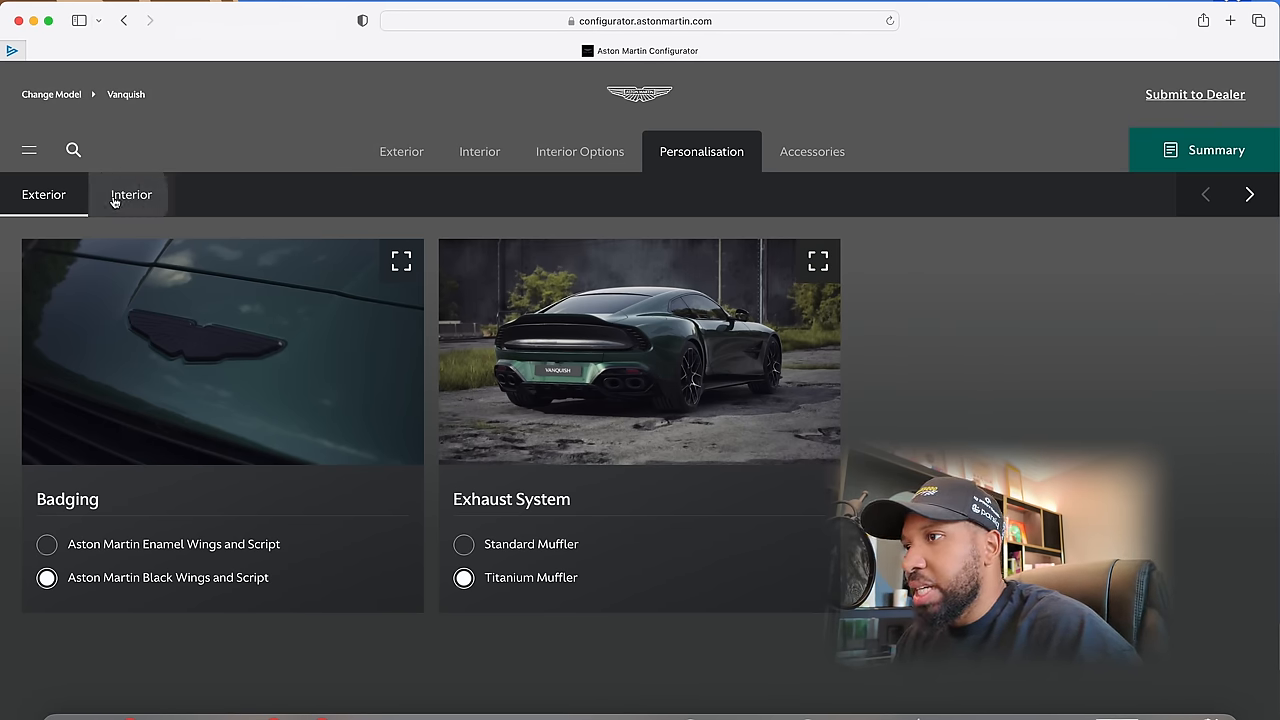
Browse the interior personalisation options
left_click(132, 194)
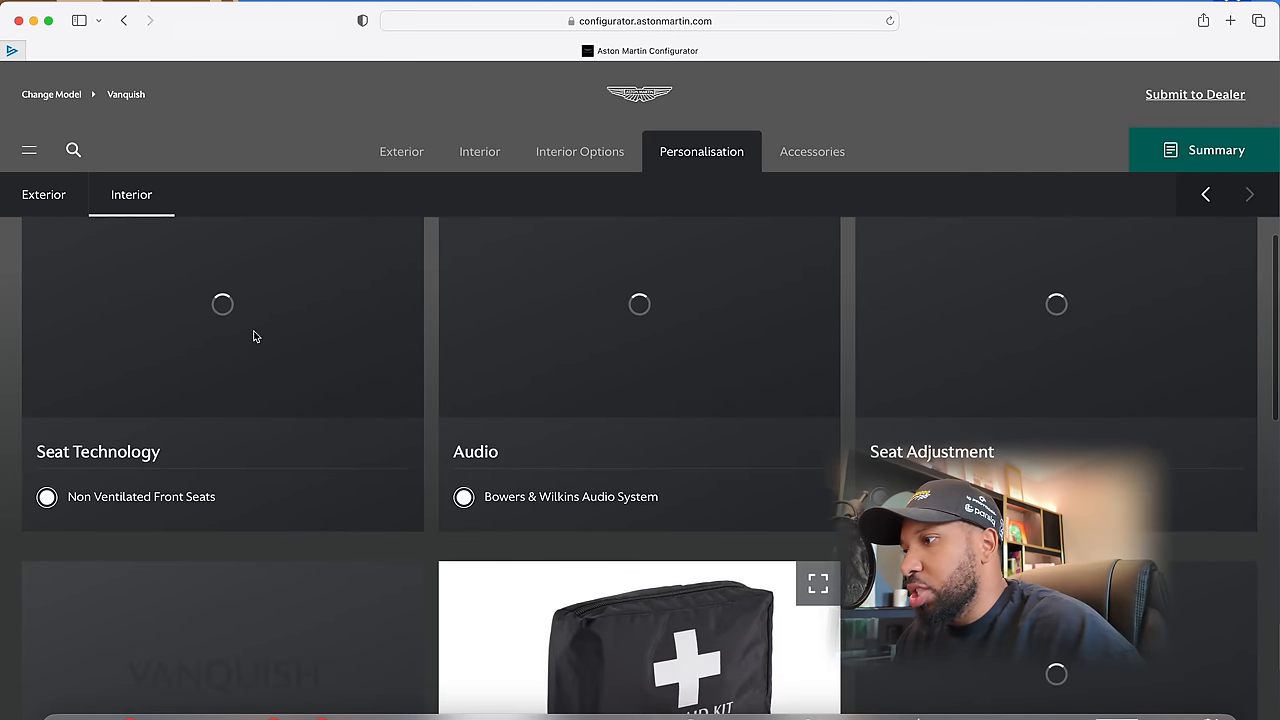
scroll("down", 3)
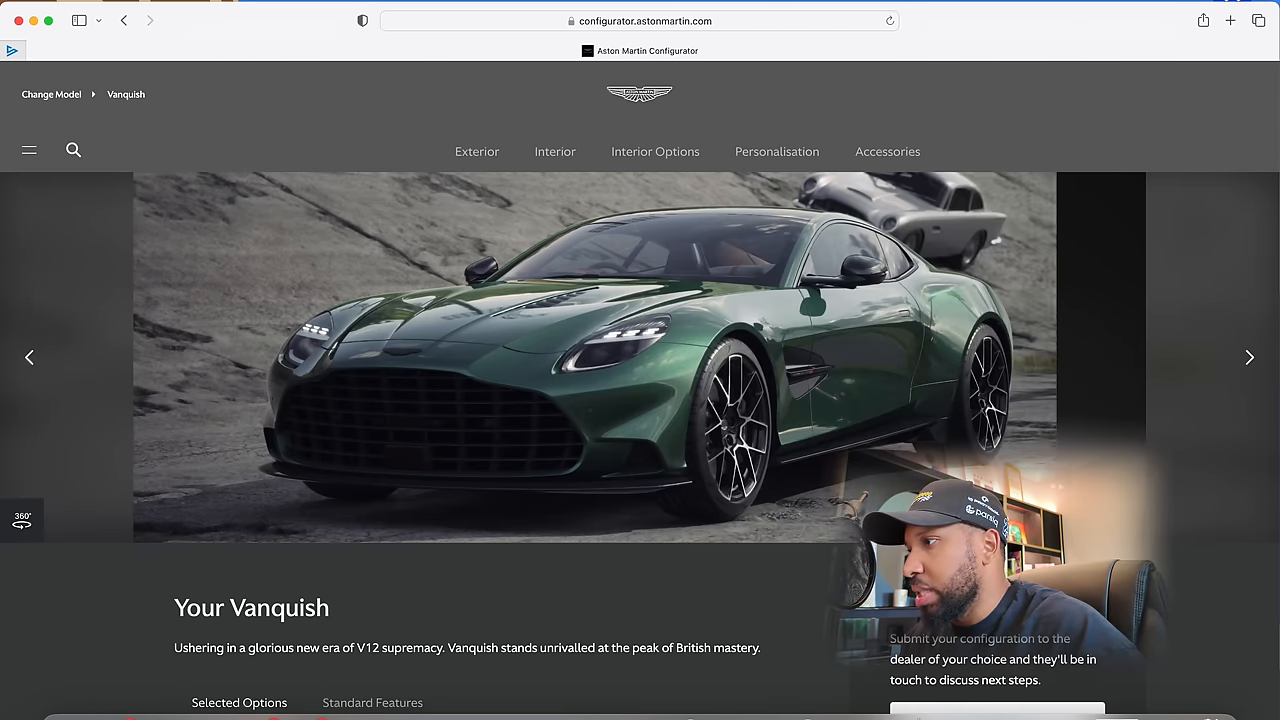
Browse through the summary carousel photos of the configured green Vanquish
left_click(1248, 356)
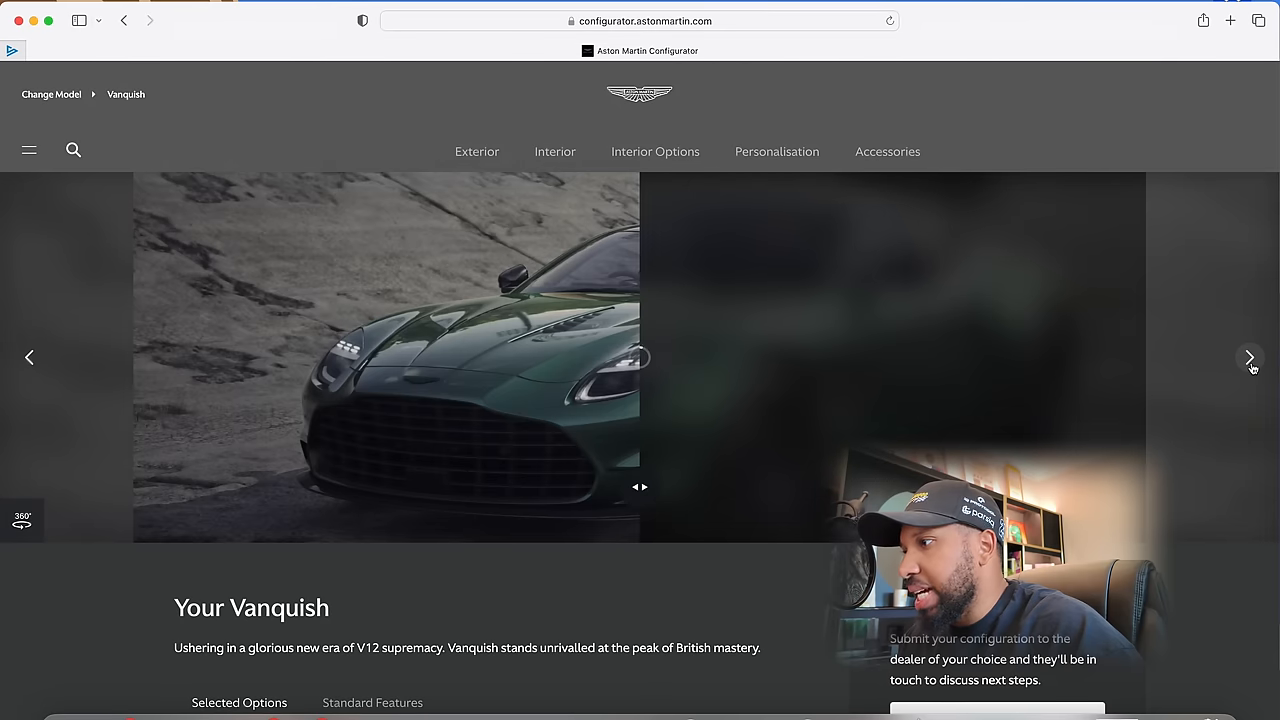
left_click(1248, 356)
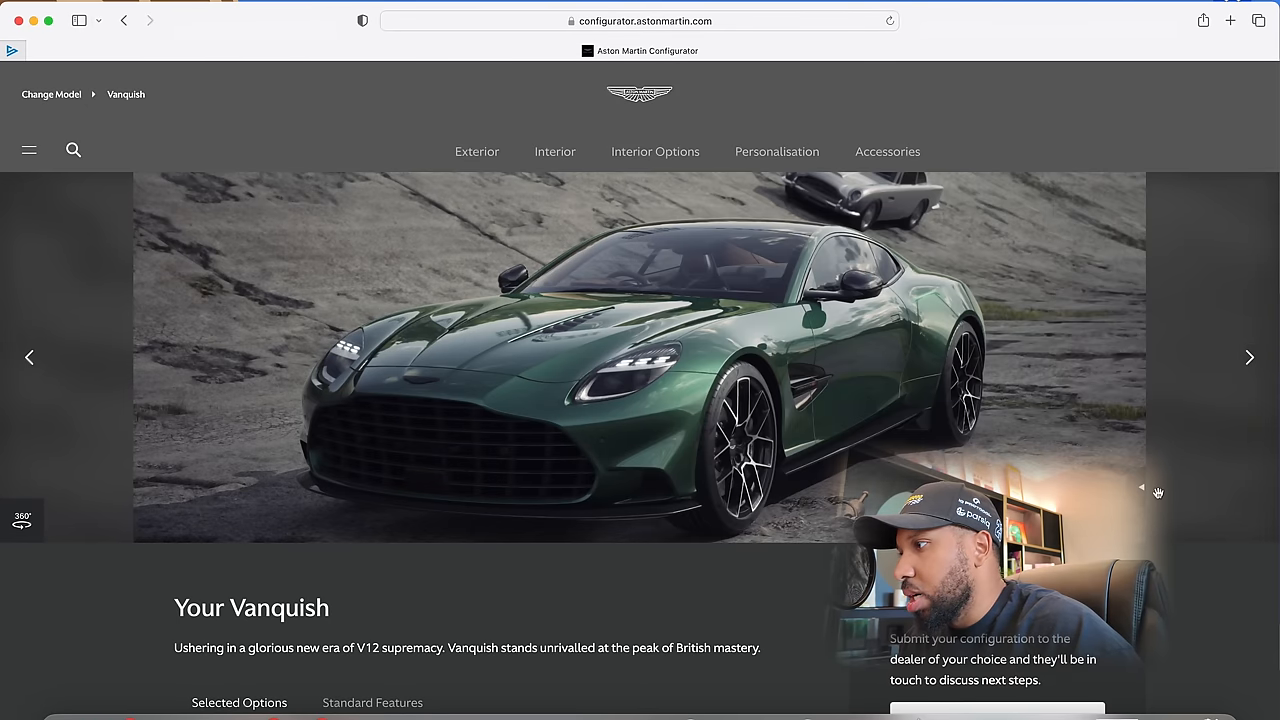
left_click(1248, 356)
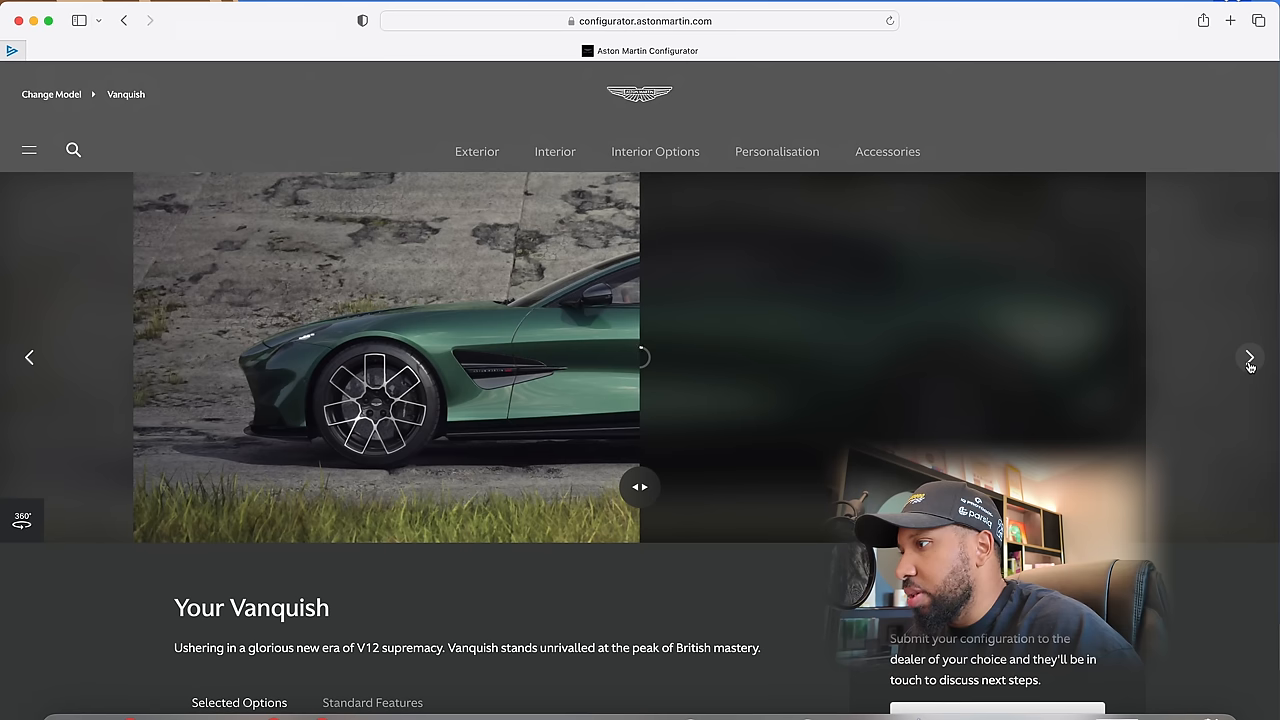
left_click(1248, 356)
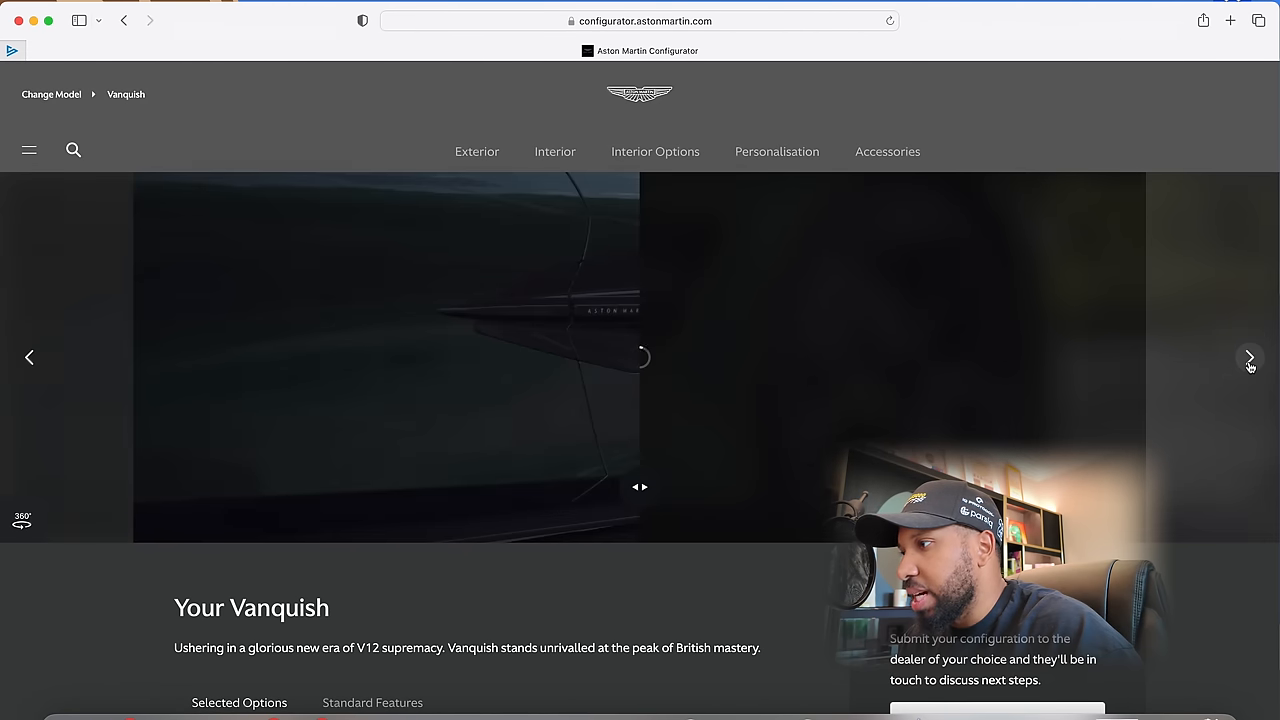
left_click(1248, 356)
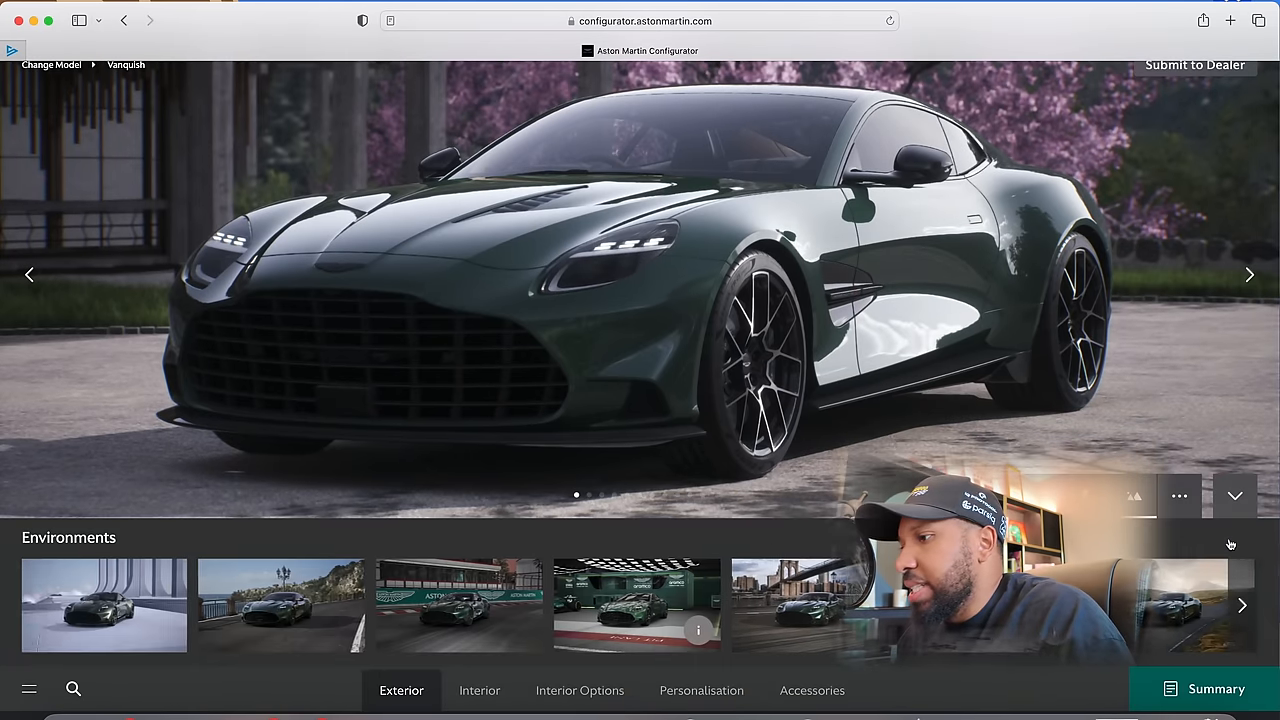
Trial Lime Essence green, then a shade from the Purples & Blues paints on the Vanquish
left_click(400, 690)
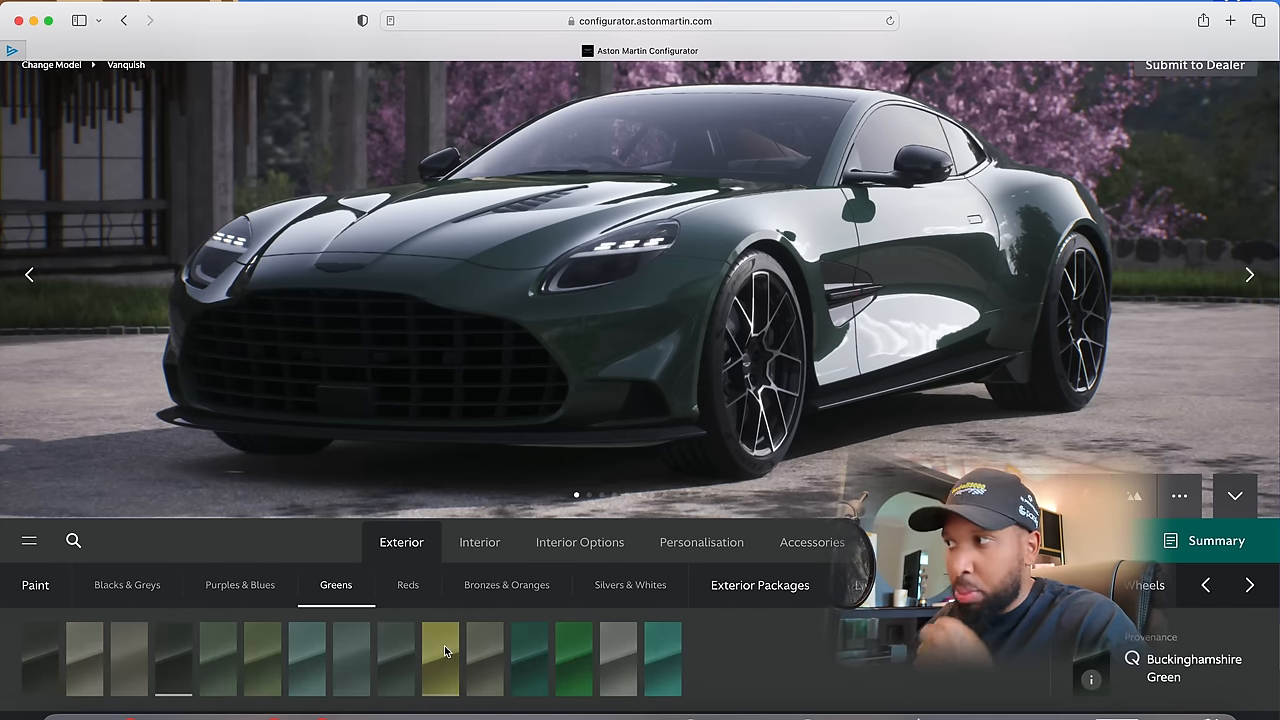
left_click(440, 658)
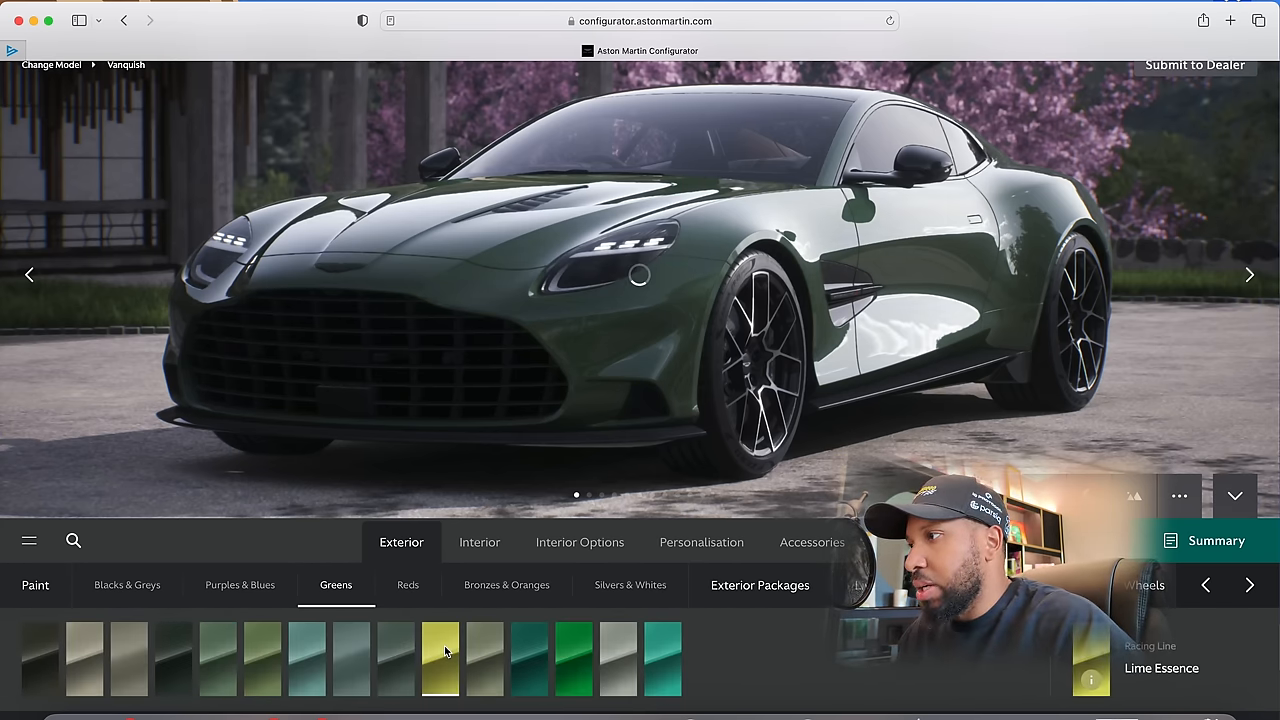
left_click(240, 584)
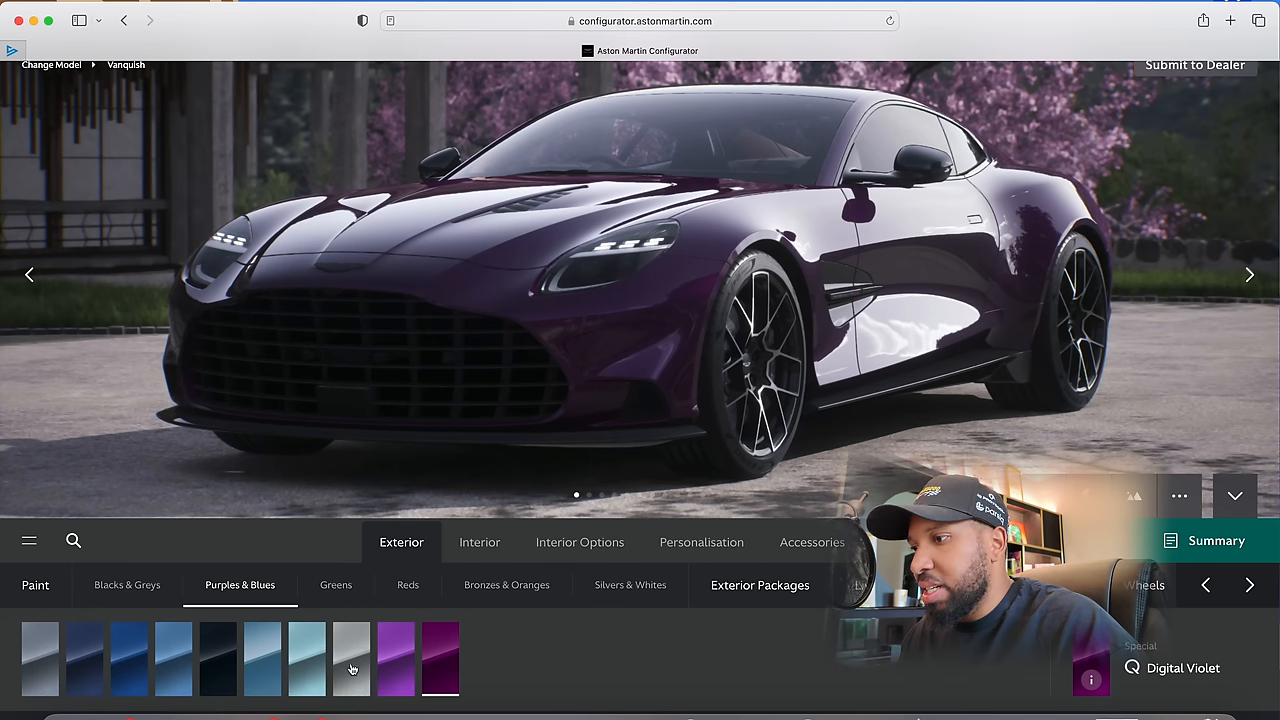
left_click(128, 658)
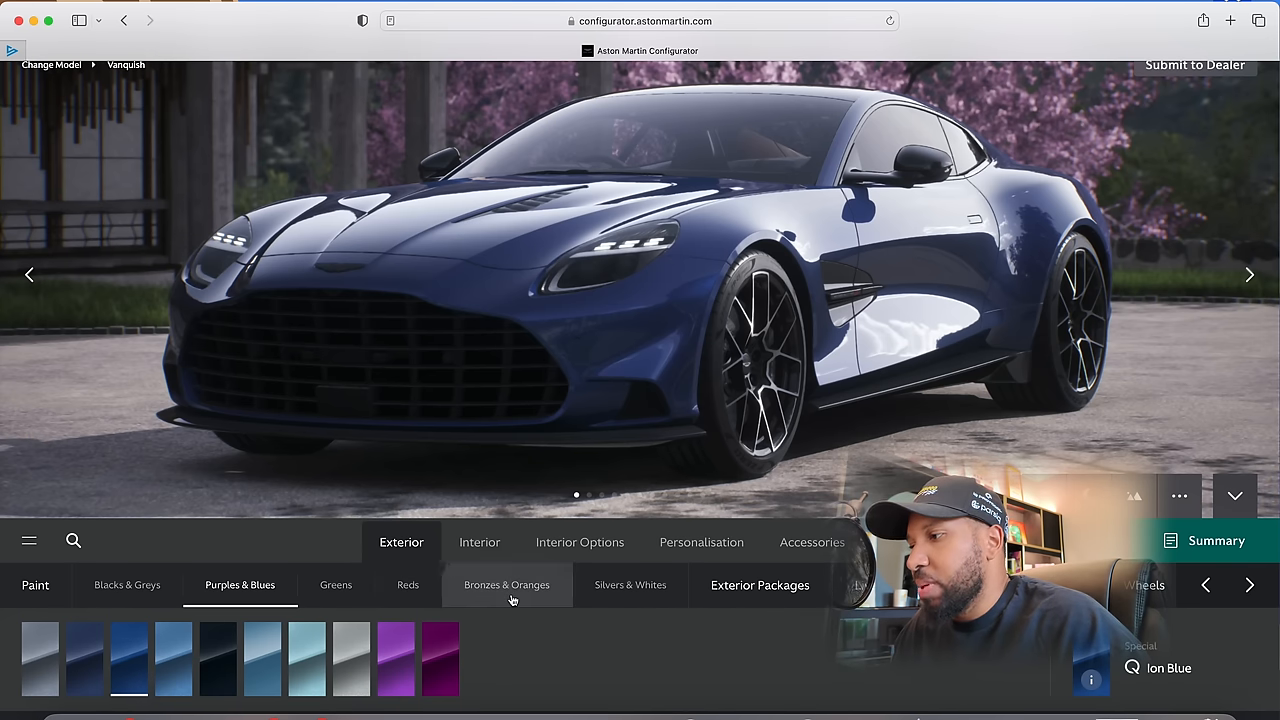
Browse the Bronzes & Oranges and Silvers & Whites paints, then rotate to a rear three-quarter view
left_click(508, 584)
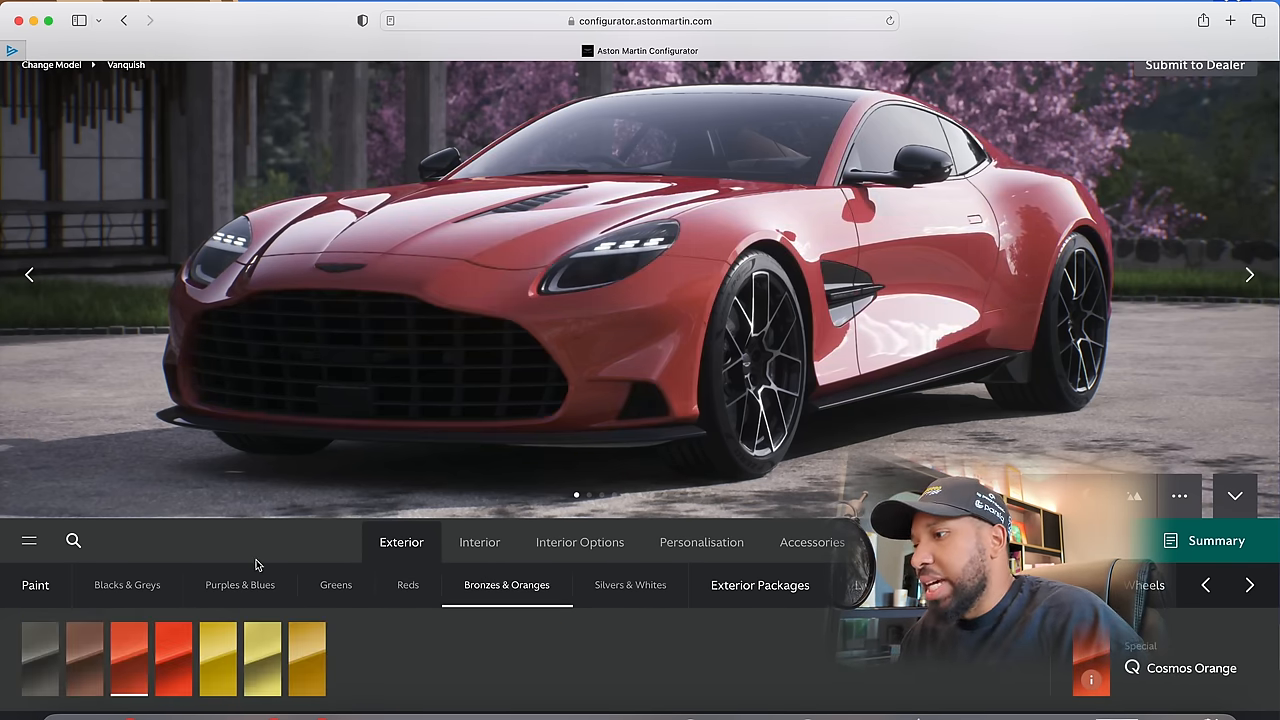
left_click(630, 584)
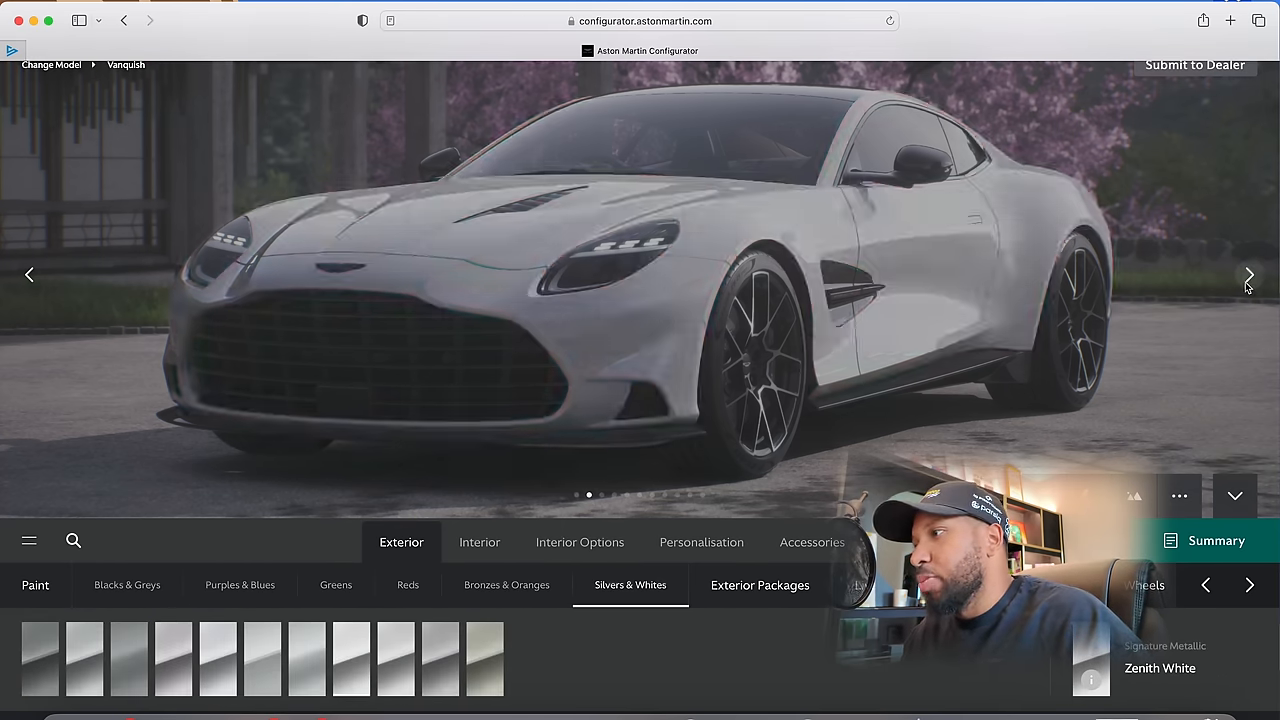
left_click(1248, 274)
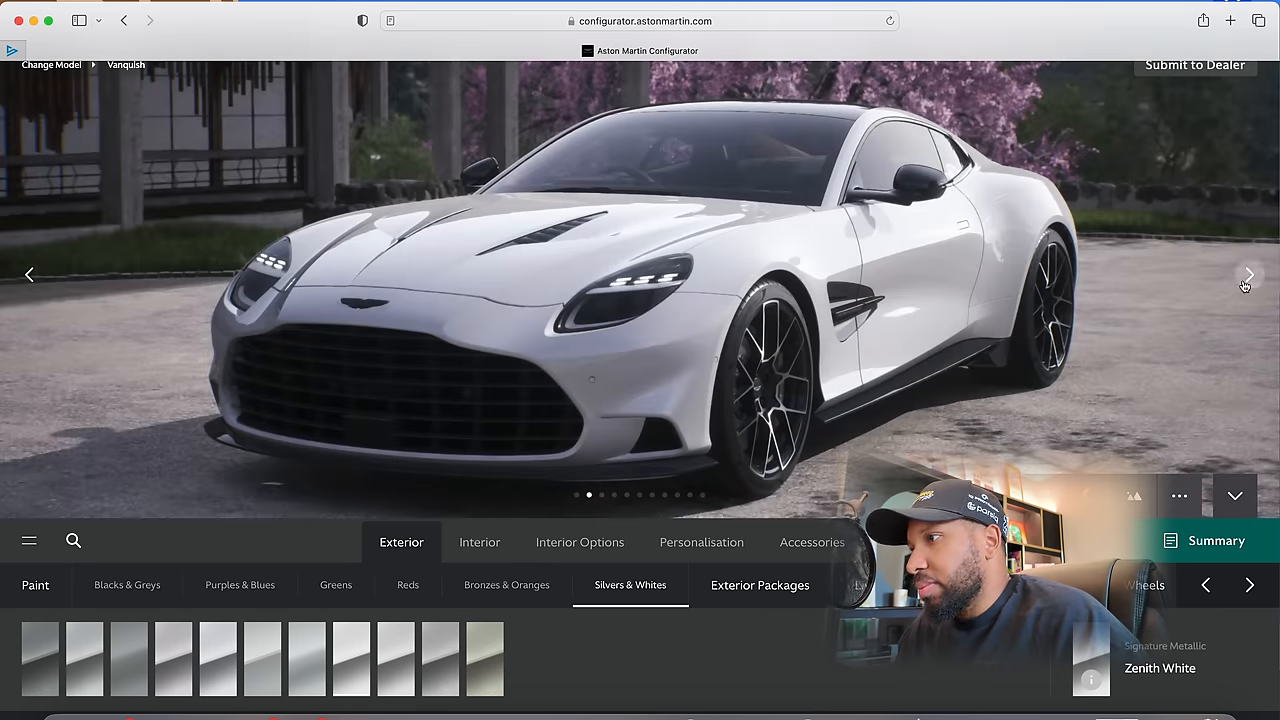
left_click(1248, 274)
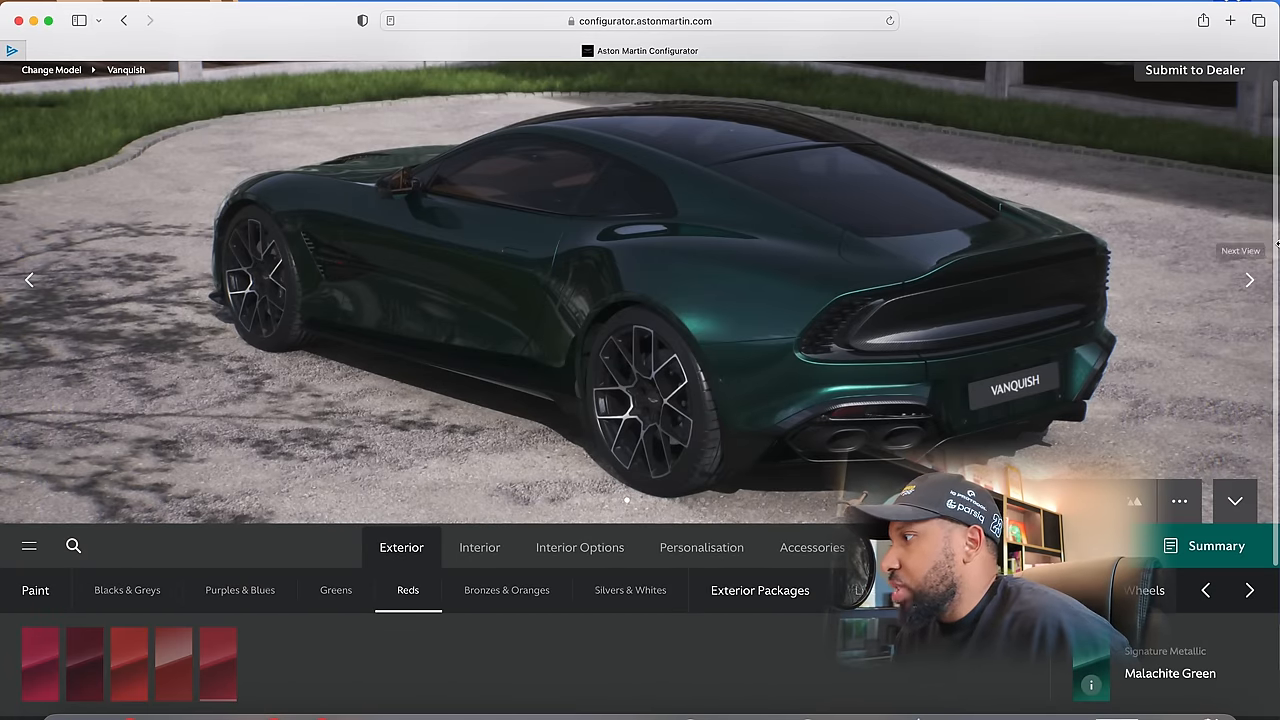
Paint the Vanquish Supernova Red from the Reds category
left_click(218, 664)
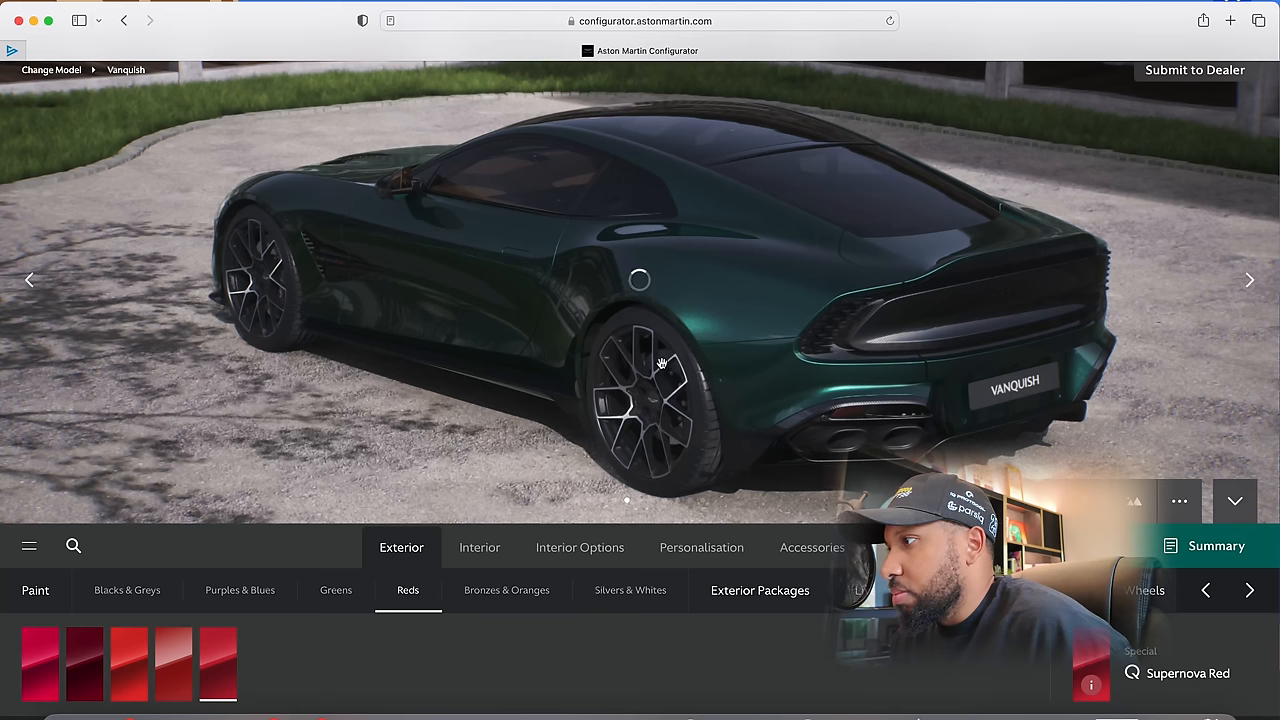
left_click(216, 664)
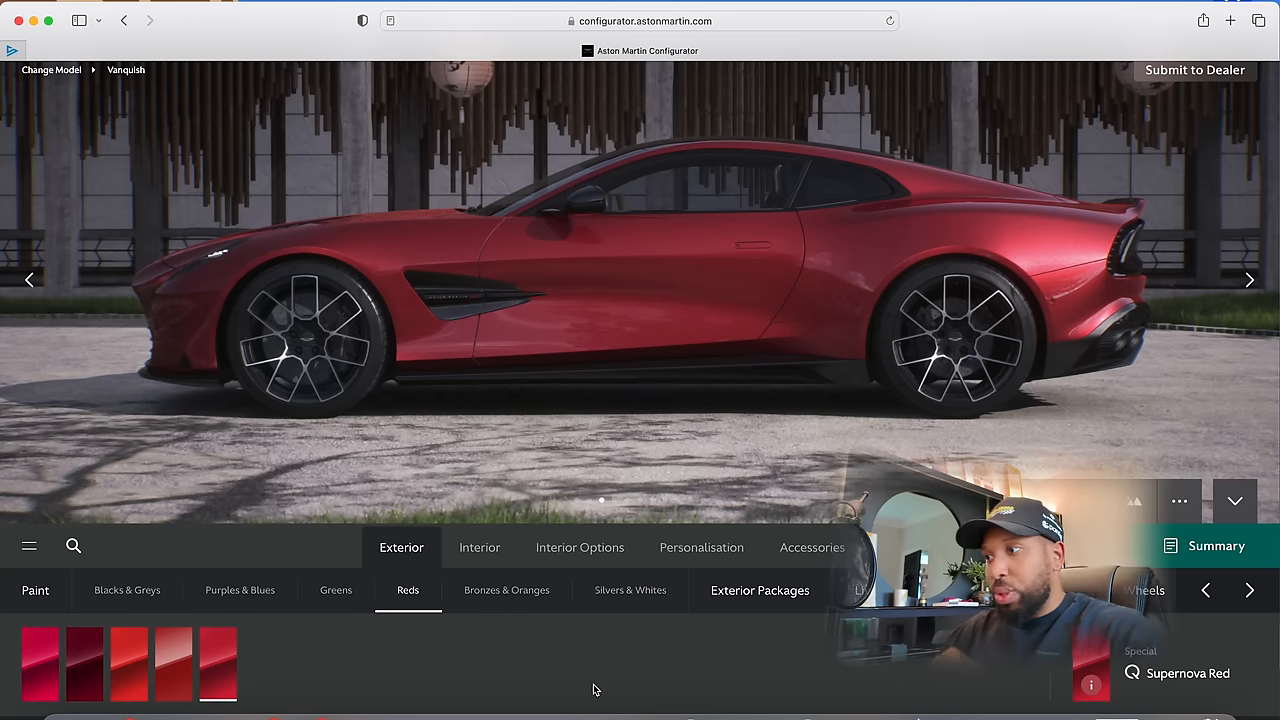
Repaint the Vanquish Storm Purple from the Purples & Blues category
left_click(240, 590)
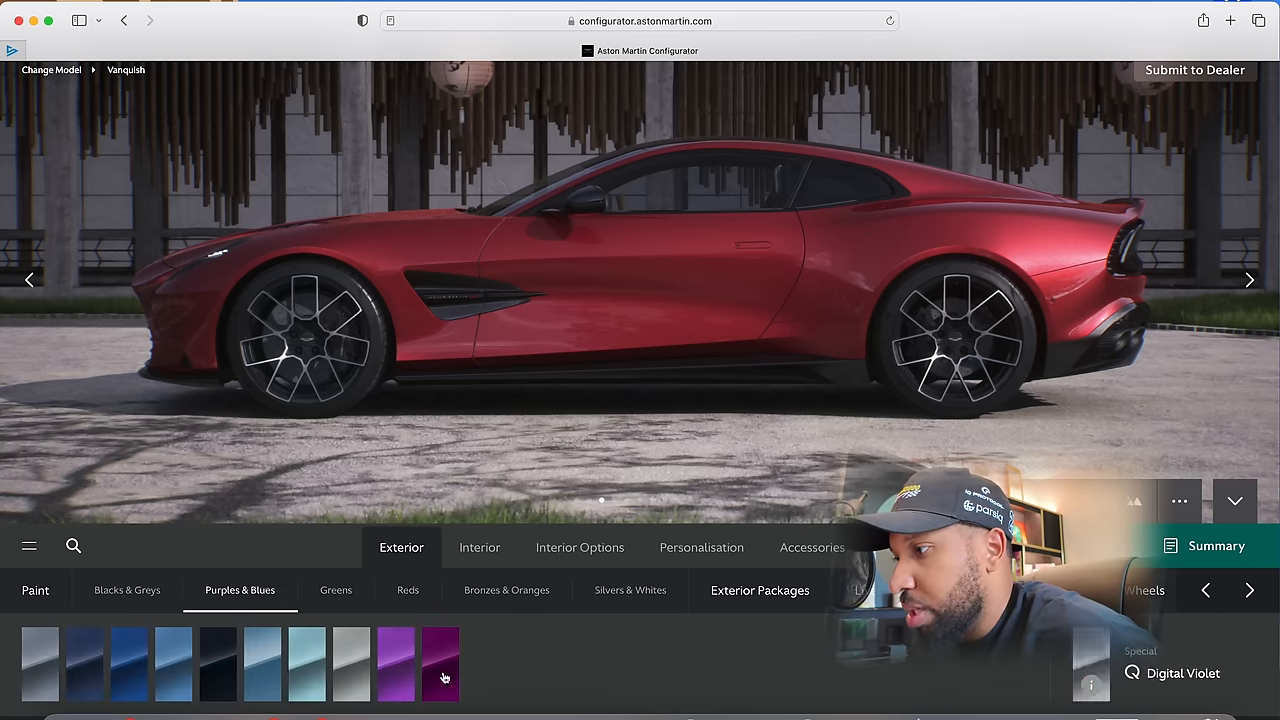
left_click(440, 664)
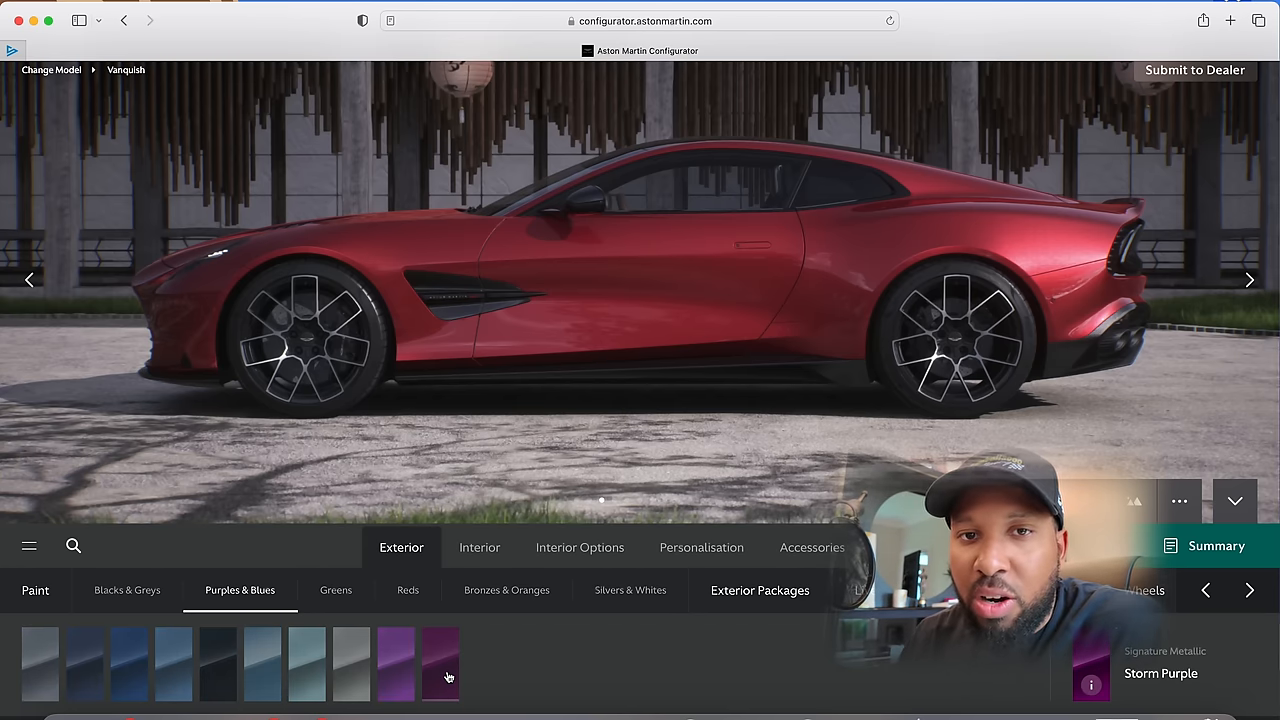
left_click(440, 664)
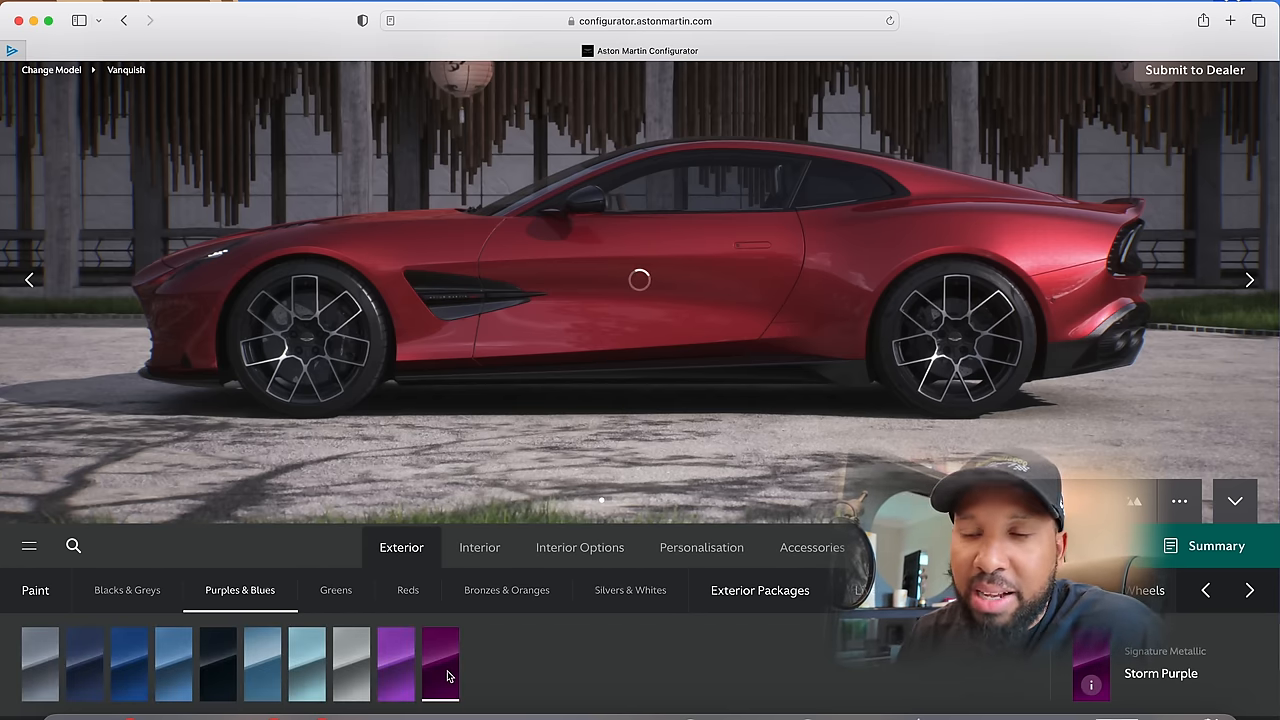
left_click(440, 664)
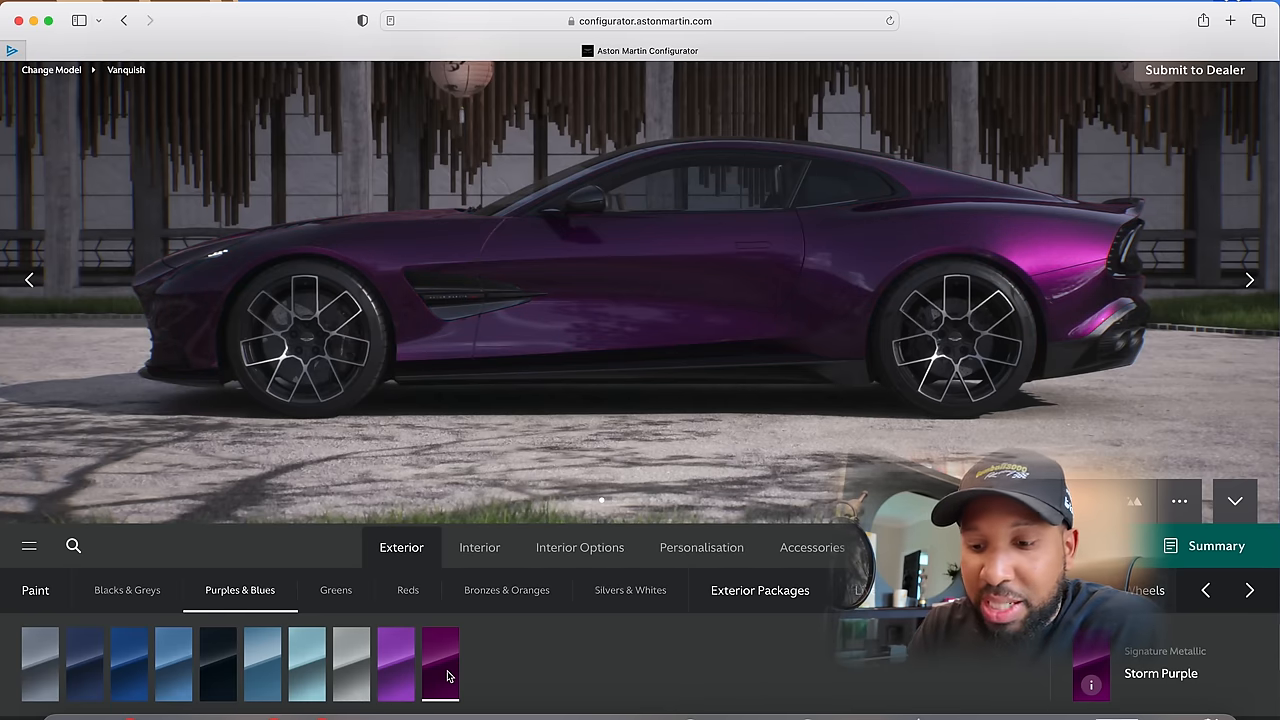
mouse_move(592, 412)
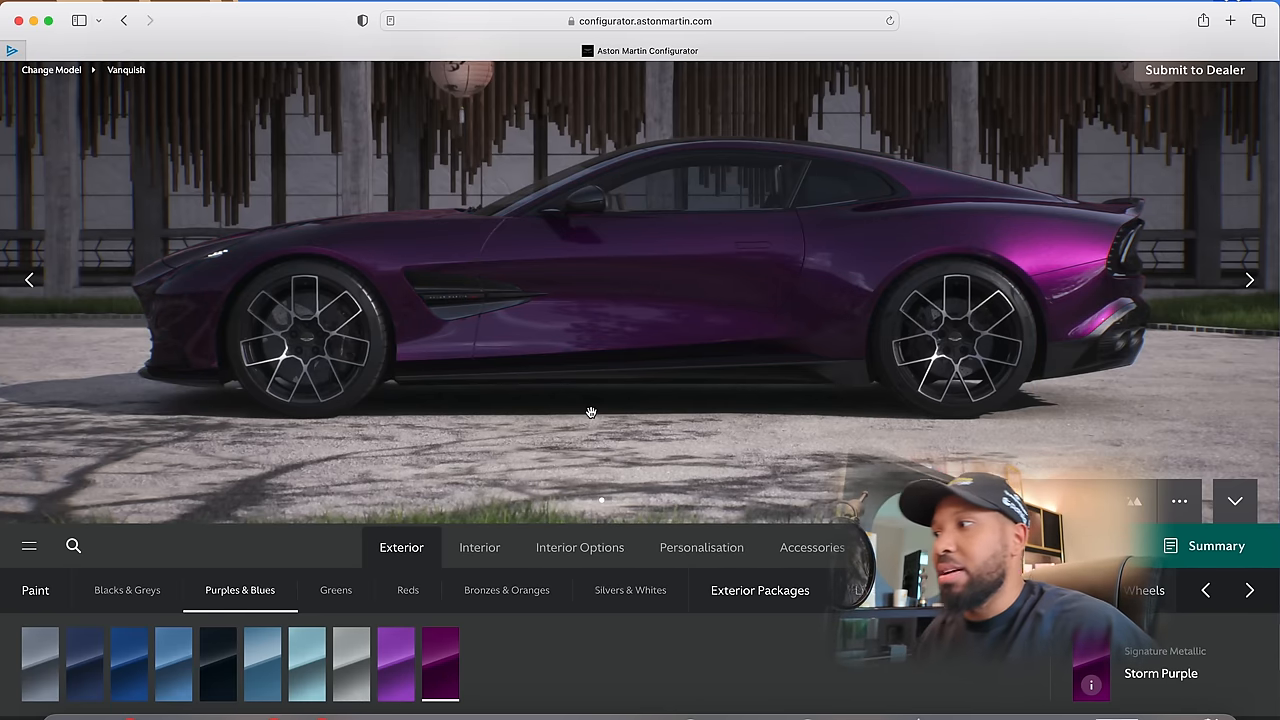
mouse_move(796, 472)
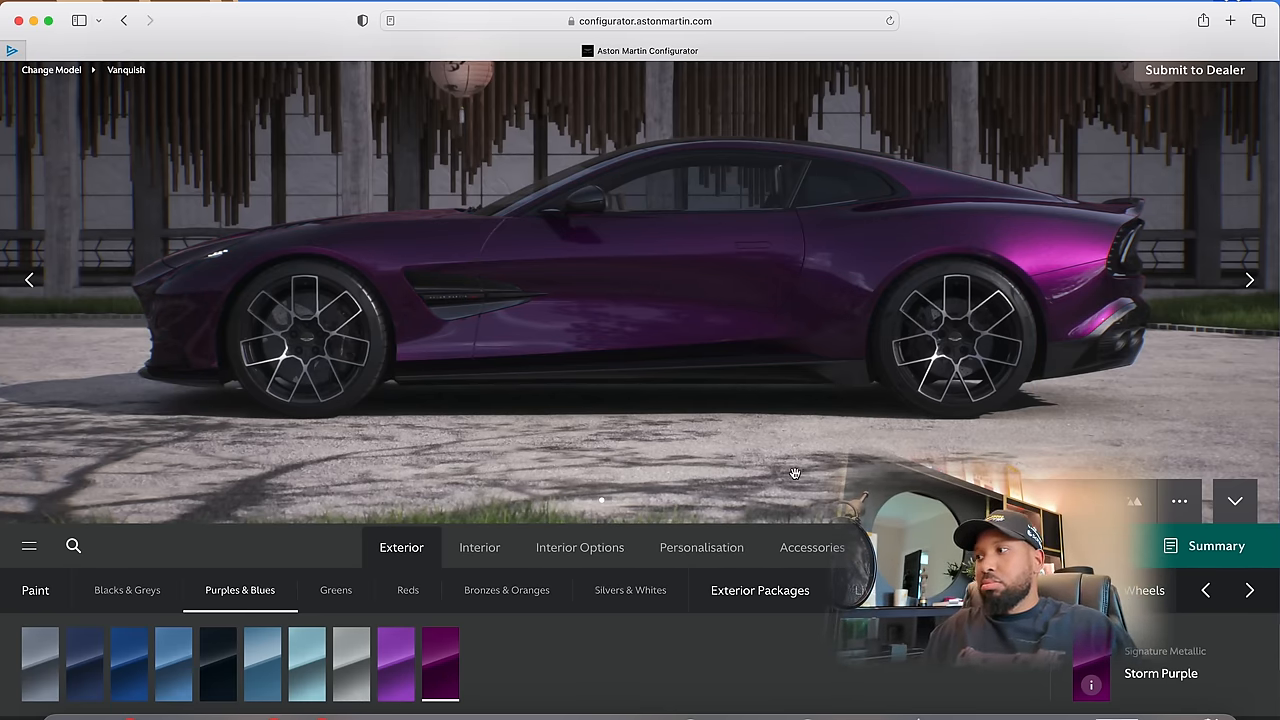